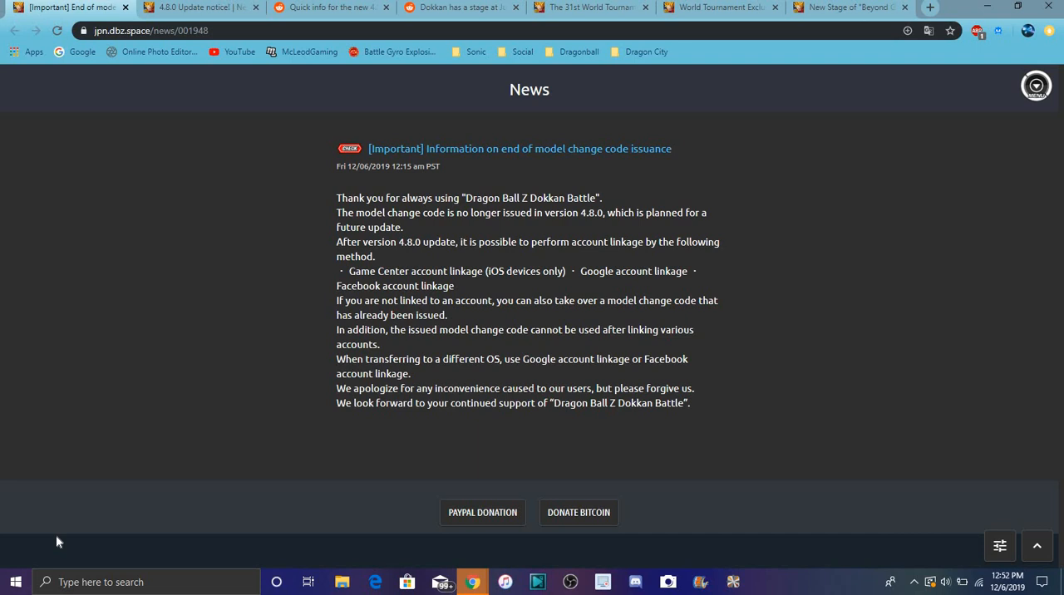
pyautogui.moveTo(59, 412)
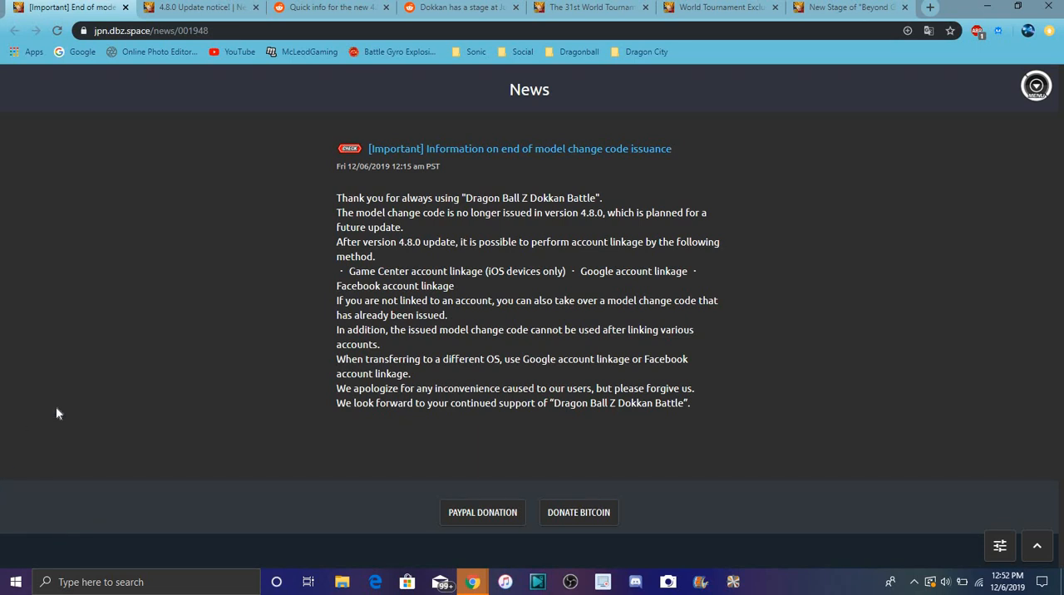
# Bring up the 4.8.0 Update notice and read down to the Game Center, Google and Facebook linkage options.
pyautogui.click(200, 6)
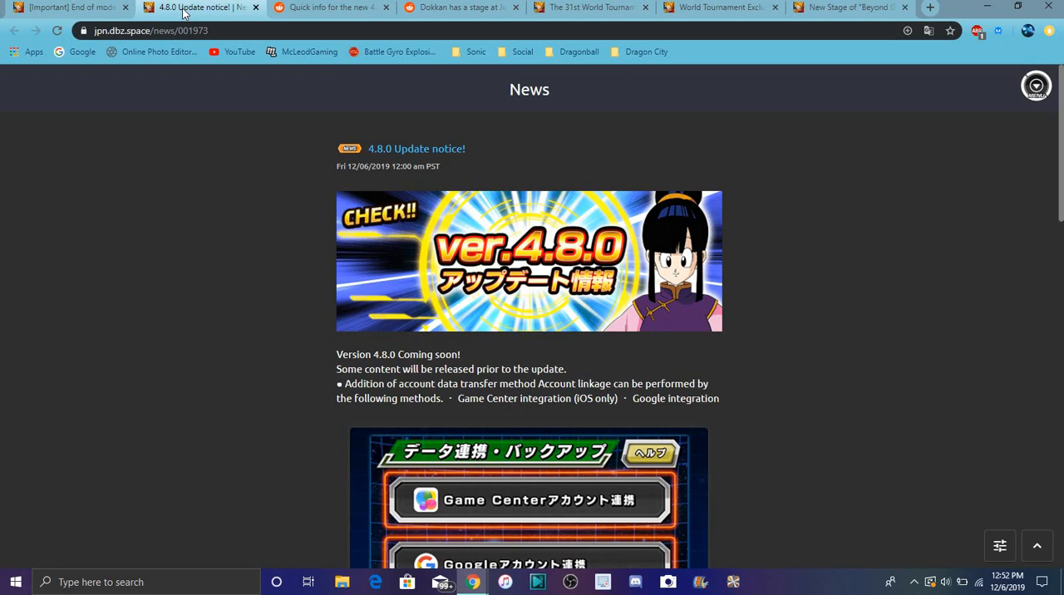
pyautogui.moveTo(593, 116)
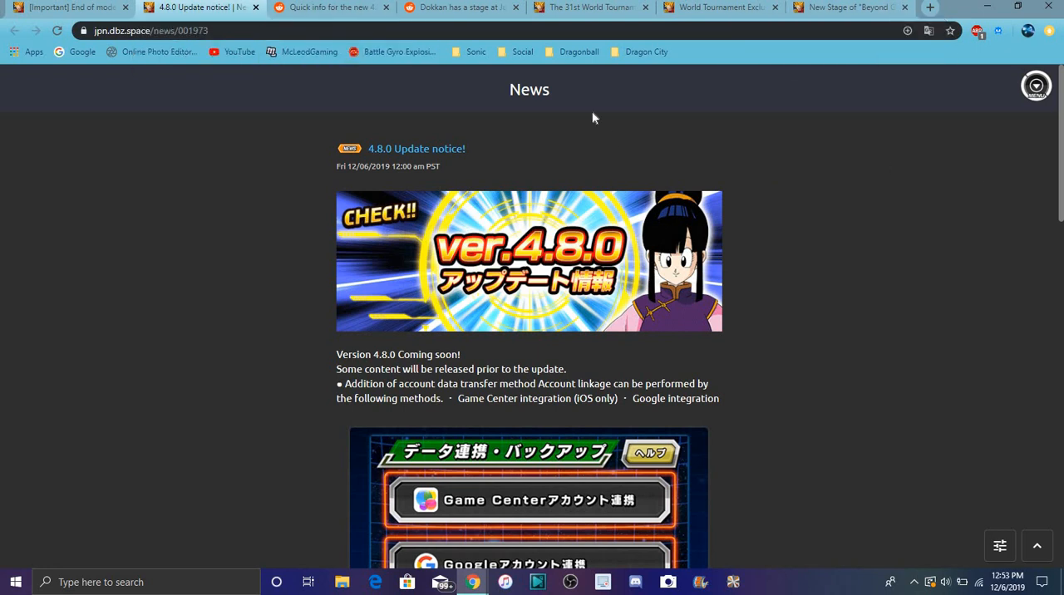
pyautogui.scroll(-3)
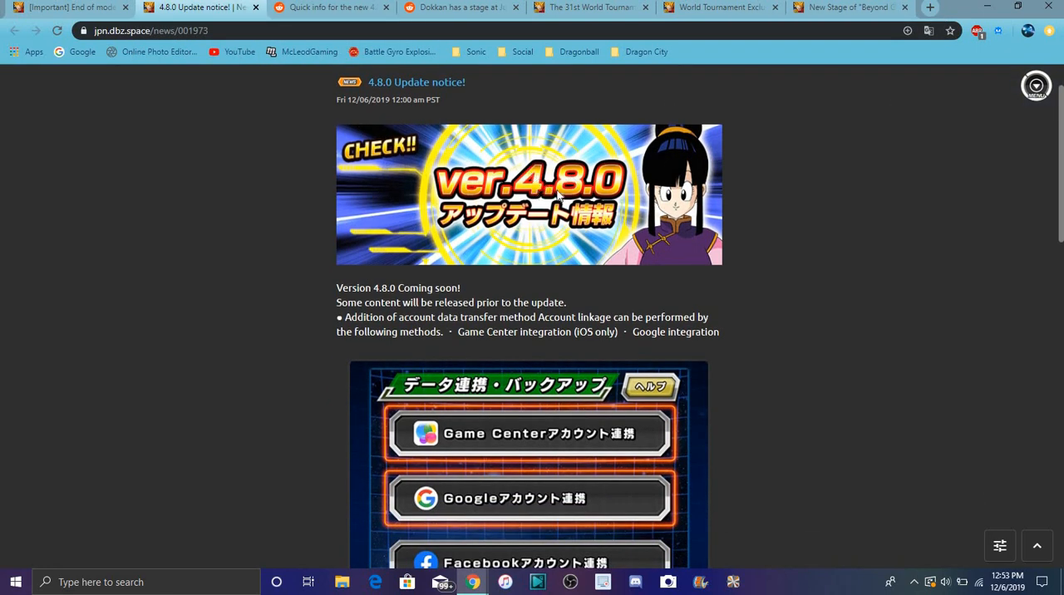
pyautogui.moveTo(512, 233)
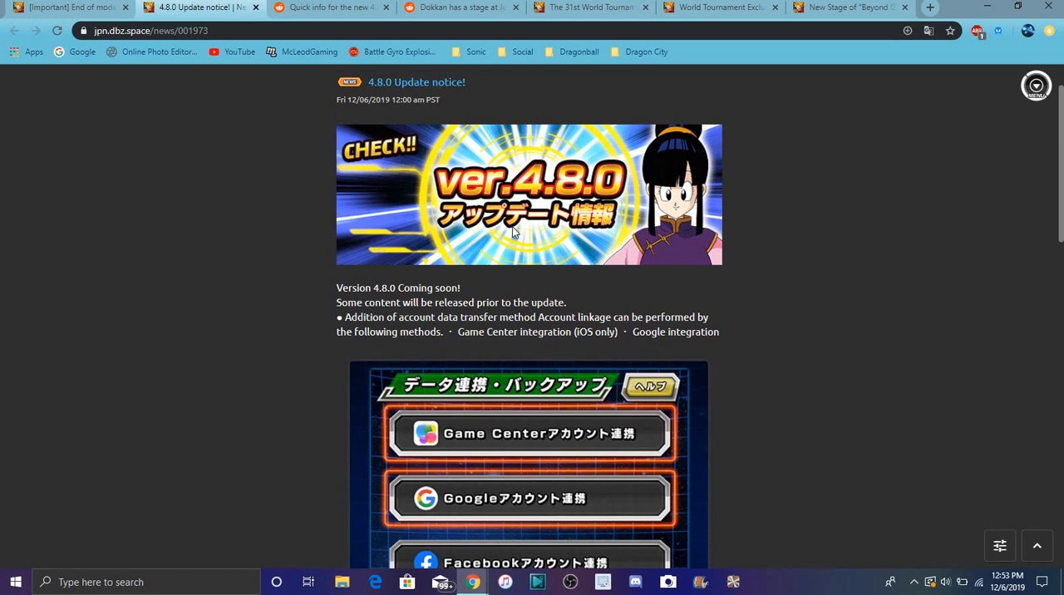
pyautogui.scroll(-3)
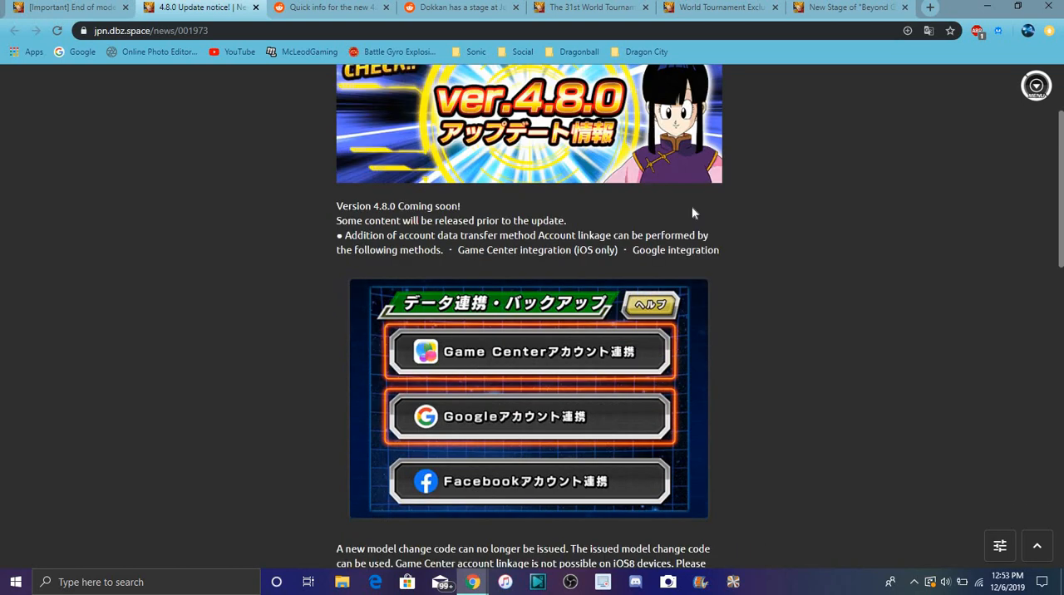
pyautogui.scroll(-3)
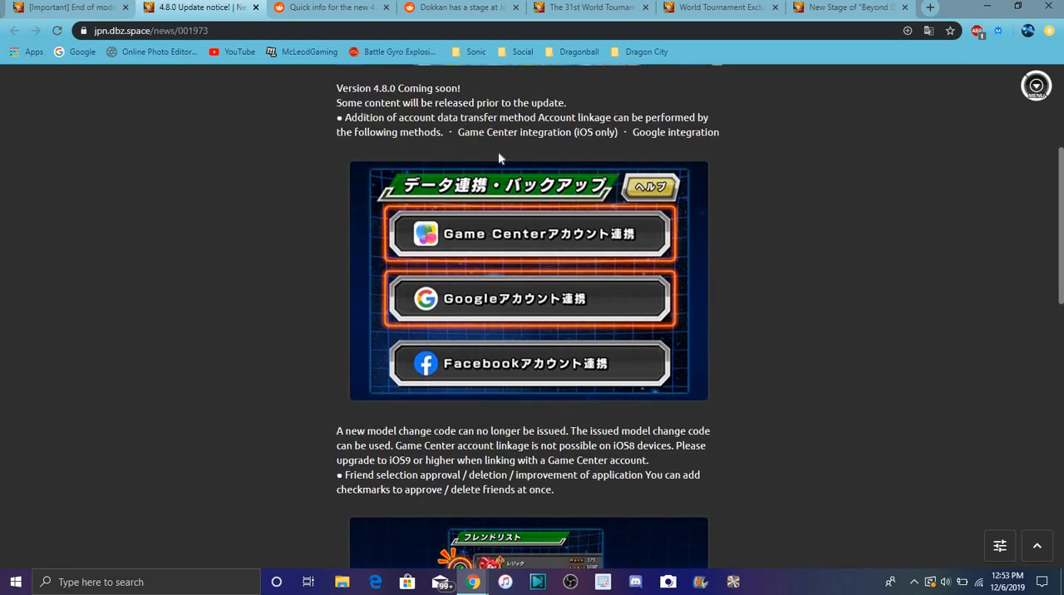
pyautogui.moveTo(711, 379)
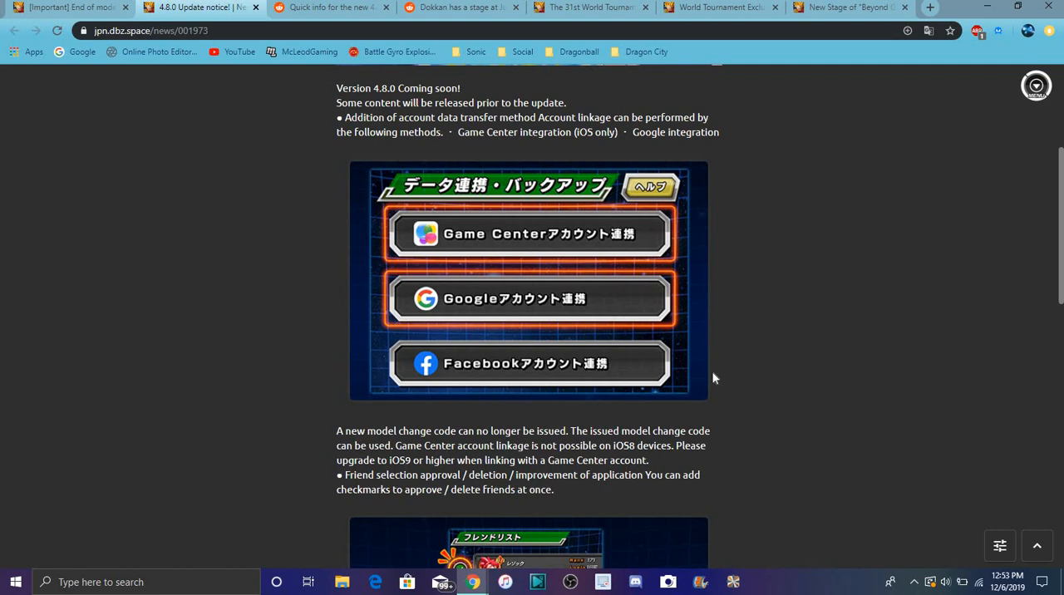
pyautogui.moveTo(516, 405)
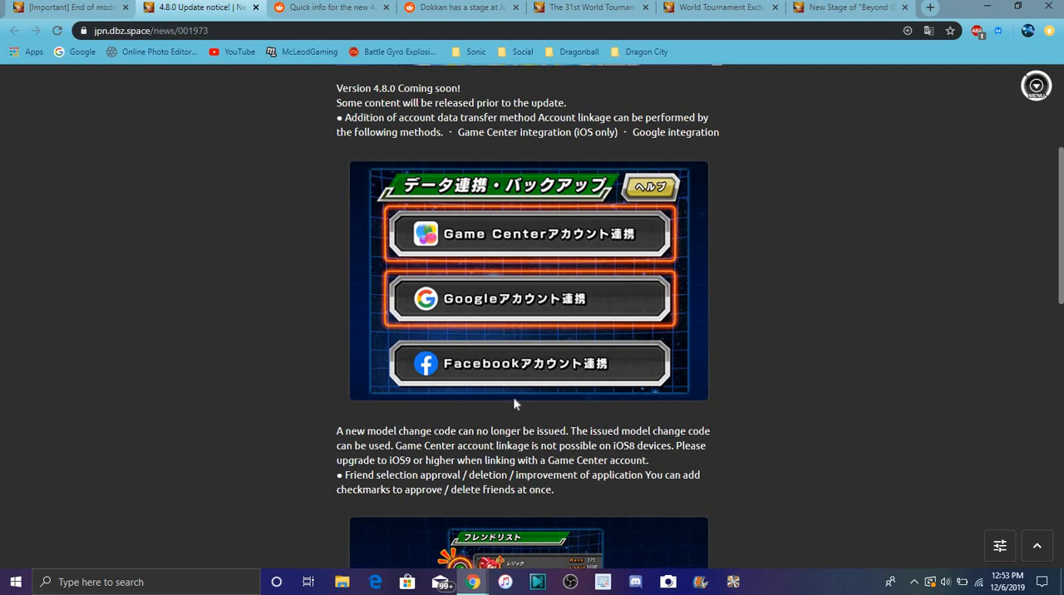
pyautogui.moveTo(828, 243)
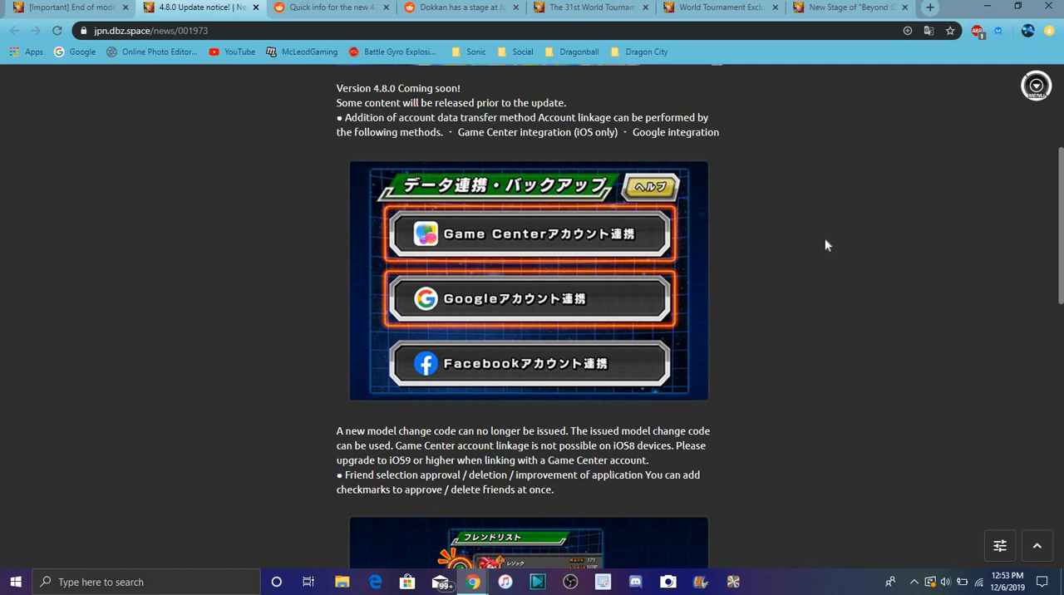
pyautogui.moveTo(911, 194)
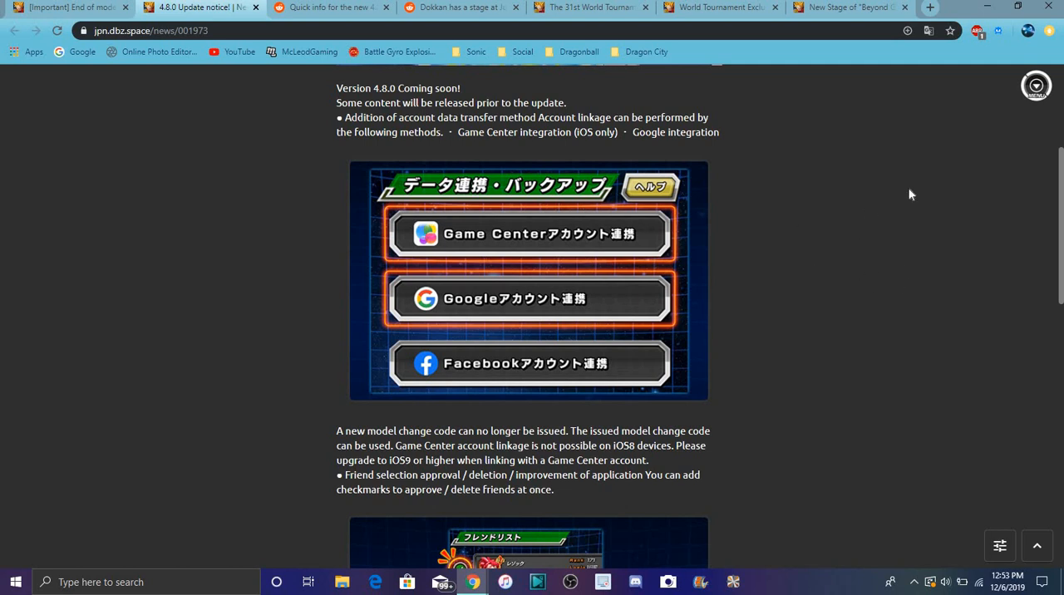
pyautogui.moveTo(885, 246)
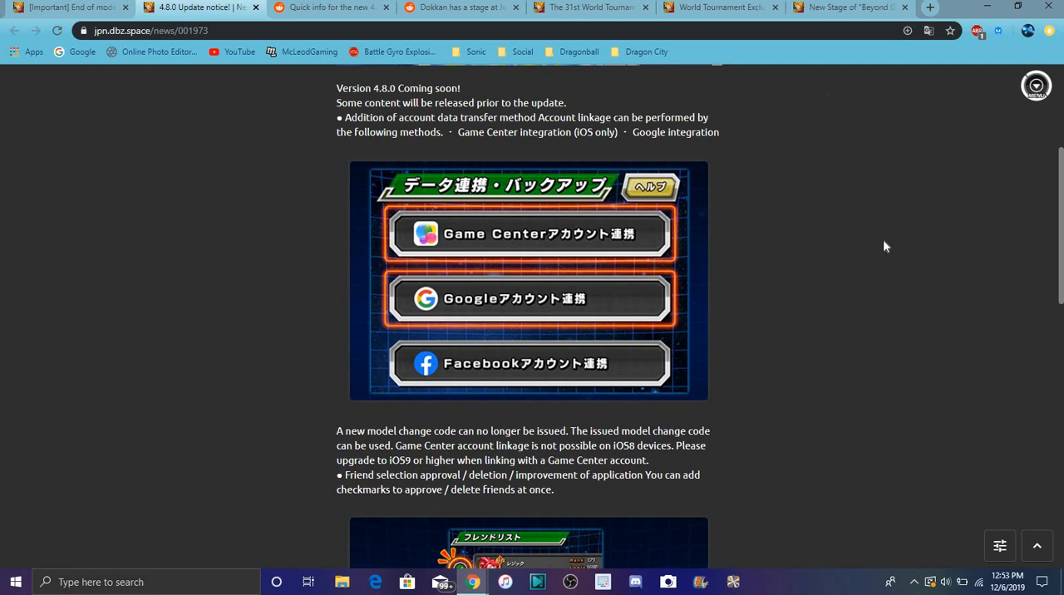
pyautogui.moveTo(873, 242)
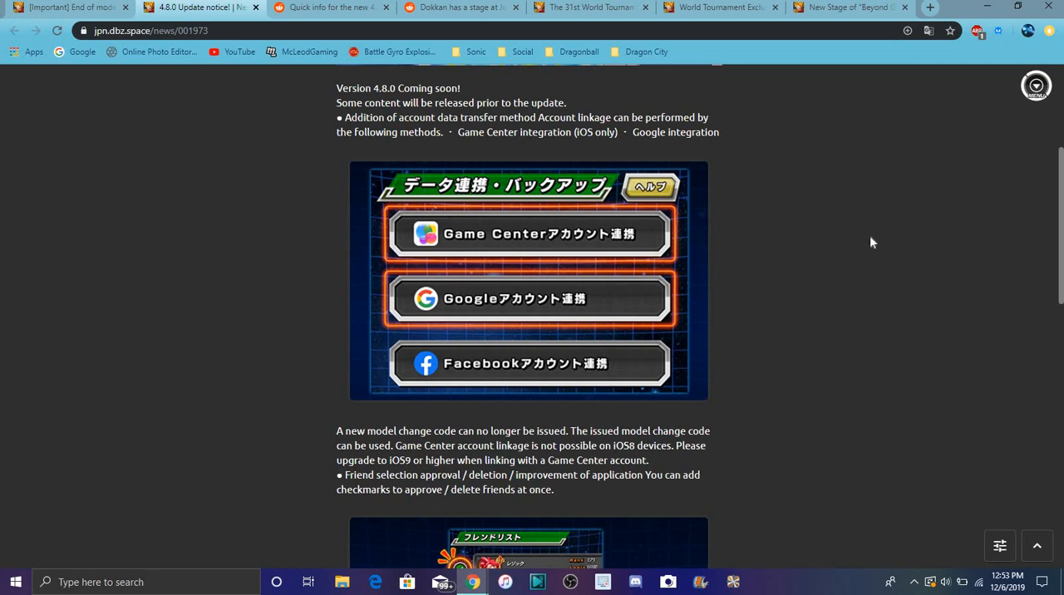
pyautogui.moveTo(828, 196)
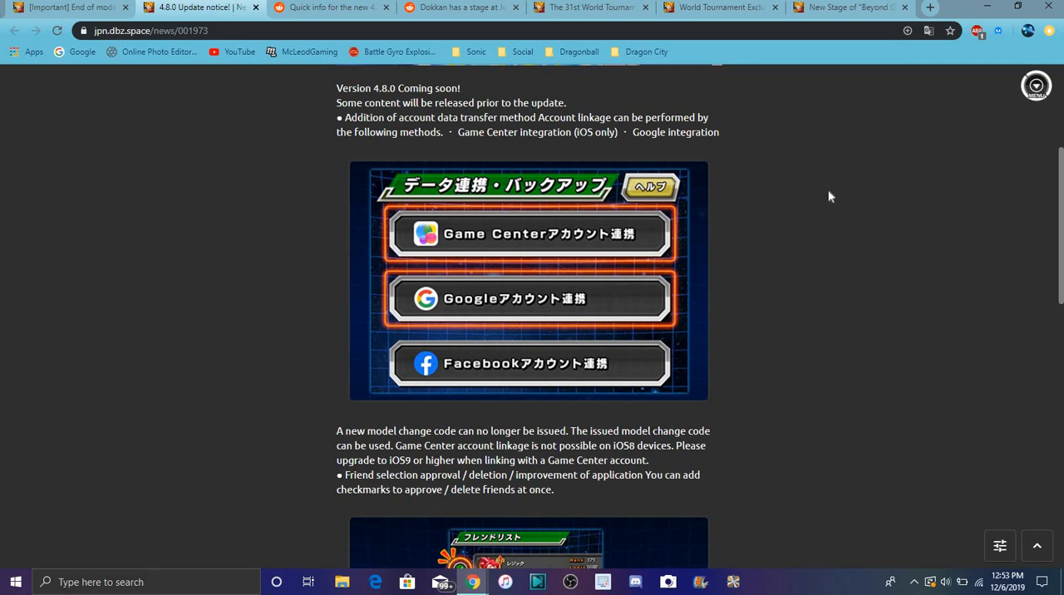
pyautogui.moveTo(805, 250)
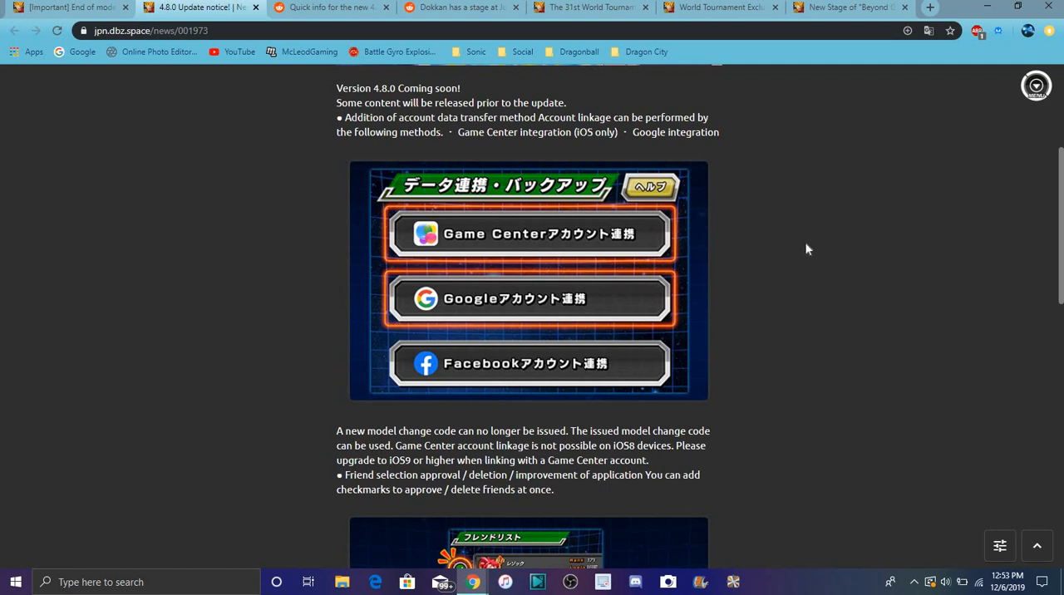
pyautogui.moveTo(775, 286)
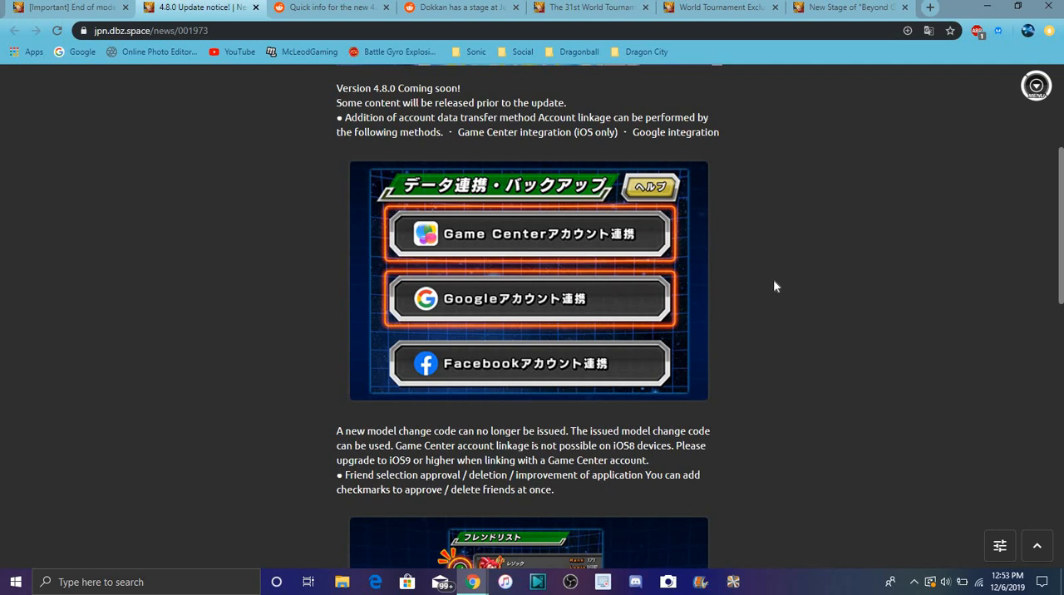
pyautogui.moveTo(804, 211)
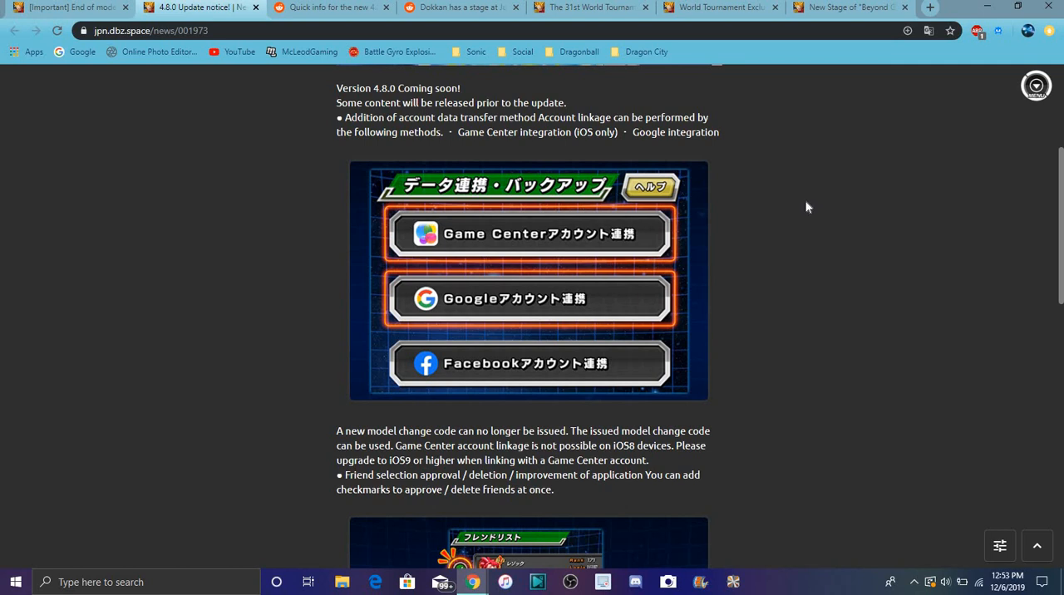
pyautogui.moveTo(692, 191)
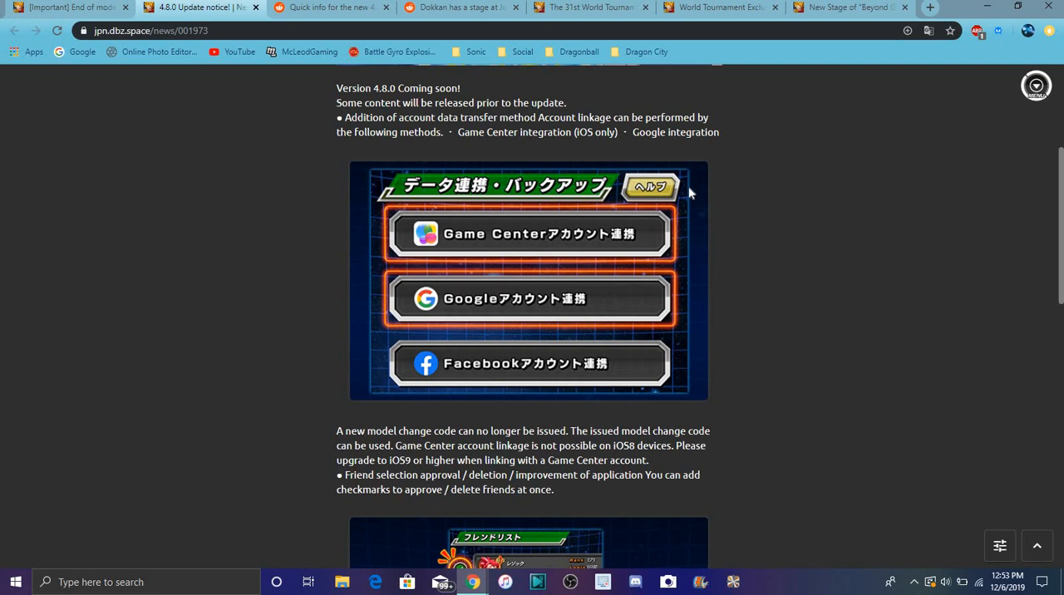
pyautogui.moveTo(459, 236)
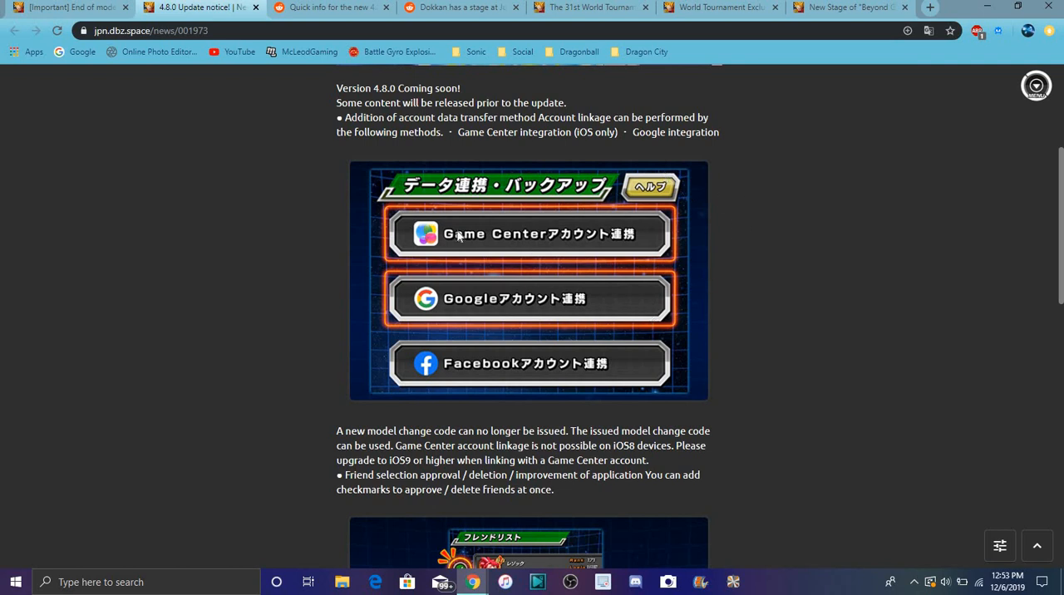
pyautogui.moveTo(517, 298)
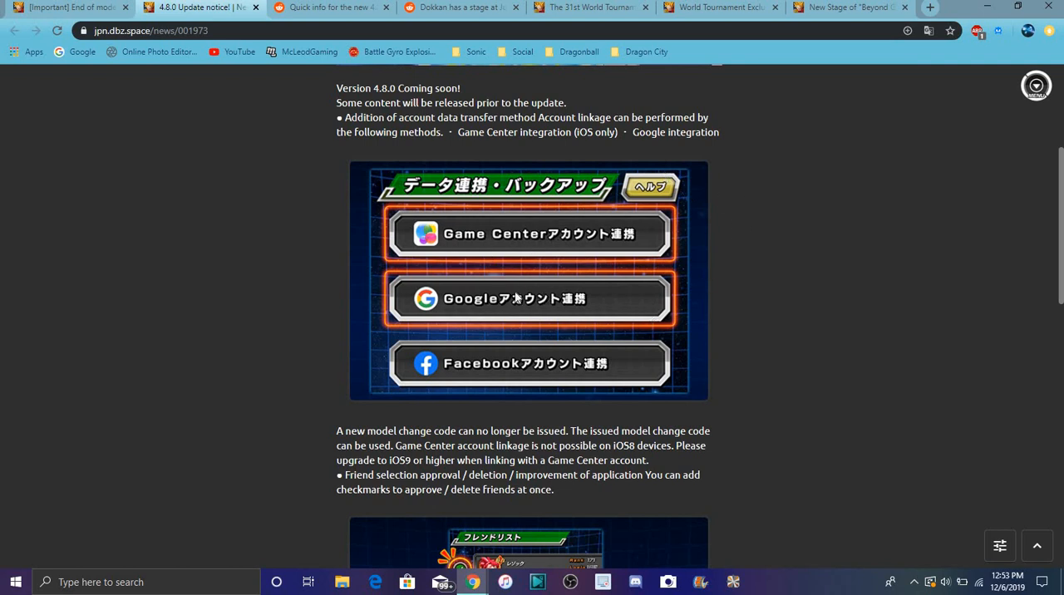
pyautogui.moveTo(606, 293)
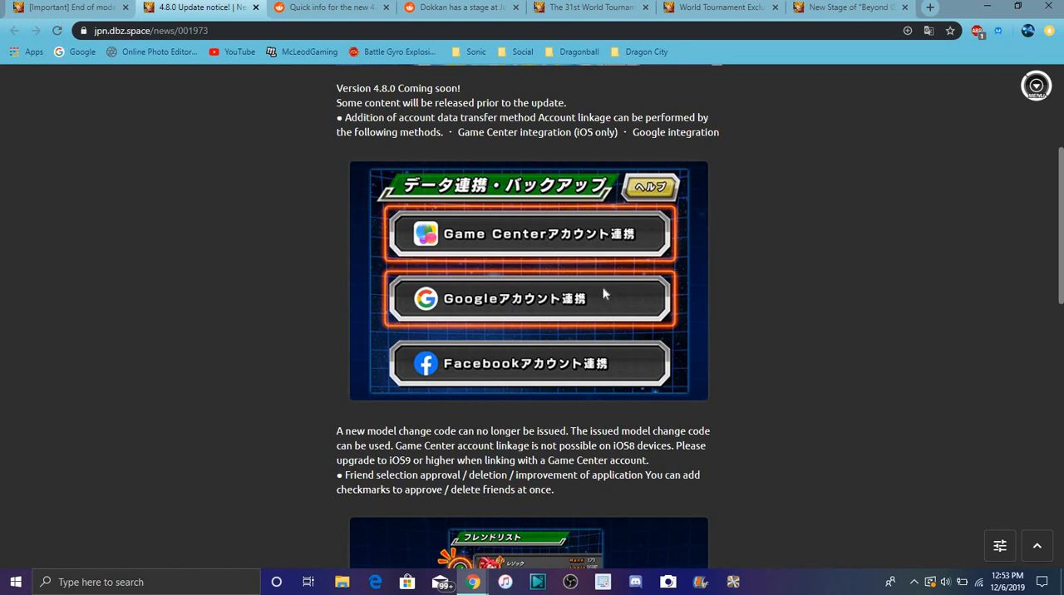
pyautogui.moveTo(656, 213)
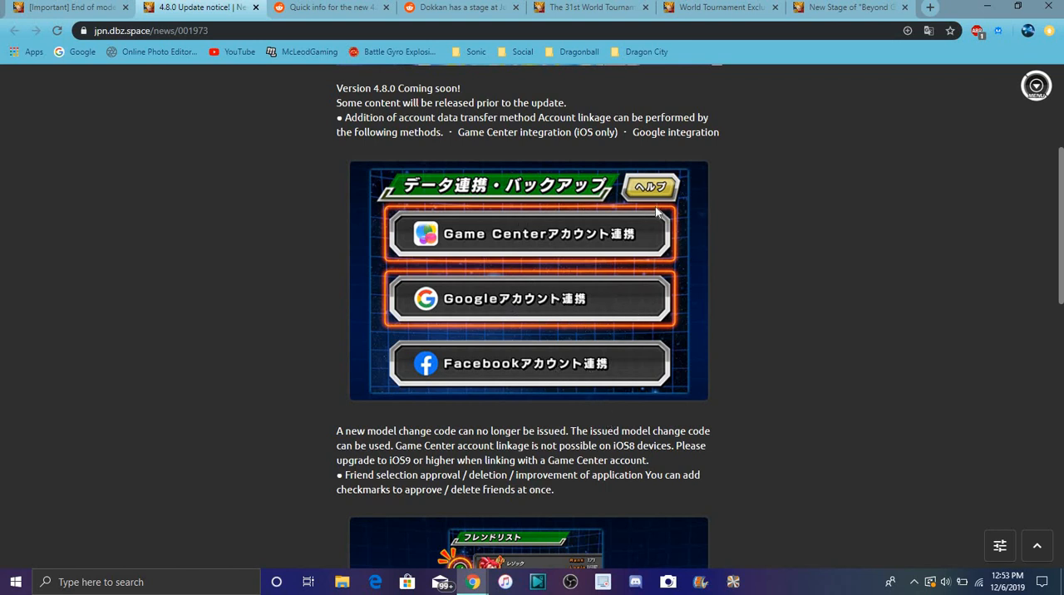
# Return to the ver.4.8.0 banner and reread the account data transfer additions.
pyautogui.scroll(-3)
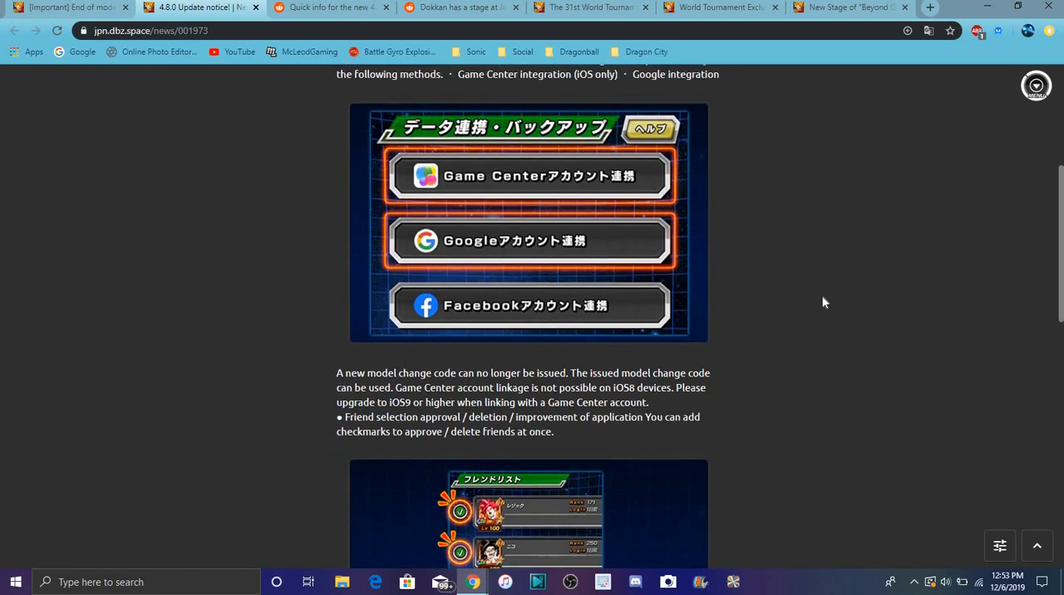
pyautogui.scroll(3)
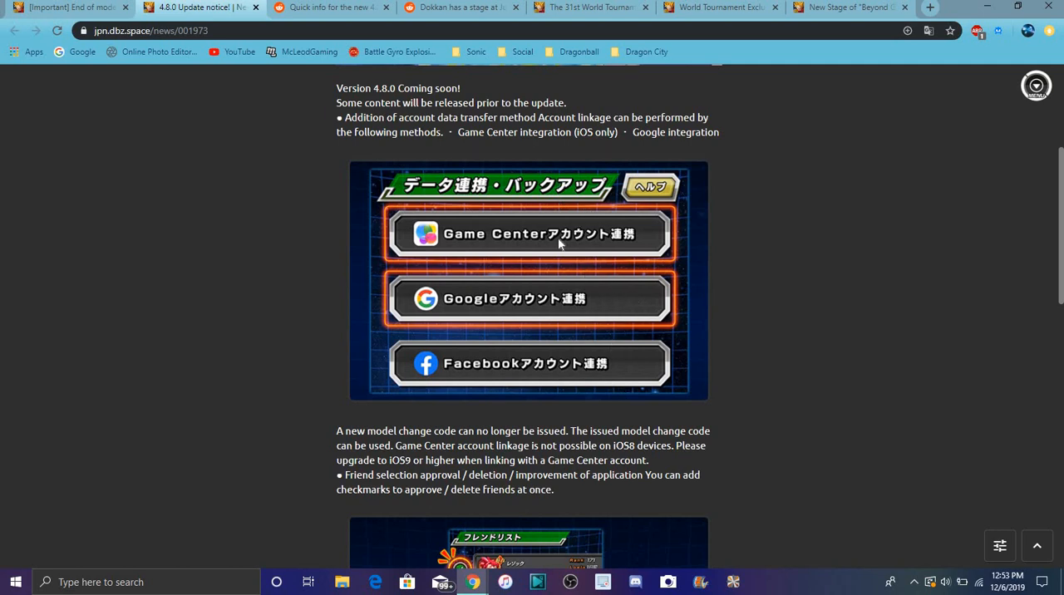
pyautogui.moveTo(622, 213)
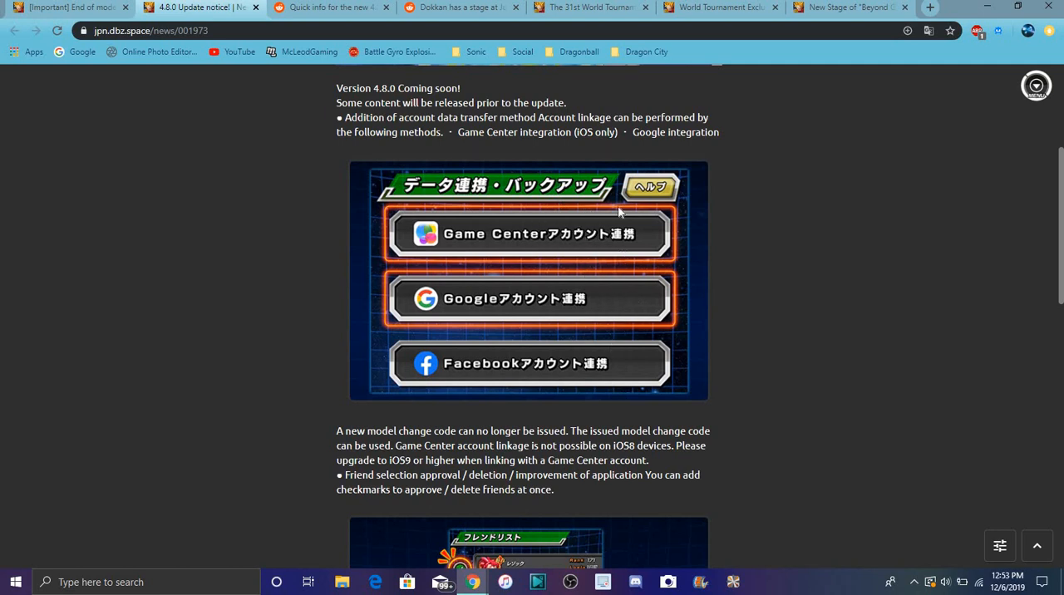
pyautogui.moveTo(595, 224)
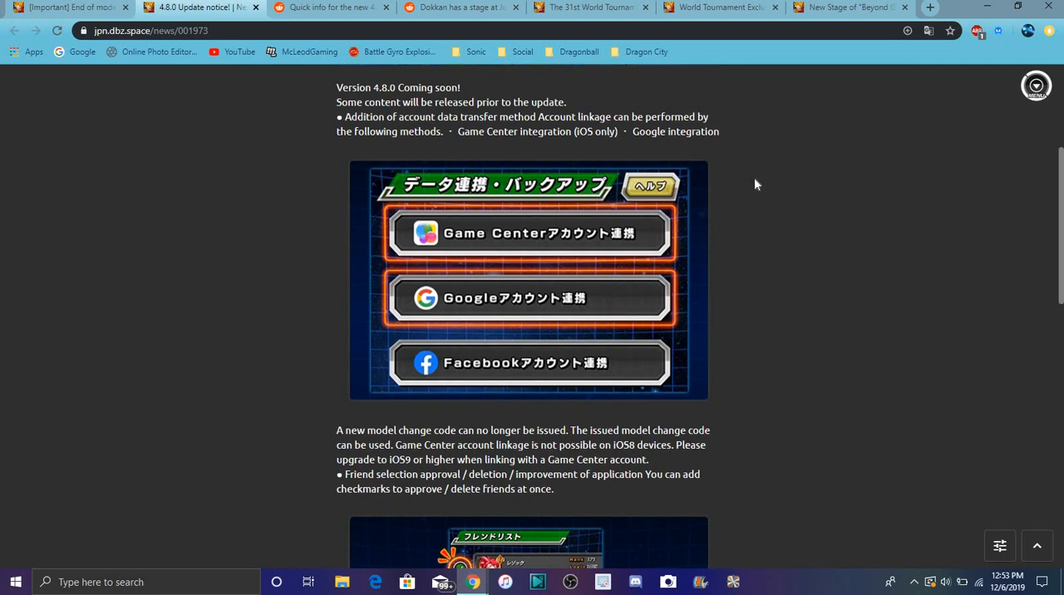
pyautogui.scroll(-3)
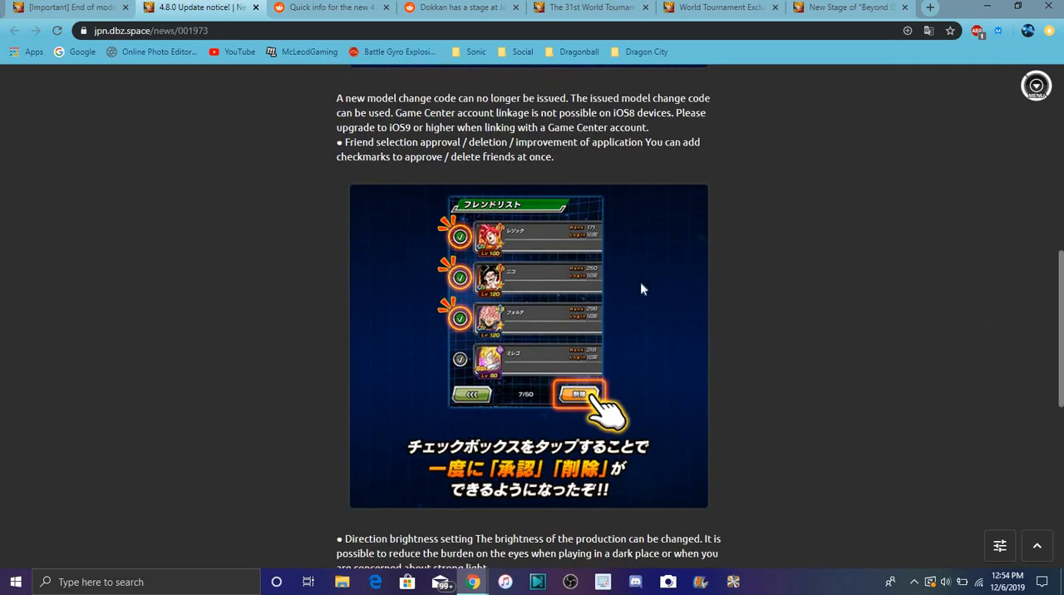
pyautogui.moveTo(469, 426)
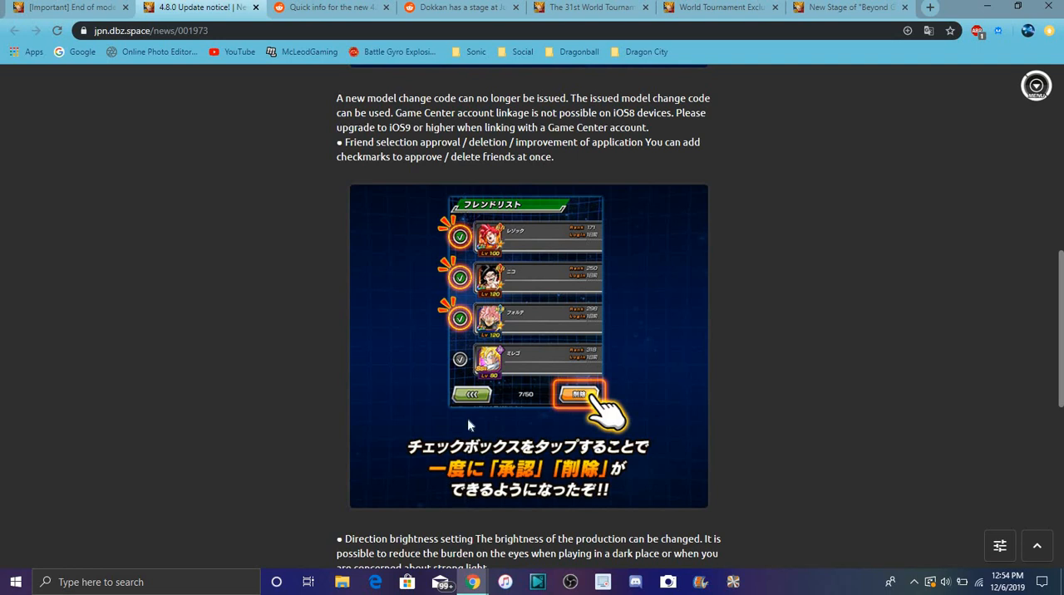
pyautogui.moveTo(602, 305)
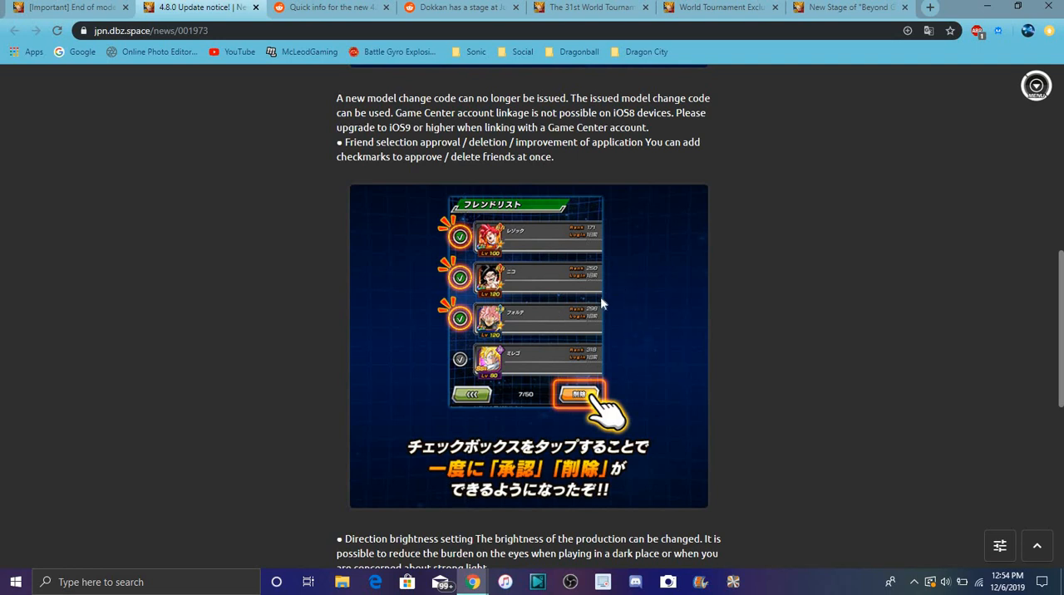
pyautogui.moveTo(657, 344)
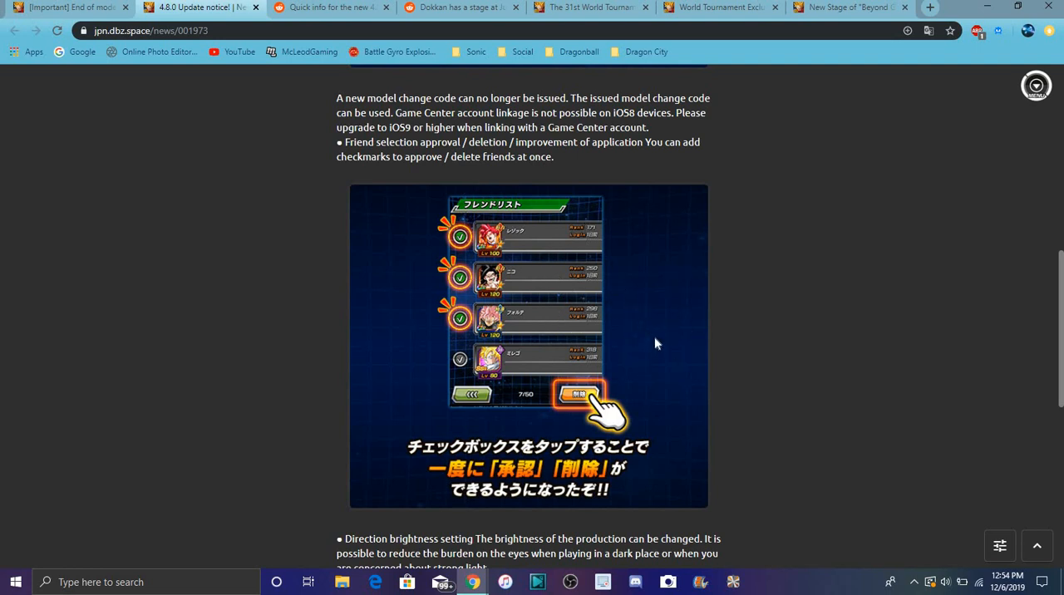
pyautogui.moveTo(840, 193)
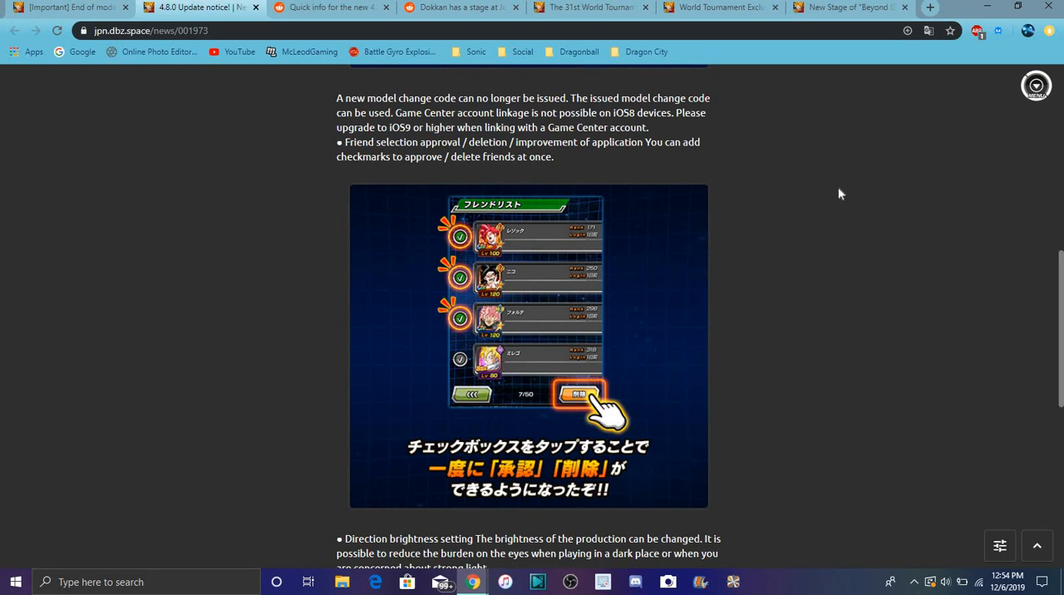
pyautogui.moveTo(778, 193)
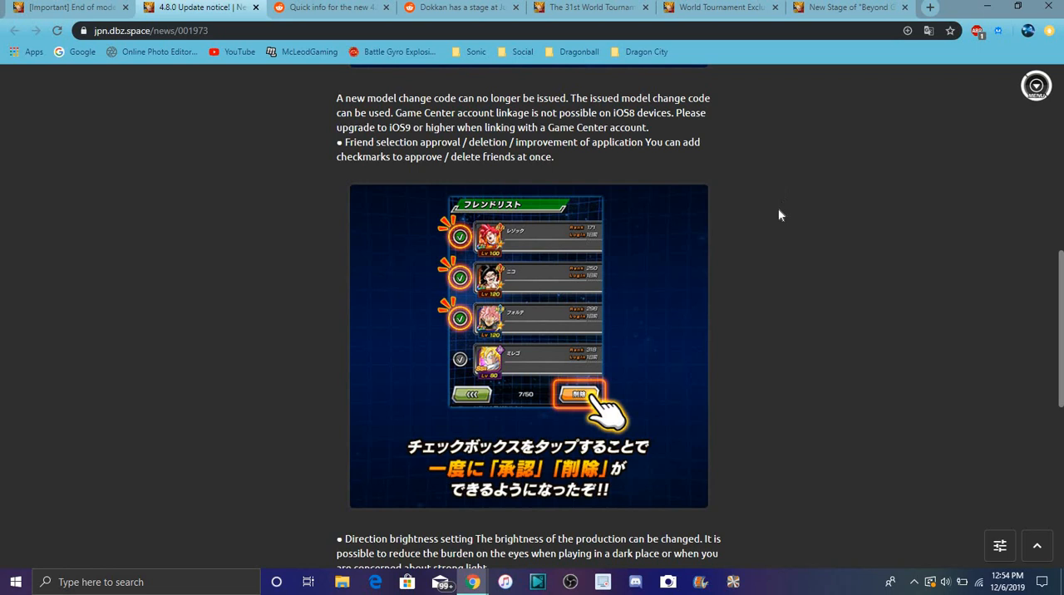
pyautogui.moveTo(835, 100)
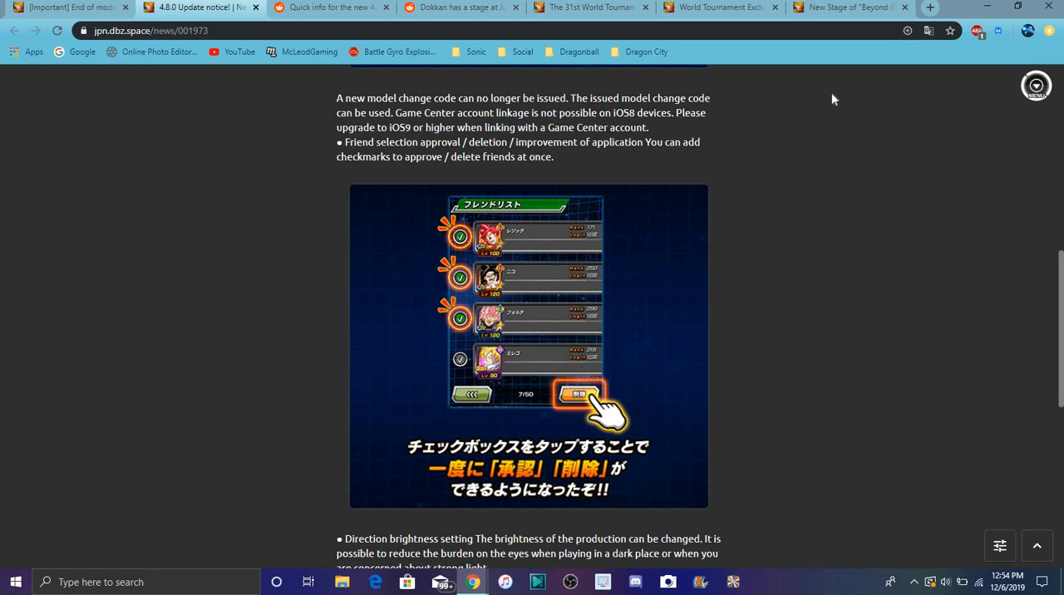
pyautogui.moveTo(748, 330)
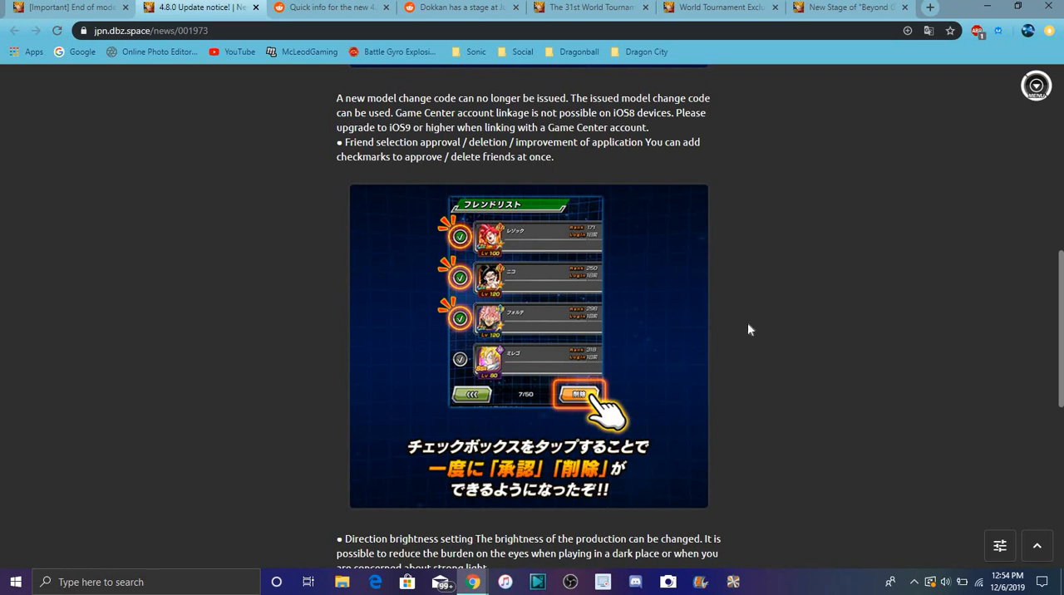
pyautogui.moveTo(844, 272)
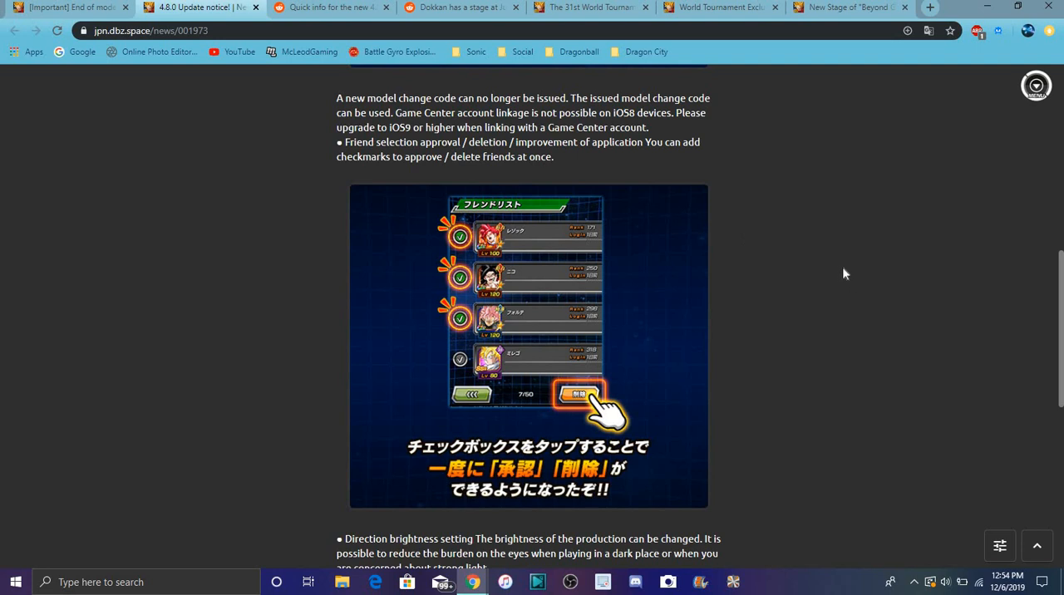
pyautogui.scroll(3)
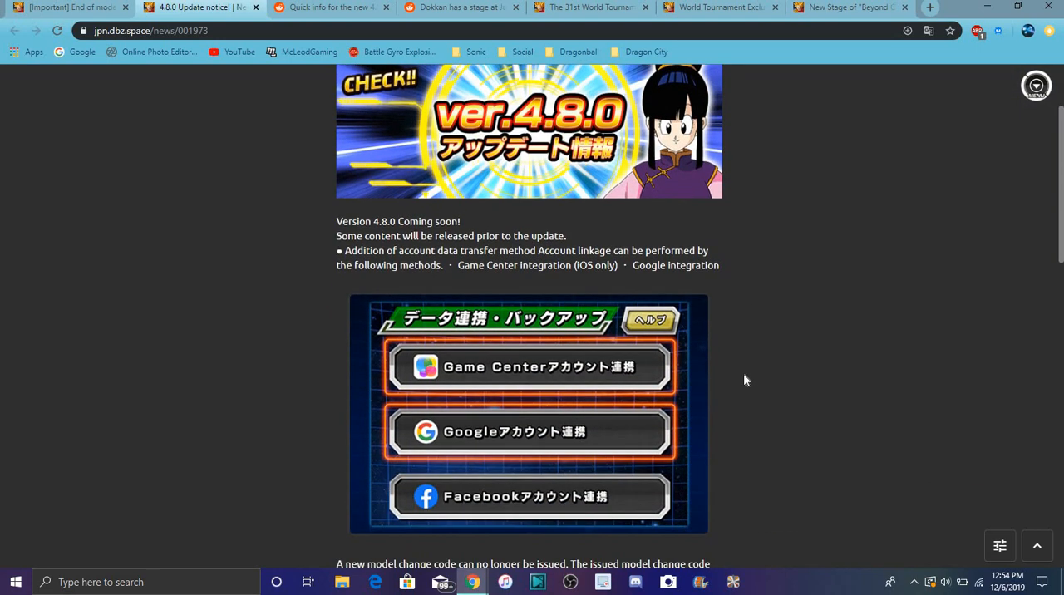
# Read to the end of the notice, past the brightness setting and closing support message.
pyautogui.scroll(-3)
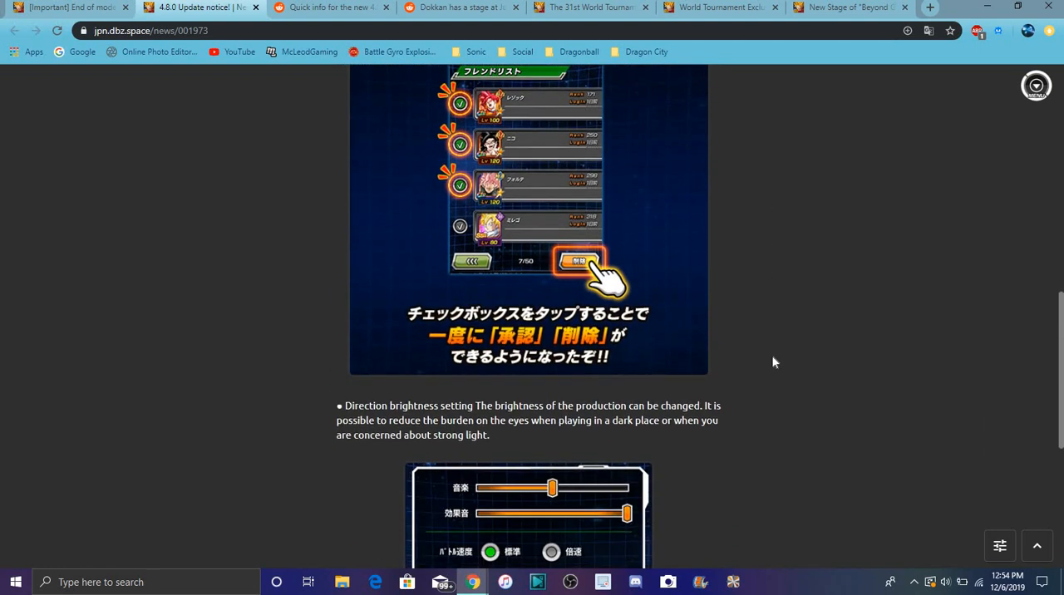
pyautogui.scroll(-3)
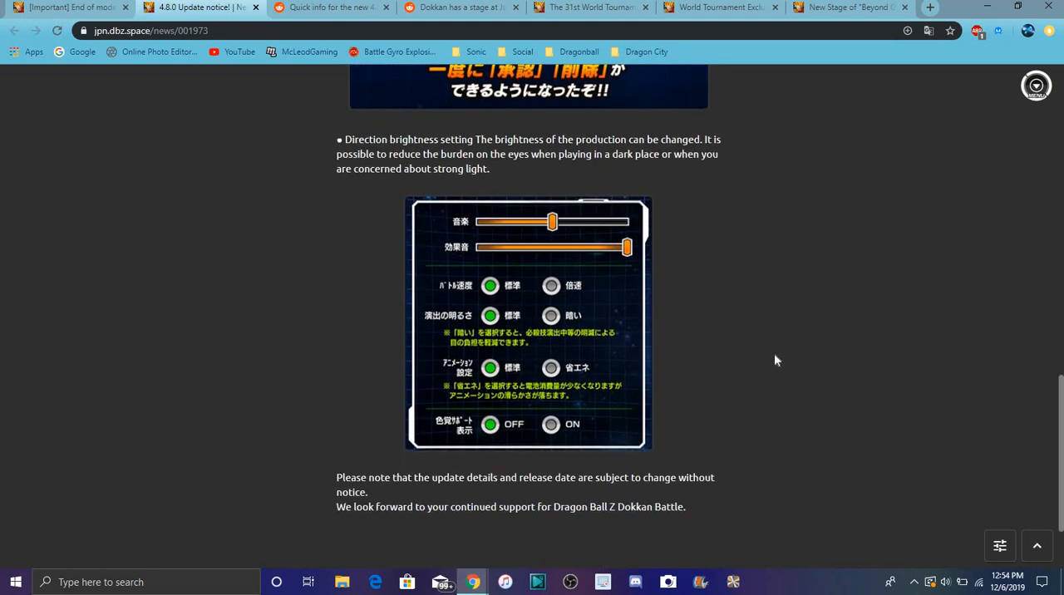
pyautogui.moveTo(775, 349)
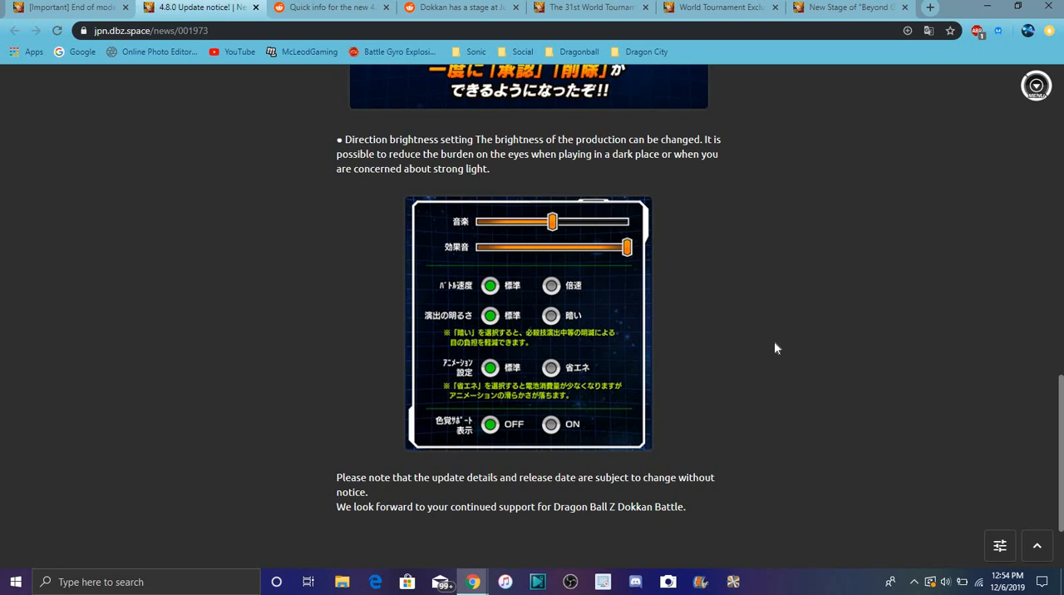
pyautogui.moveTo(770, 340)
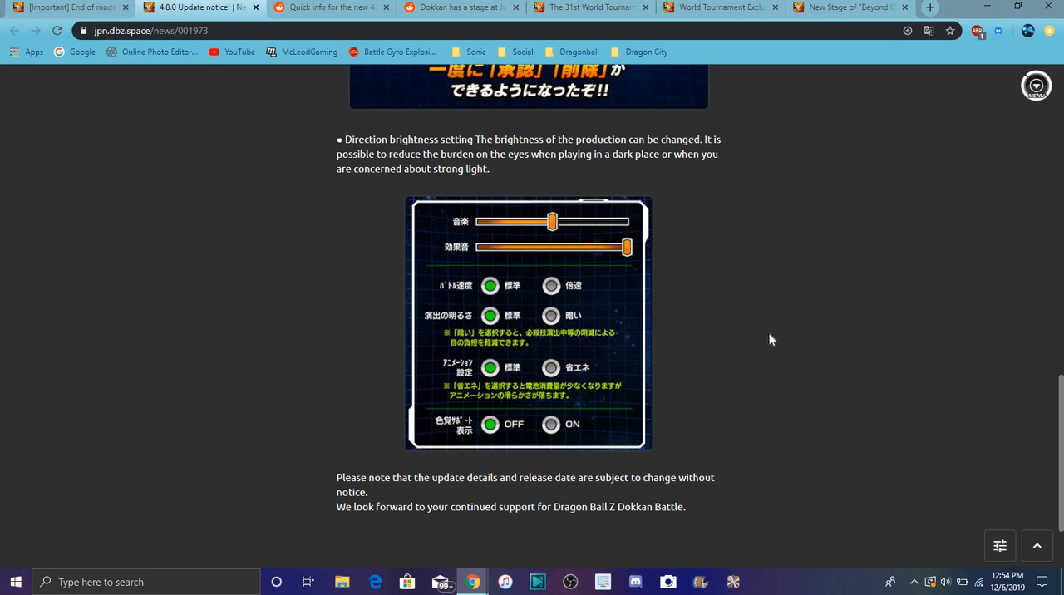
pyautogui.moveTo(690, 194)
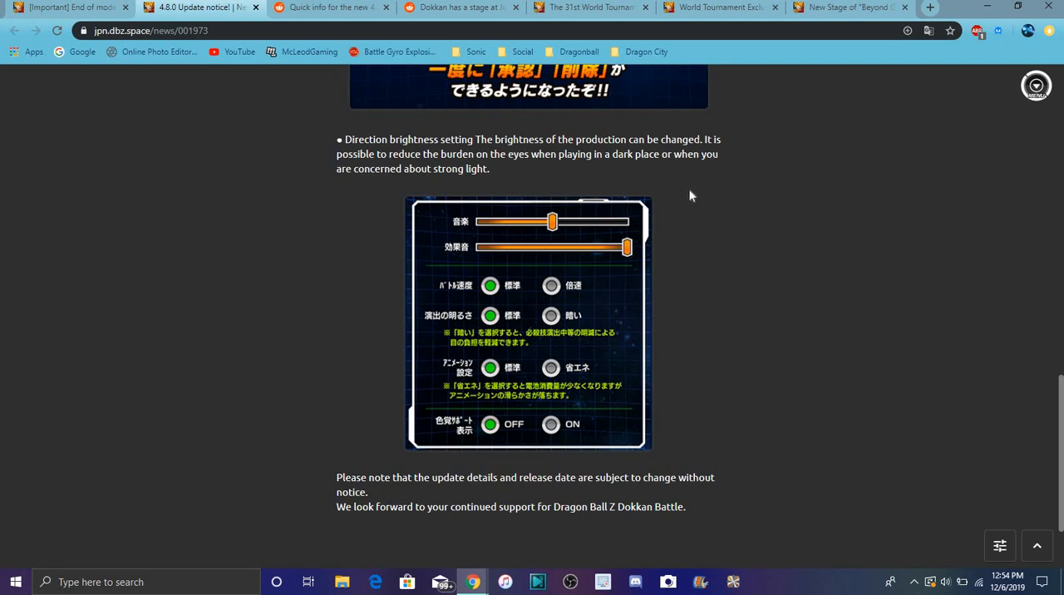
pyautogui.moveTo(738, 233)
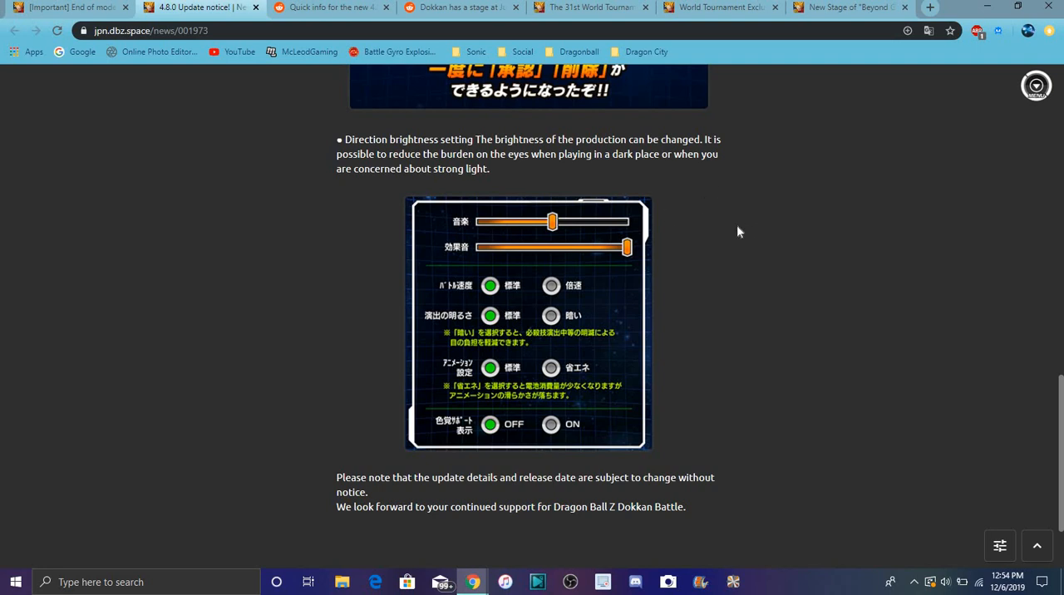
pyautogui.moveTo(720, 176)
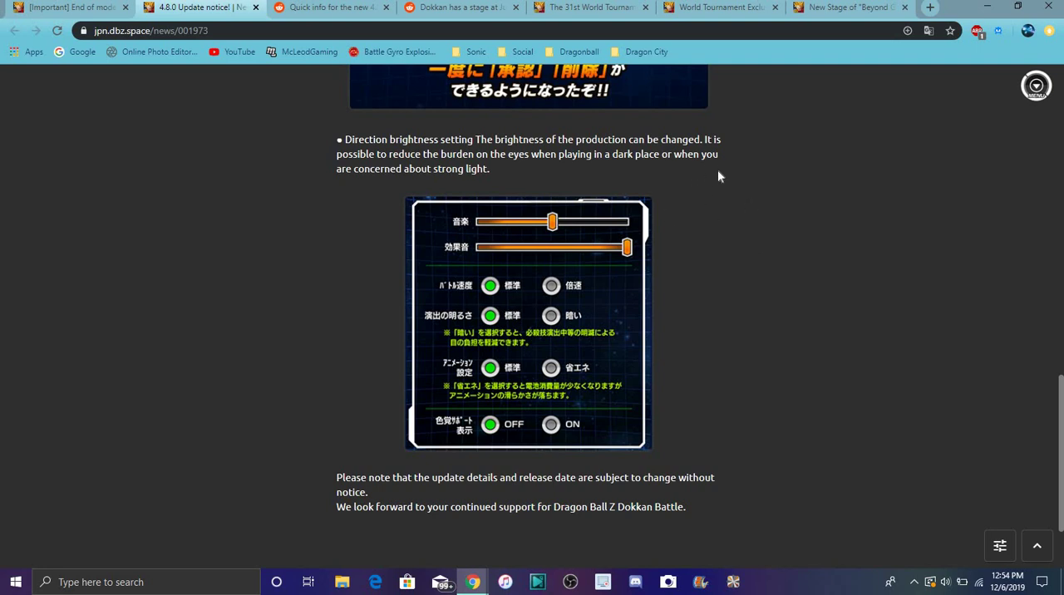
pyautogui.moveTo(704, 236)
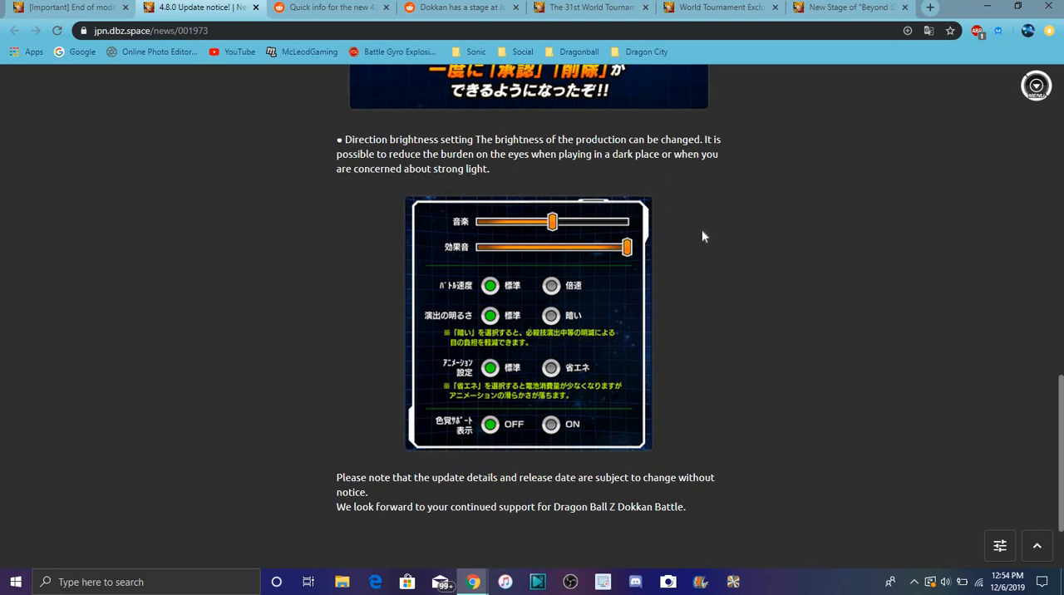
pyautogui.moveTo(713, 222)
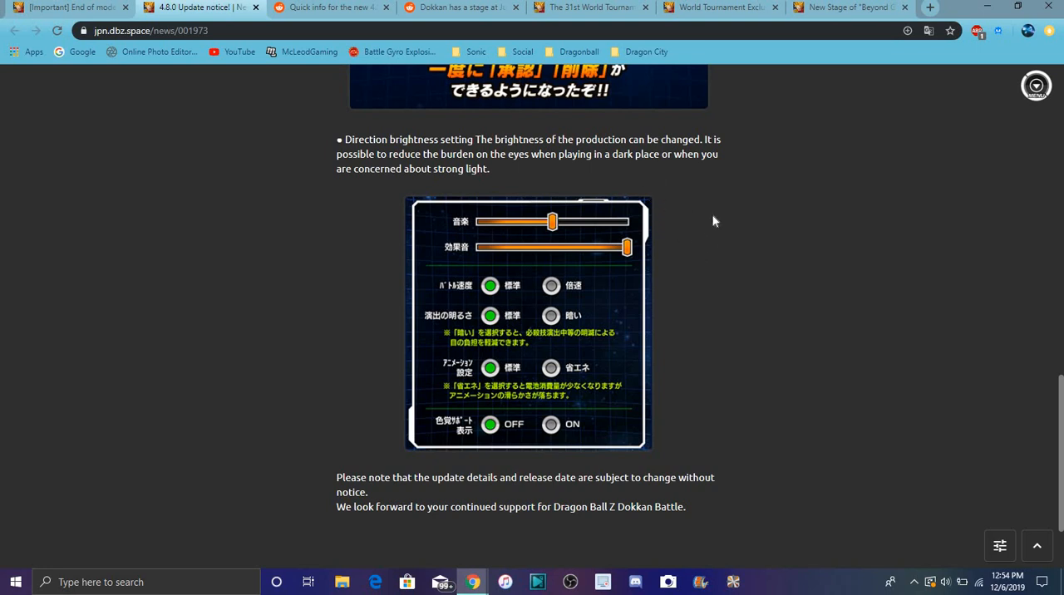
pyautogui.moveTo(662, 235)
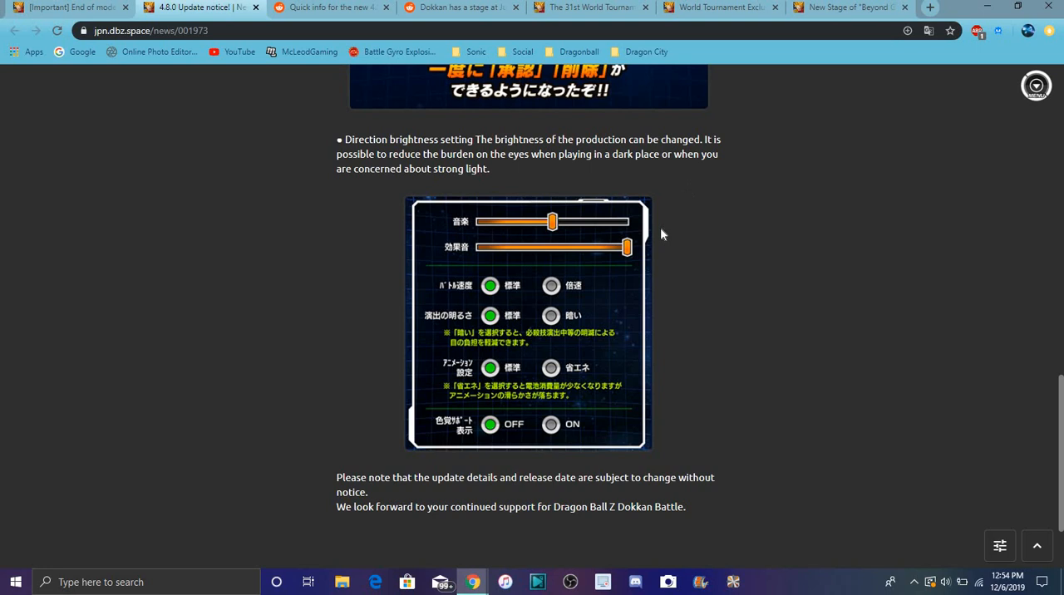
pyautogui.moveTo(523, 210)
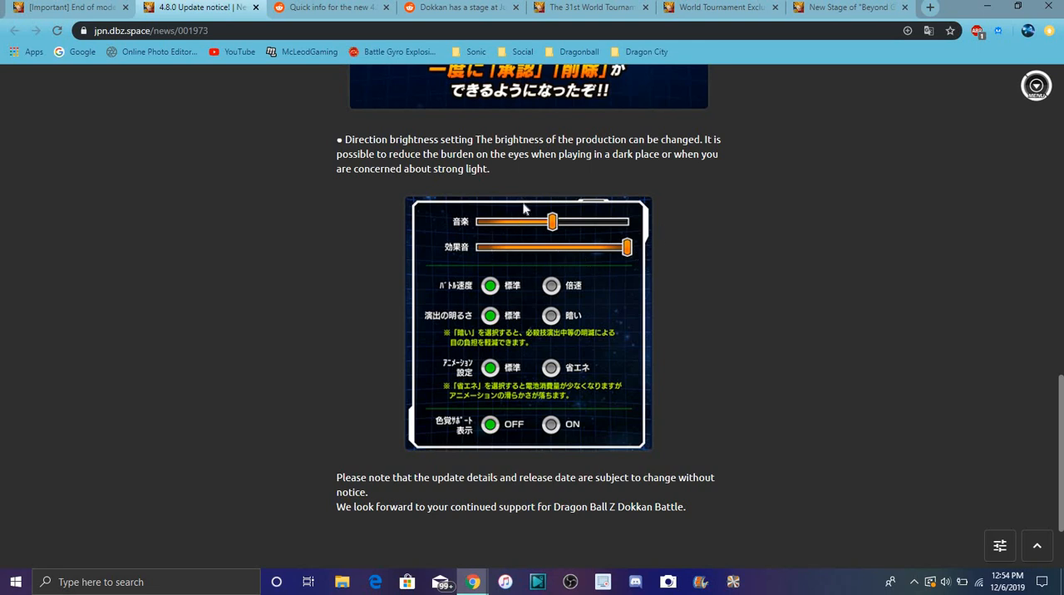
pyautogui.moveTo(628, 269)
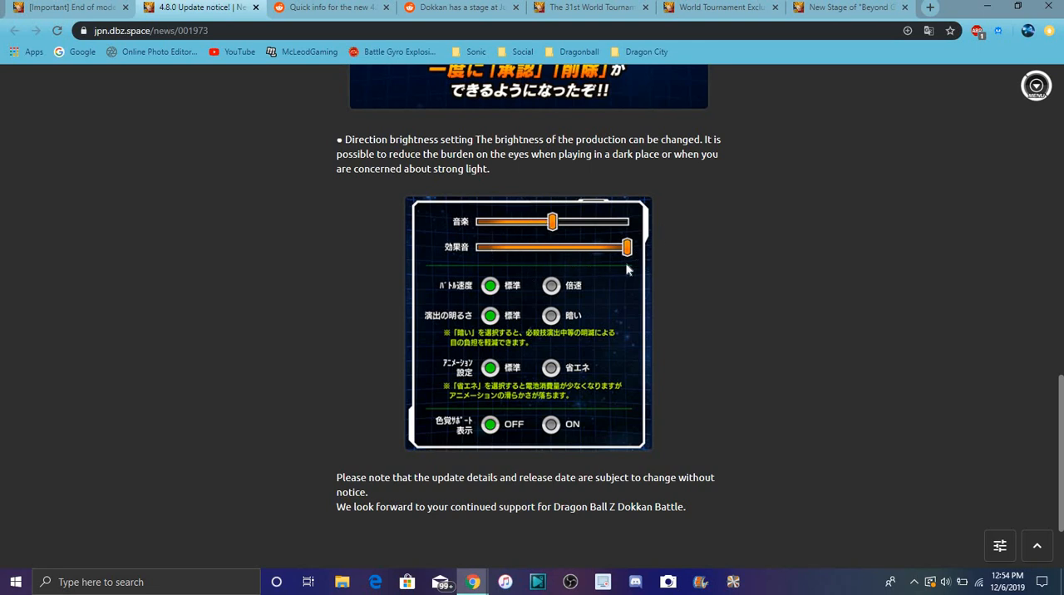
pyautogui.scroll(-3)
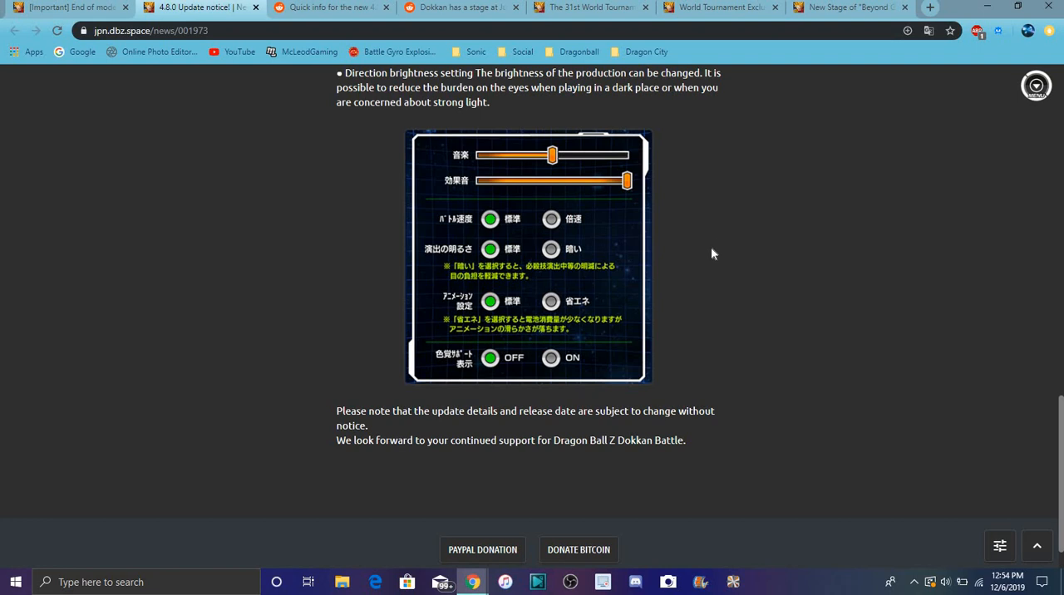
pyautogui.moveTo(736, 253)
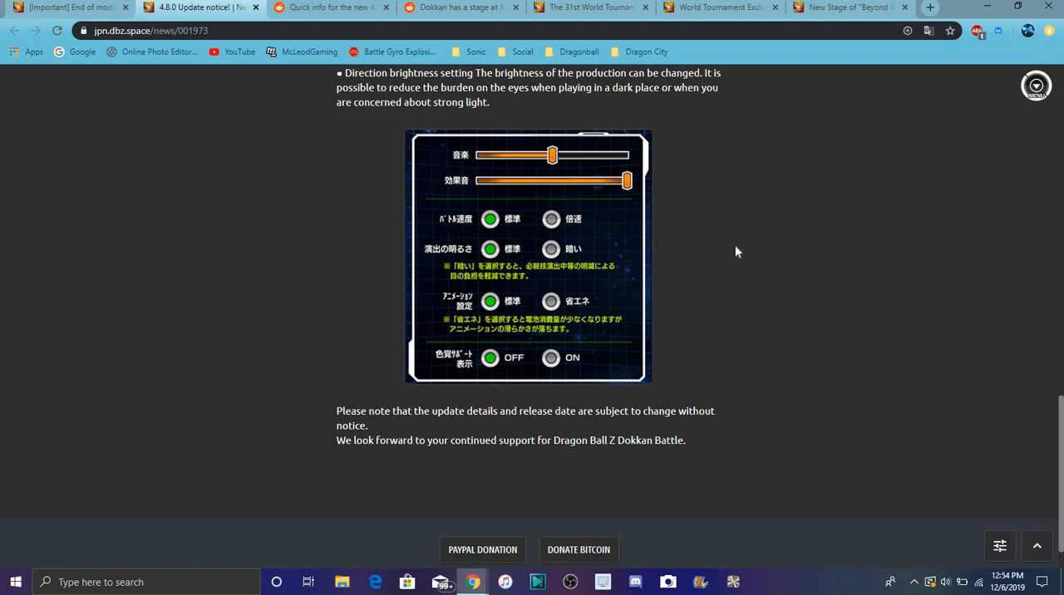
# Look back over the 4.8.0 notice from the linkage section up to the version banner.
pyautogui.scroll(3)
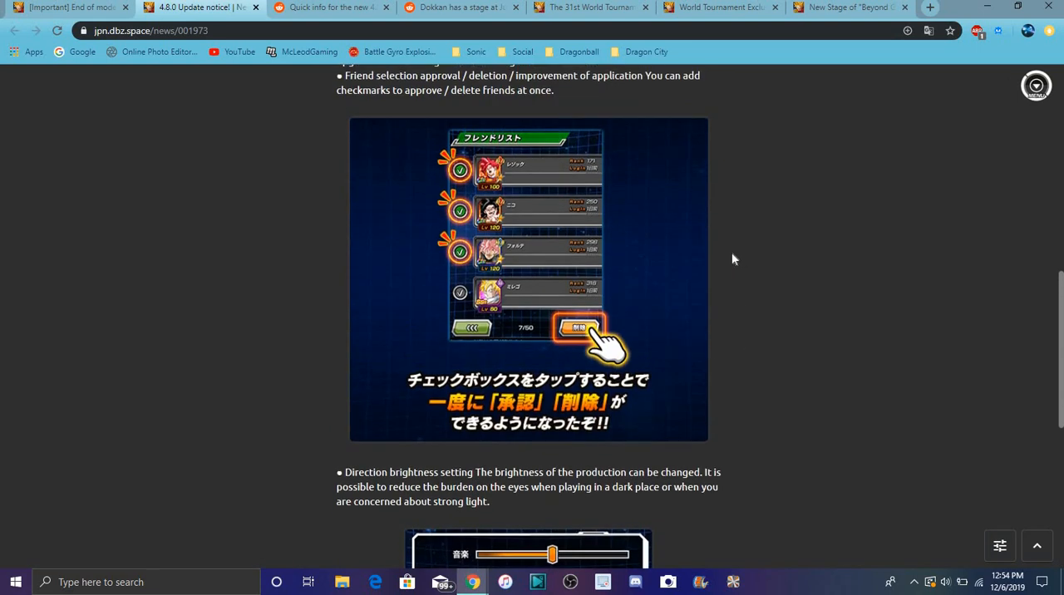
pyautogui.scroll(3)
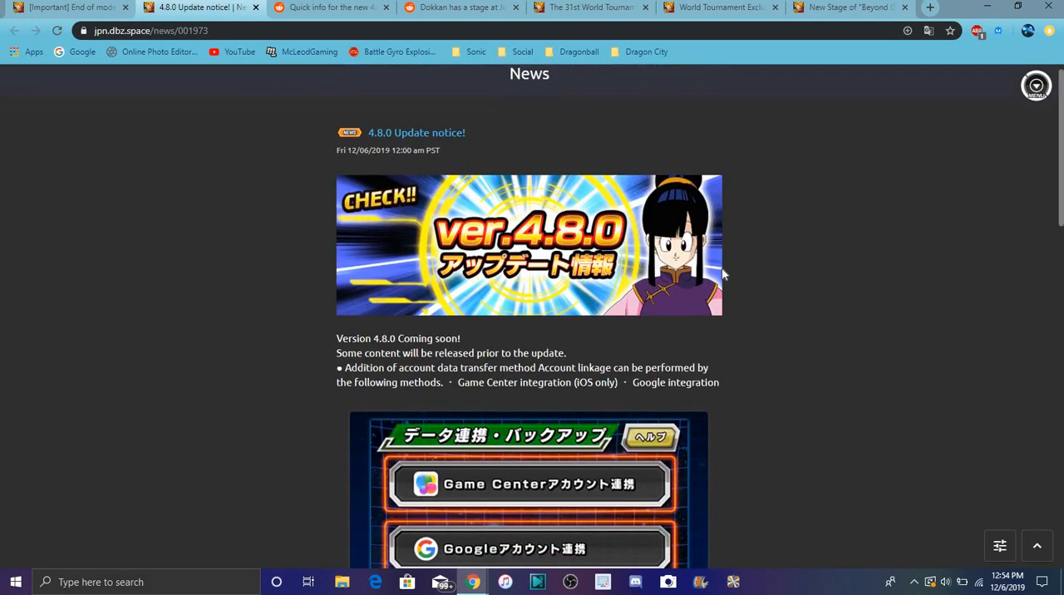
pyautogui.scroll(3)
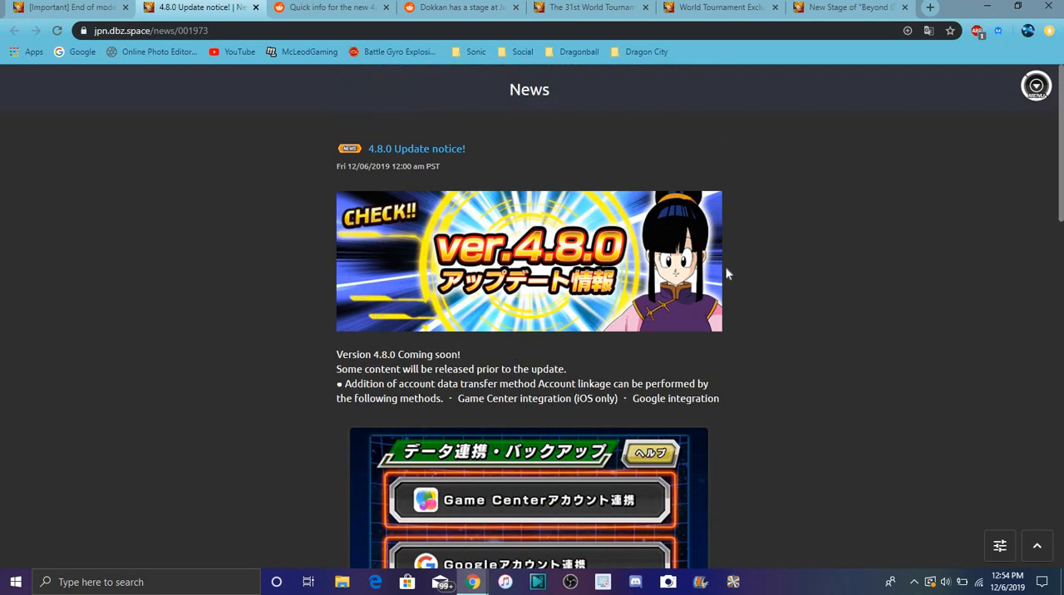
pyautogui.scroll(-3)
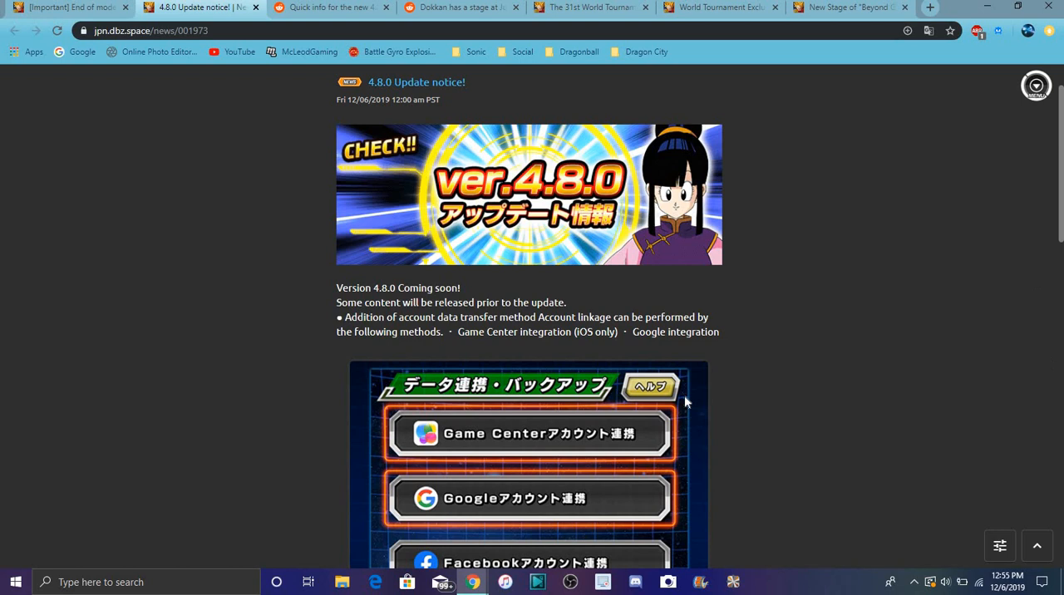
pyautogui.scroll(3)
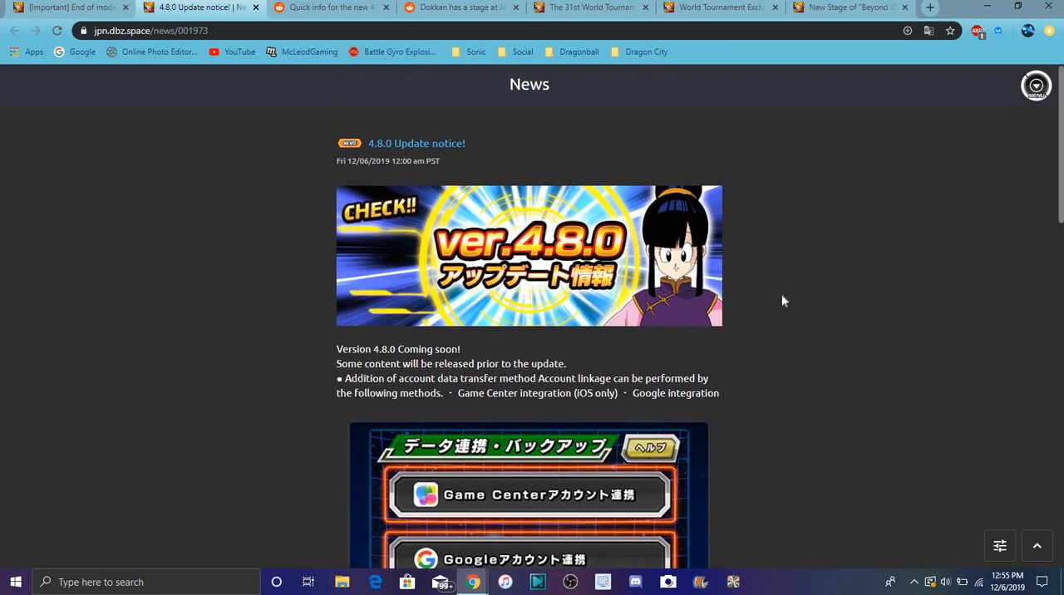
pyautogui.scroll(-3)
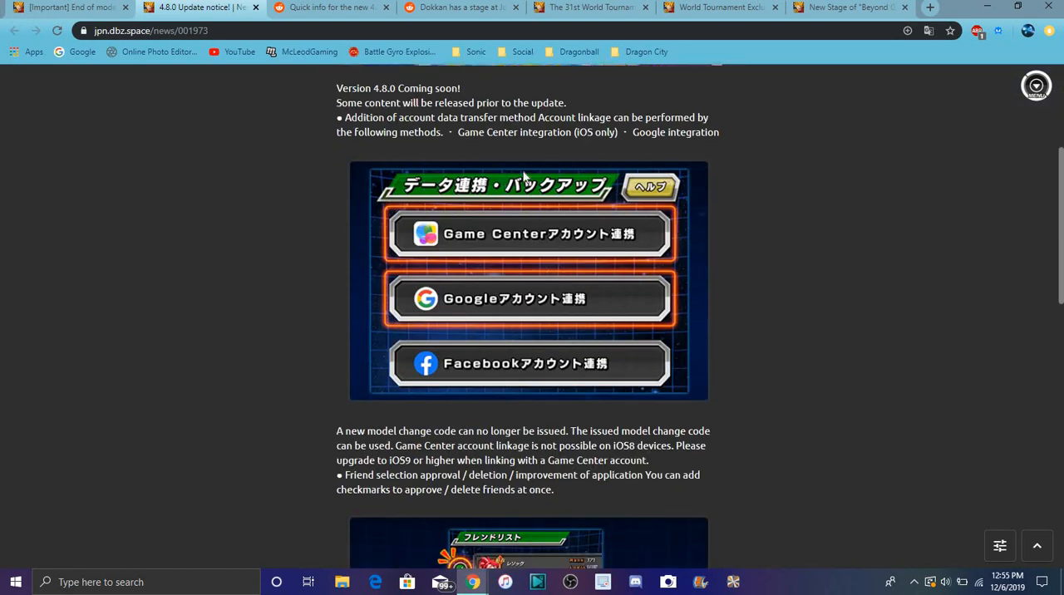
pyautogui.scroll(3)
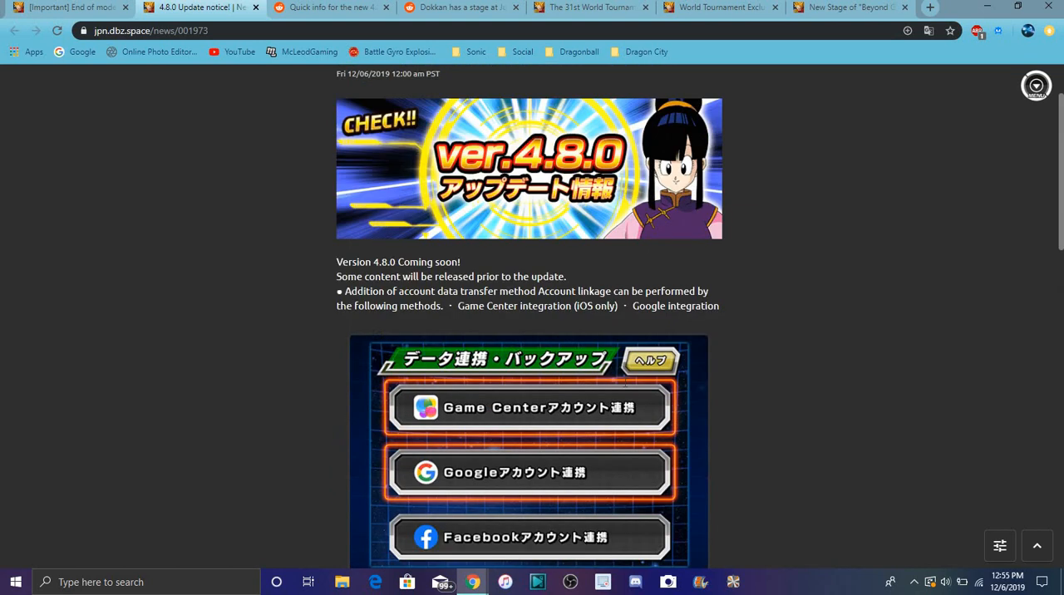
pyautogui.scroll(3)
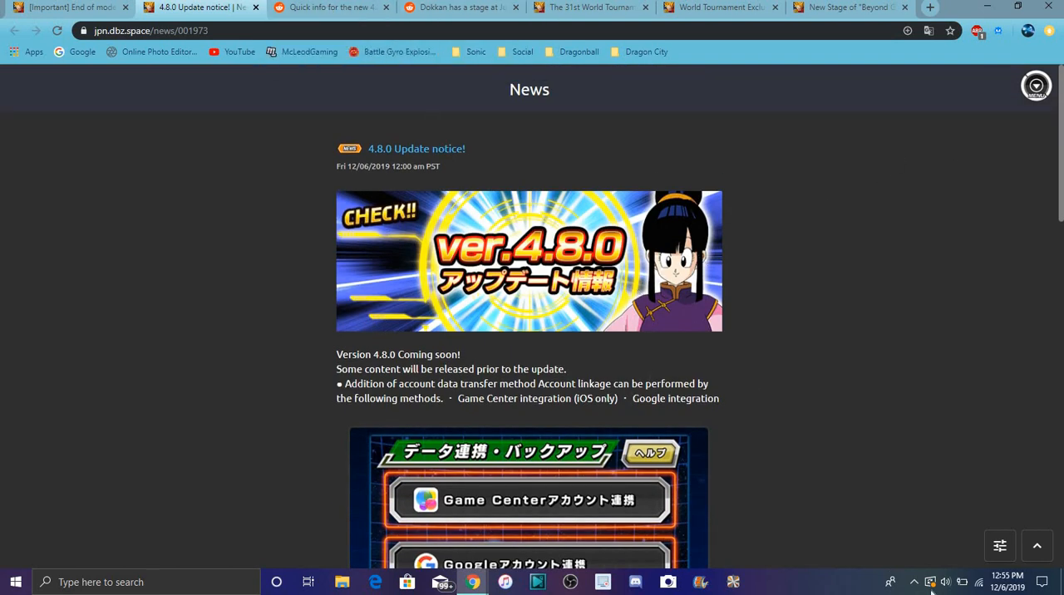
pyautogui.moveTo(811, 236)
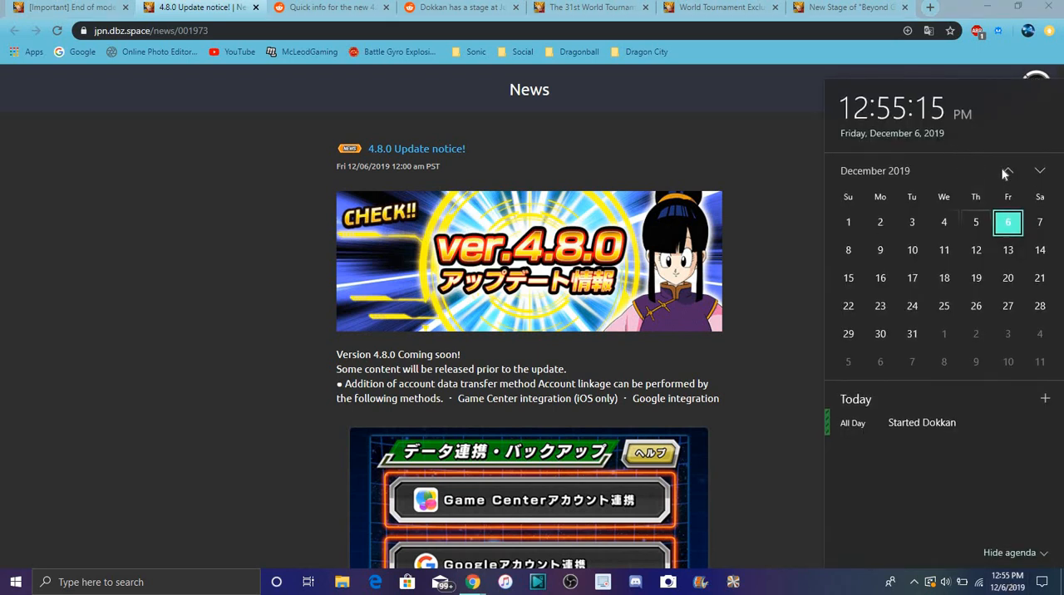
# Page the taskbar calendar back toward October 2019, forward toward February 2020, then dismiss it.
pyautogui.click(1007, 169)
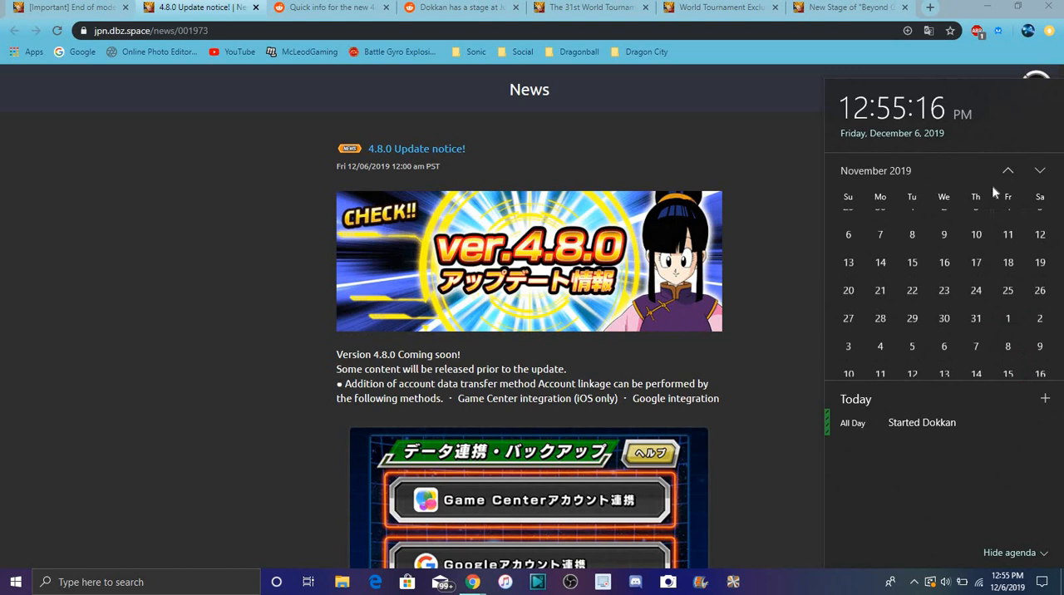
pyautogui.click(1007, 170)
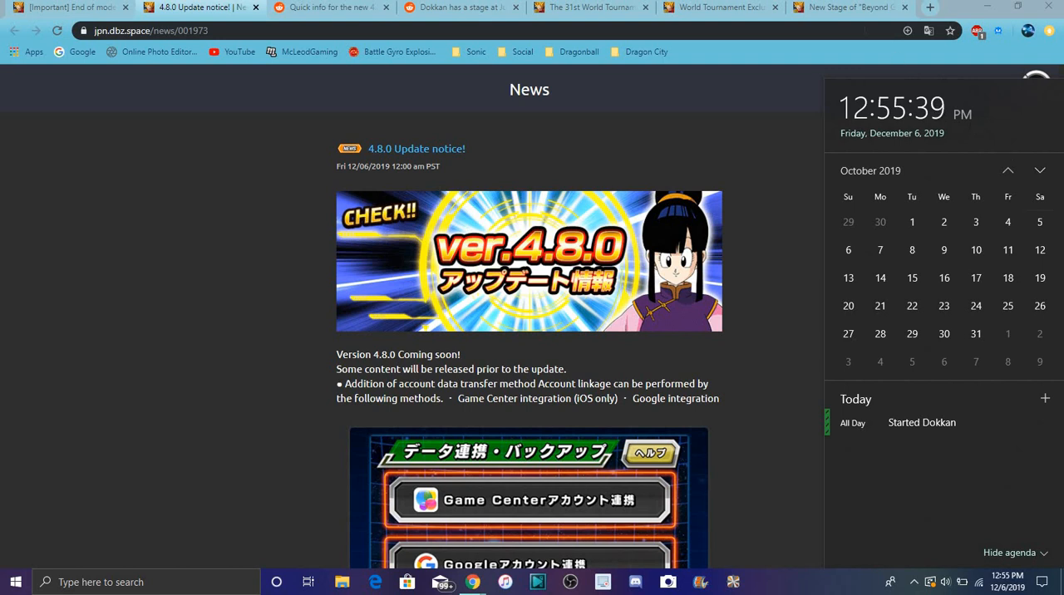
pyautogui.moveTo(1001, 129)
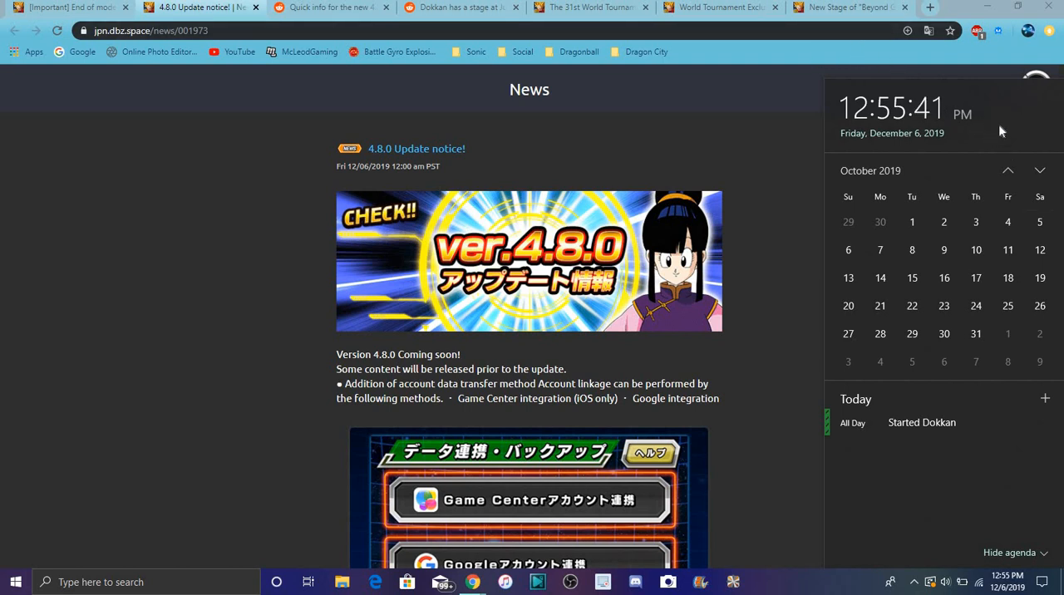
pyautogui.moveTo(1011, 163)
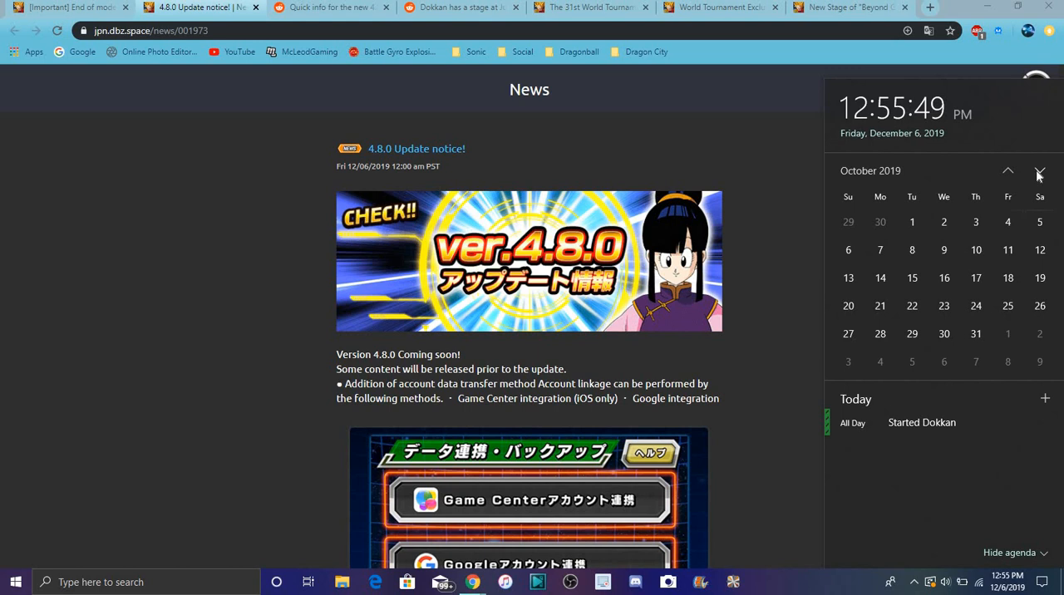
pyautogui.click(1039, 169)
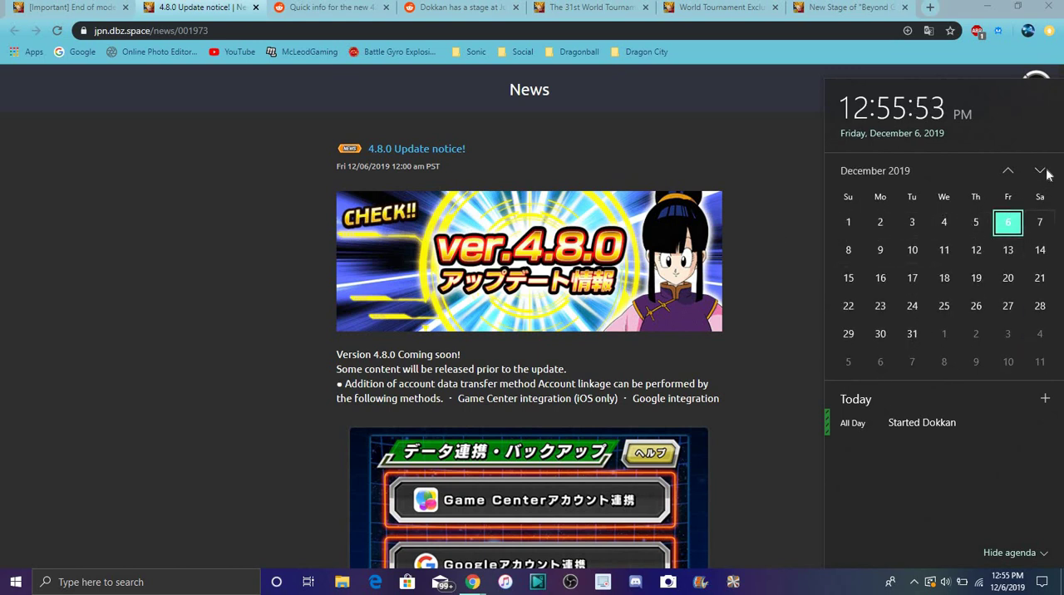
pyautogui.click(1039, 170)
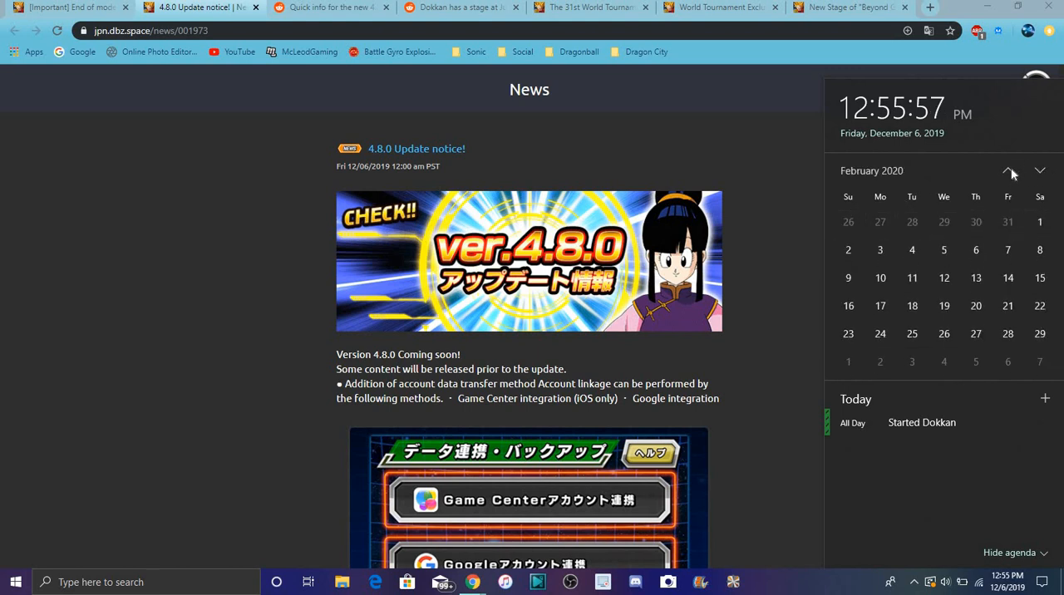
pyautogui.click(1008, 169)
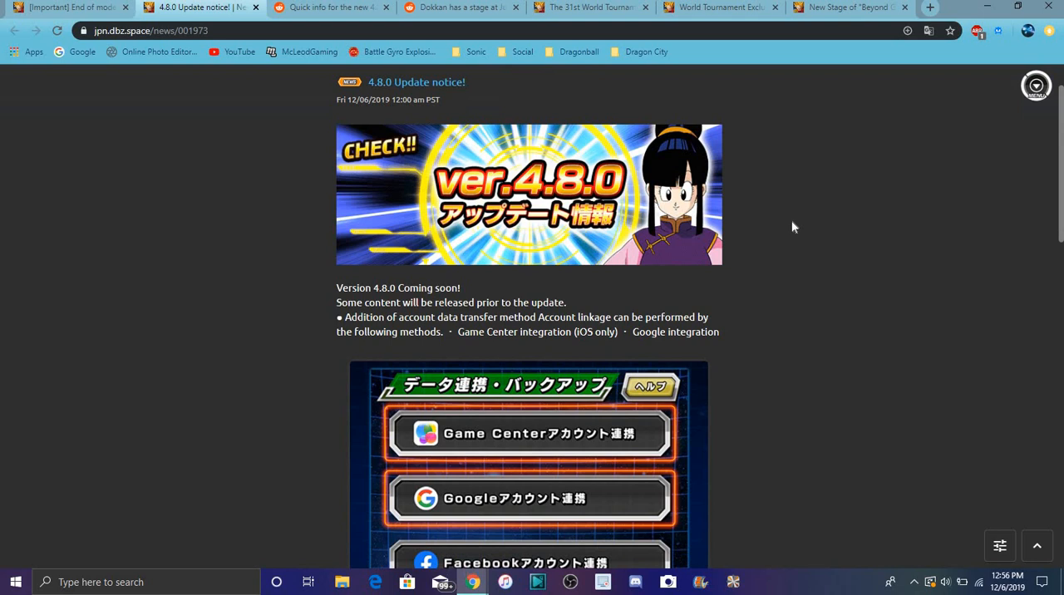
# Bring up the Reddit post 'Quick info for the new 4.8.0 JP Update'.
pyautogui.click(329, 7)
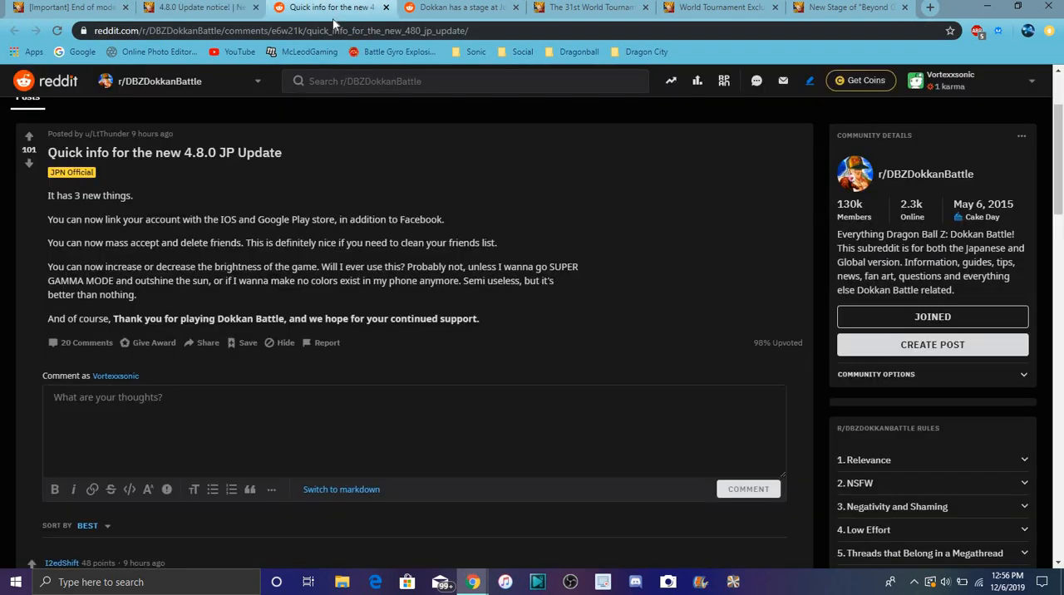
pyautogui.moveTo(595, 153)
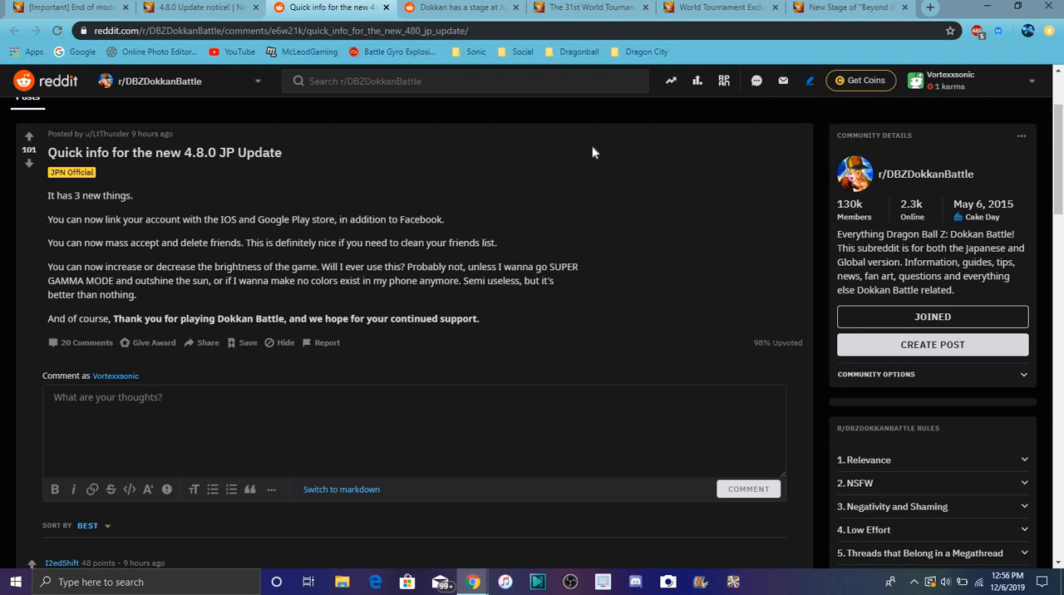
pyautogui.moveTo(597, 158)
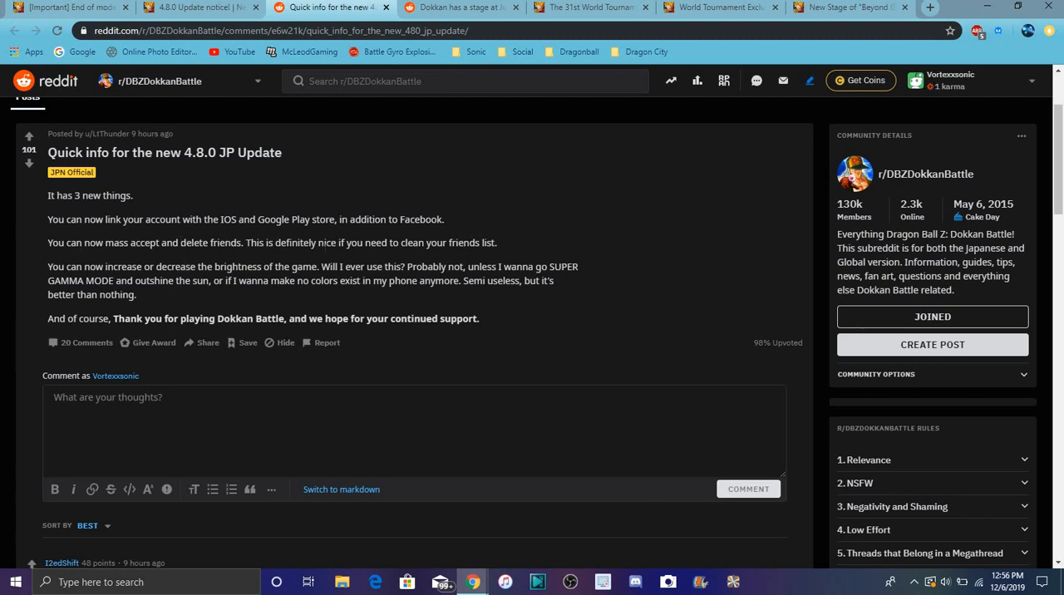
pyautogui.moveTo(339, 193)
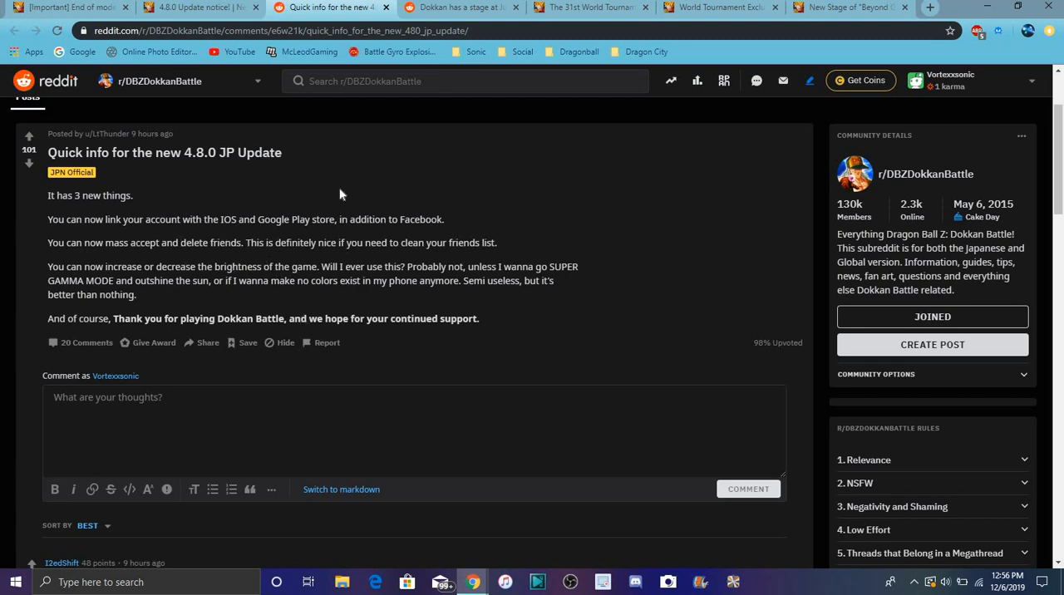
pyautogui.moveTo(486, 12)
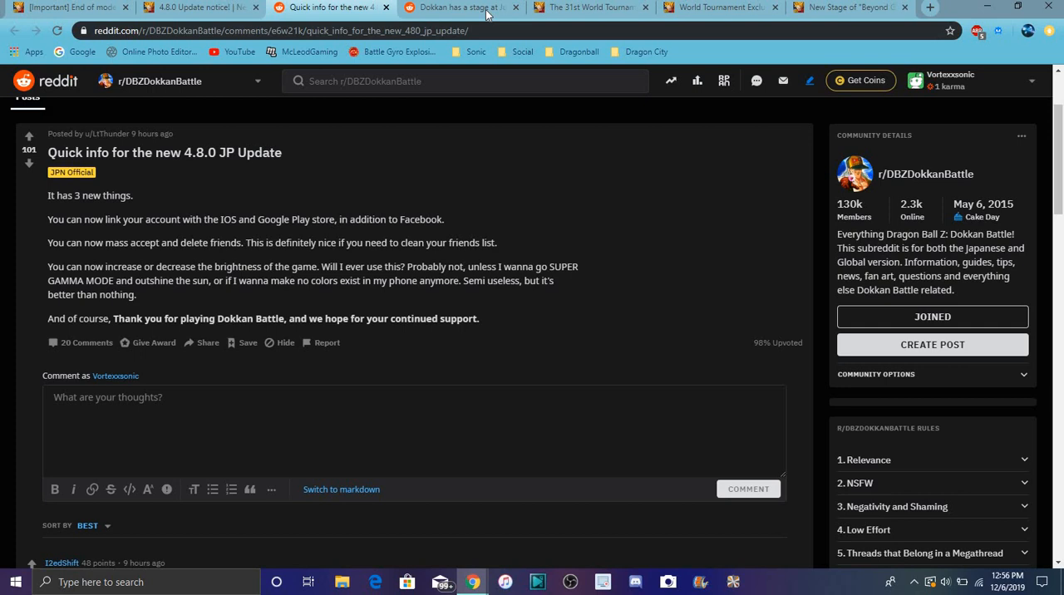
# Read Reddit's Jump Festa stage schedule post, then switch to 'The 31st World Tournament Opens!' article.
pyautogui.click(462, 6)
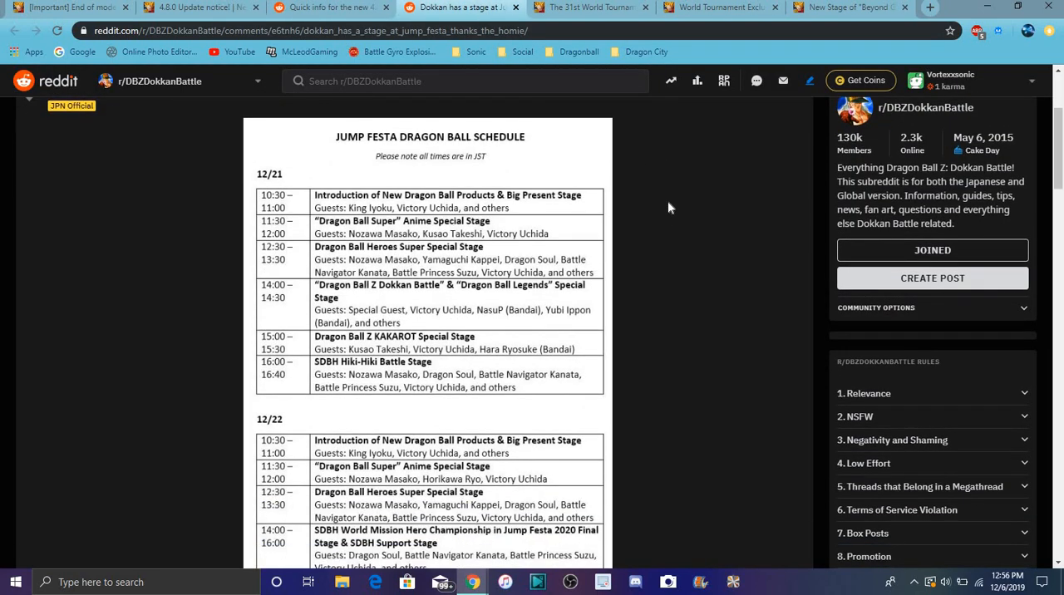
pyautogui.scroll(-3)
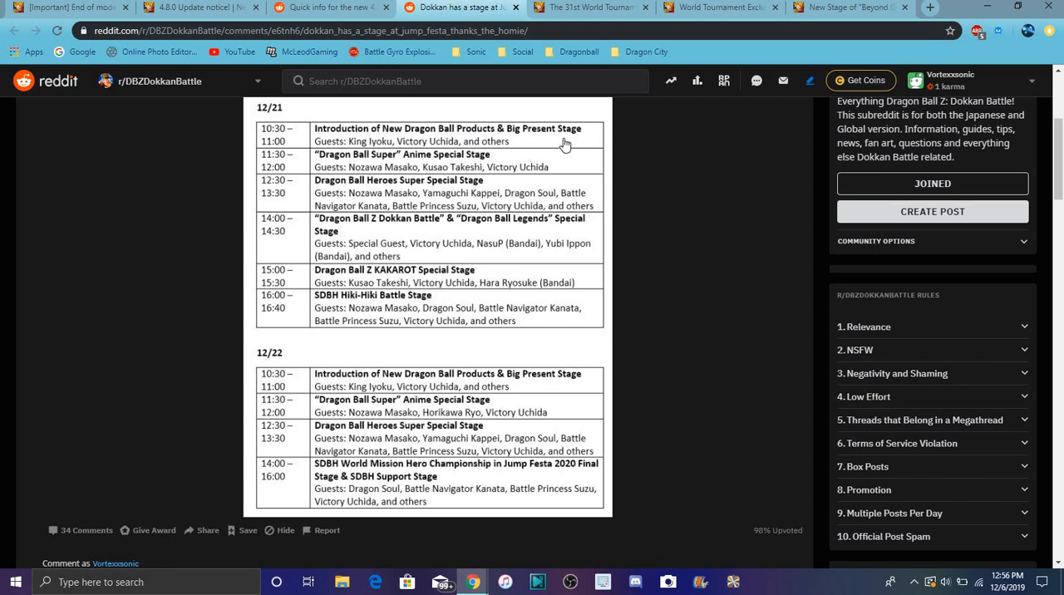
pyautogui.moveTo(481, 156)
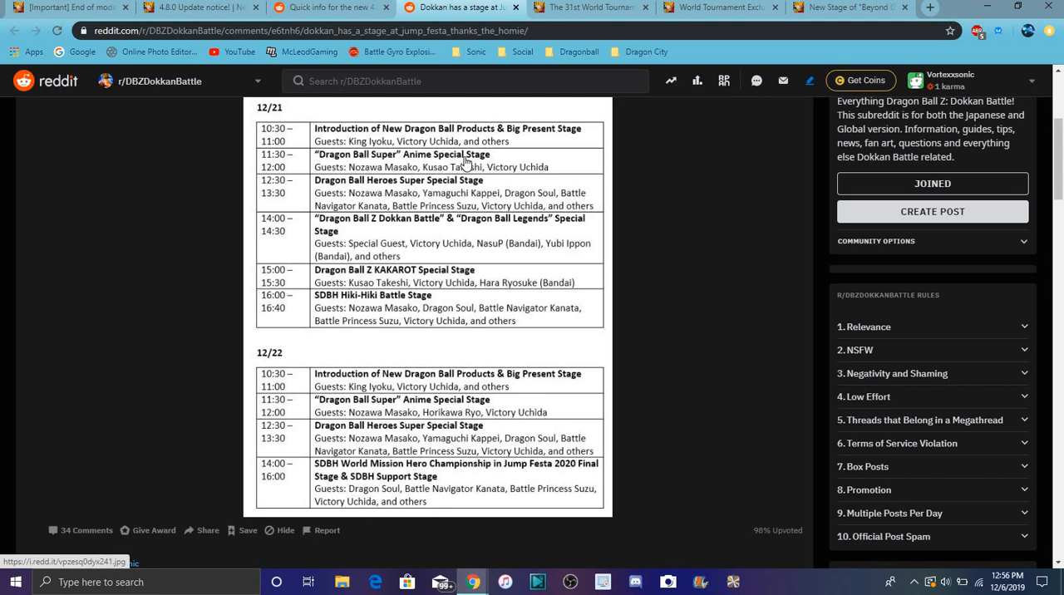
pyautogui.moveTo(441, 208)
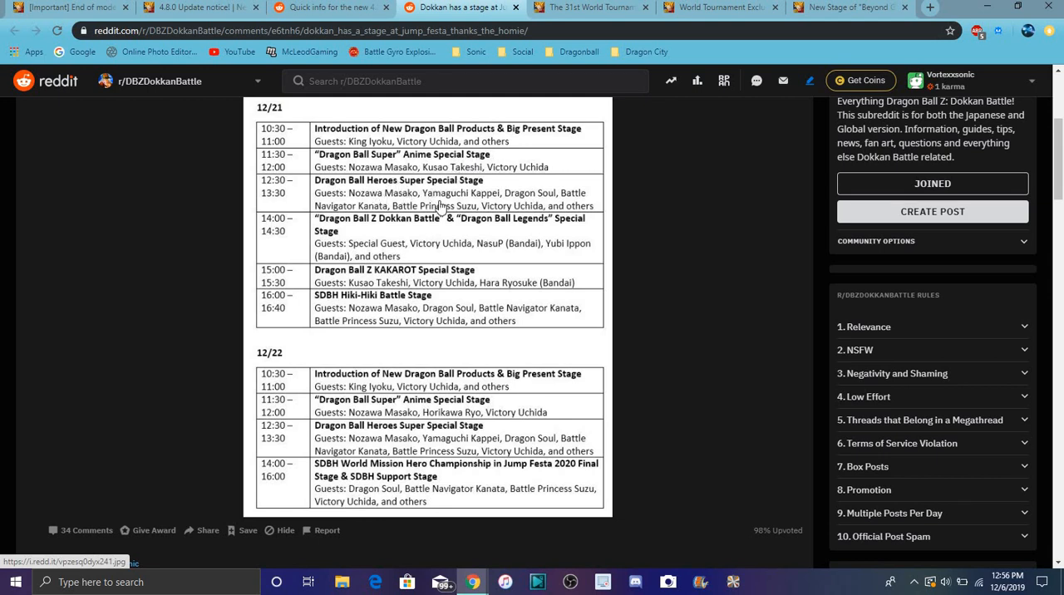
pyautogui.moveTo(341, 243)
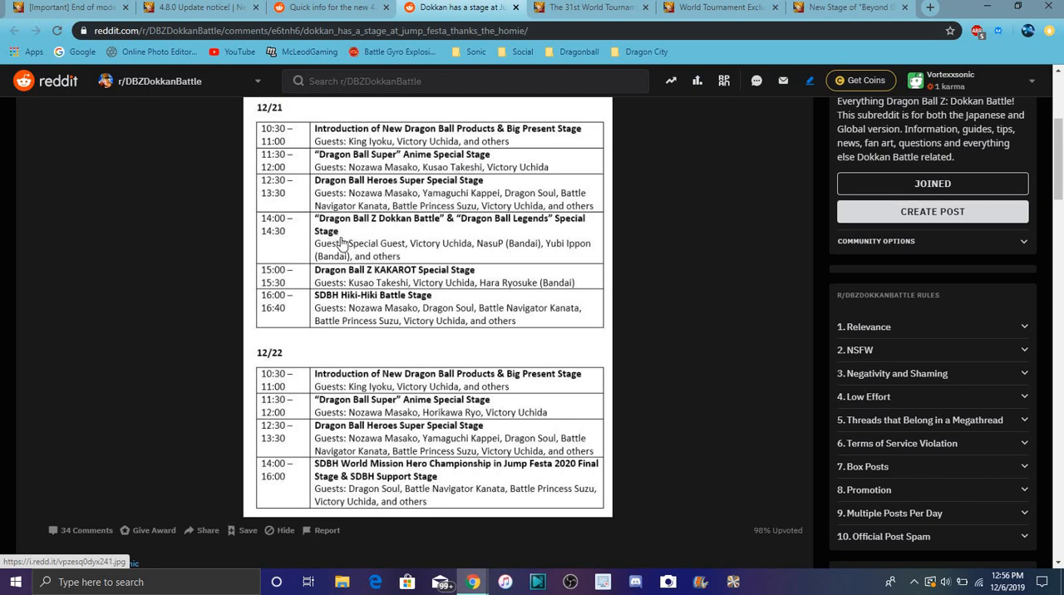
pyautogui.moveTo(499, 233)
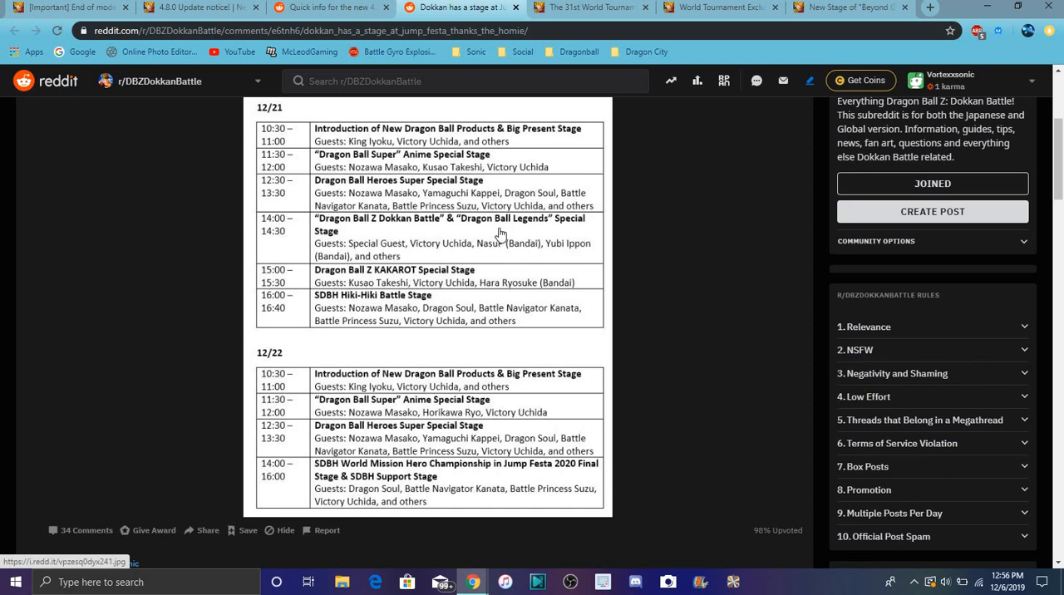
pyautogui.moveTo(459, 251)
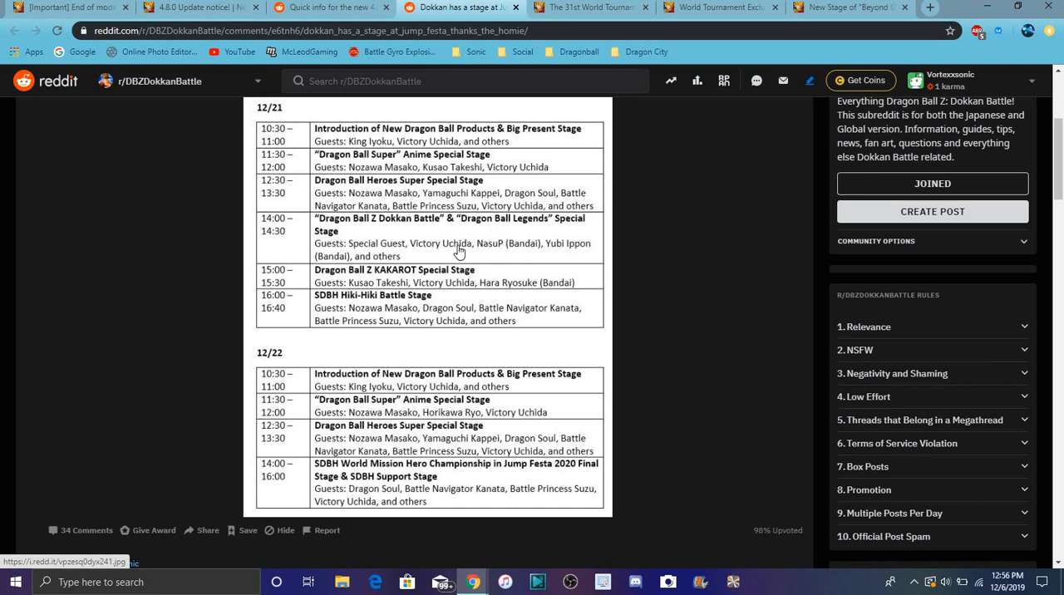
pyautogui.moveTo(426, 280)
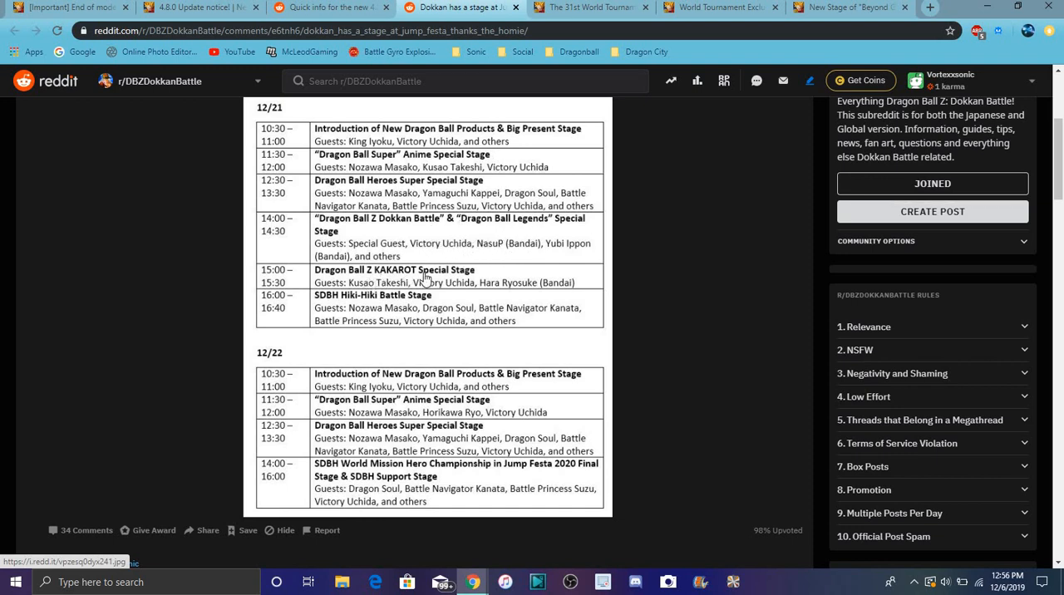
pyautogui.moveTo(535, 306)
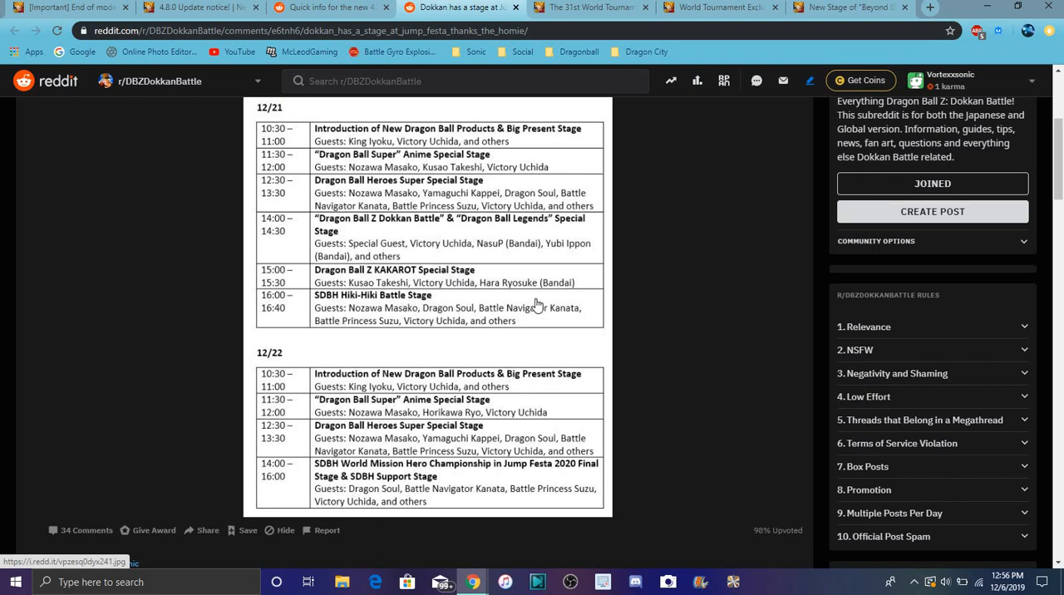
pyautogui.moveTo(474, 475)
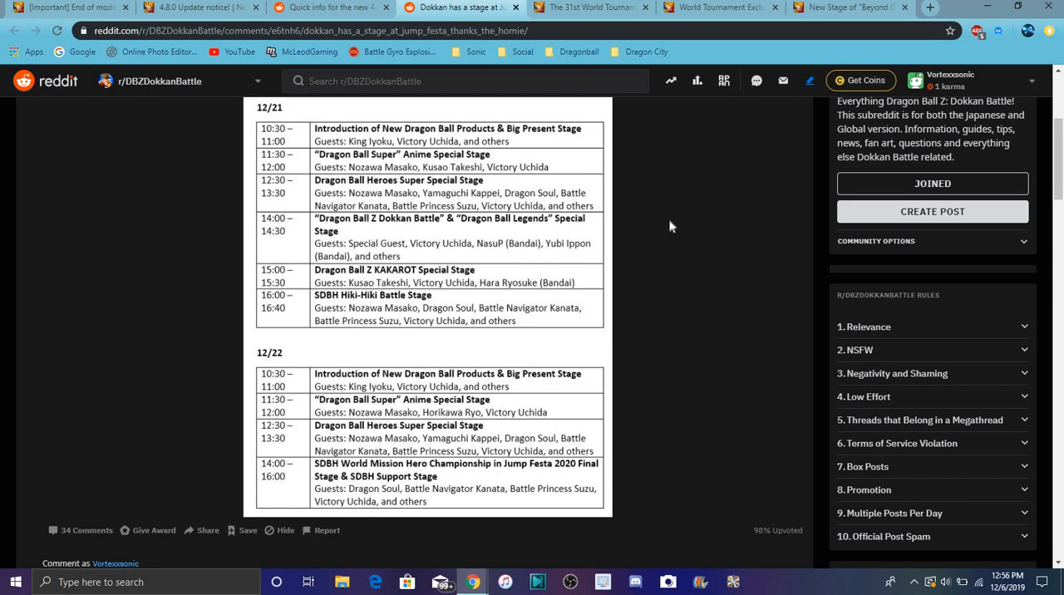
pyautogui.moveTo(485, 207)
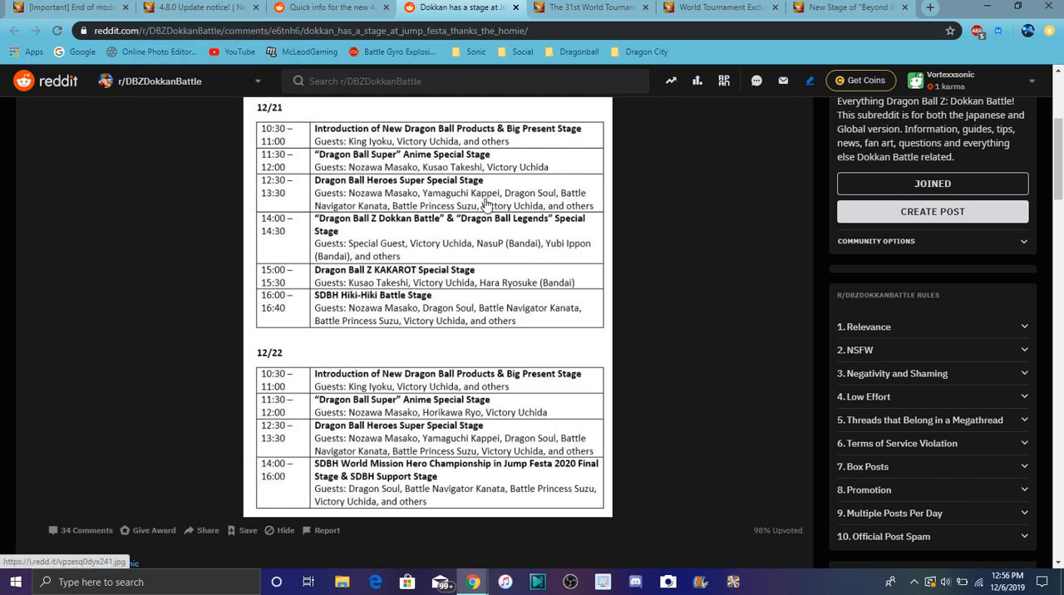
pyautogui.moveTo(343, 144)
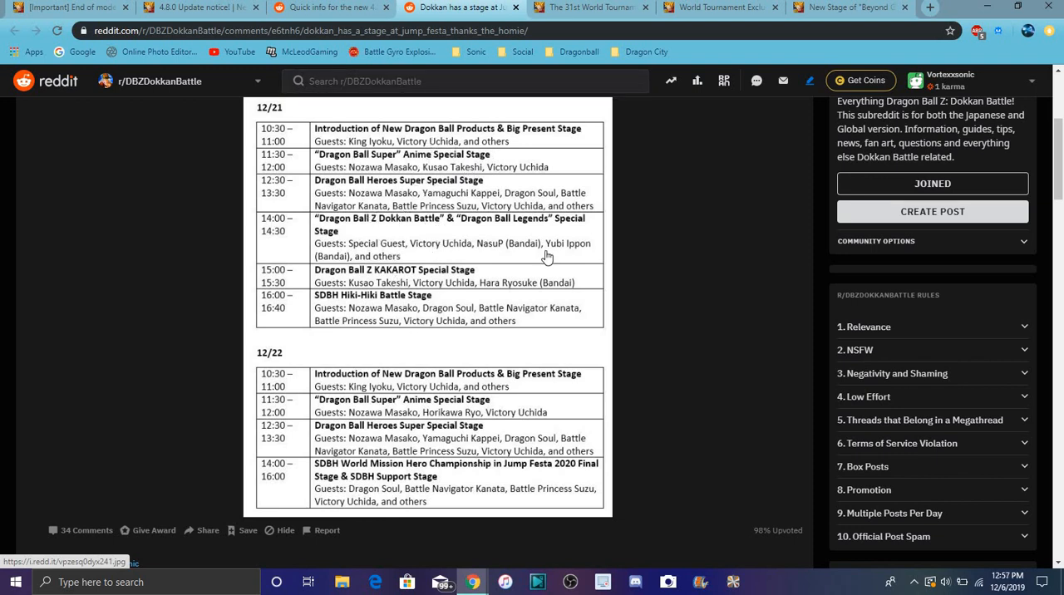
pyautogui.moveTo(351, 131)
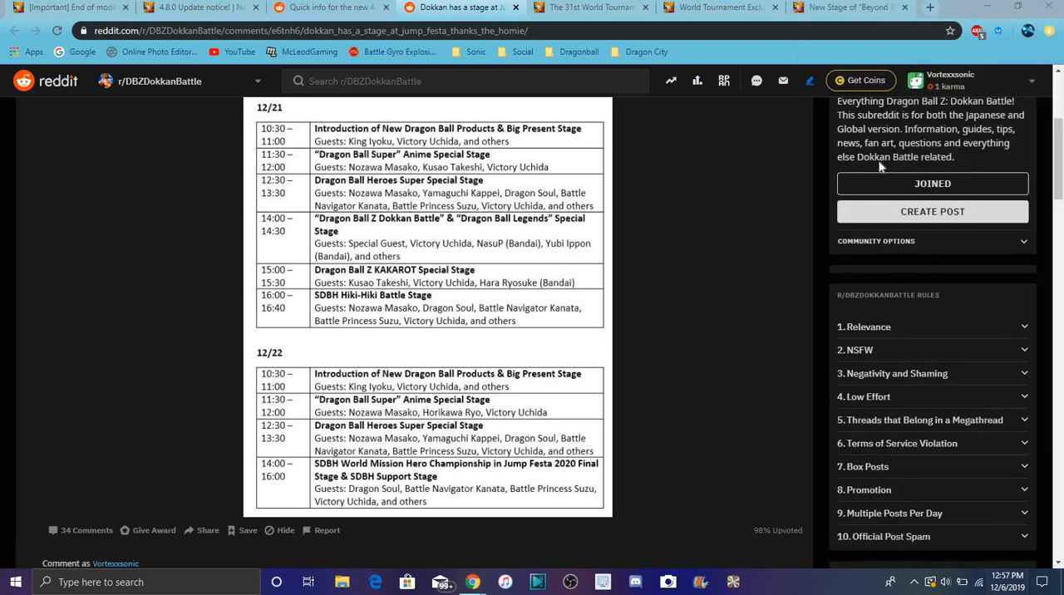
pyautogui.click(1022, 582)
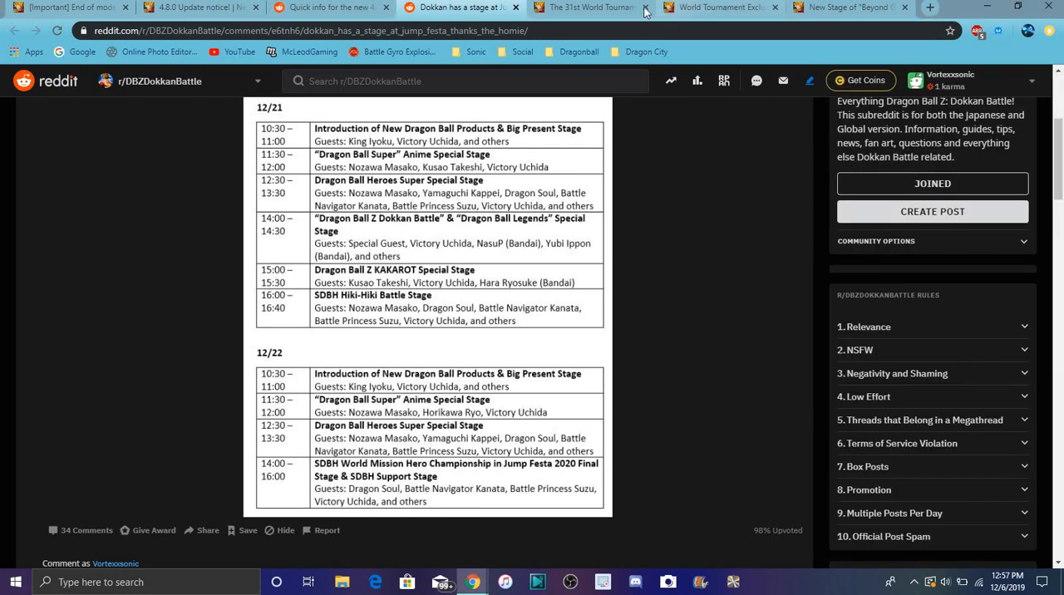
pyautogui.click(590, 7)
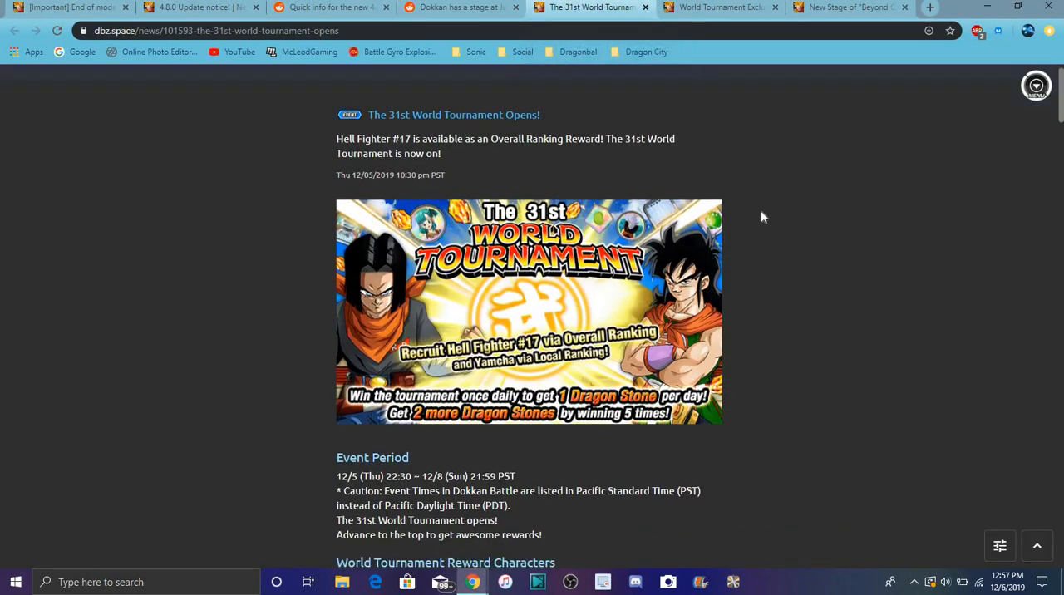
pyautogui.scroll(-3)
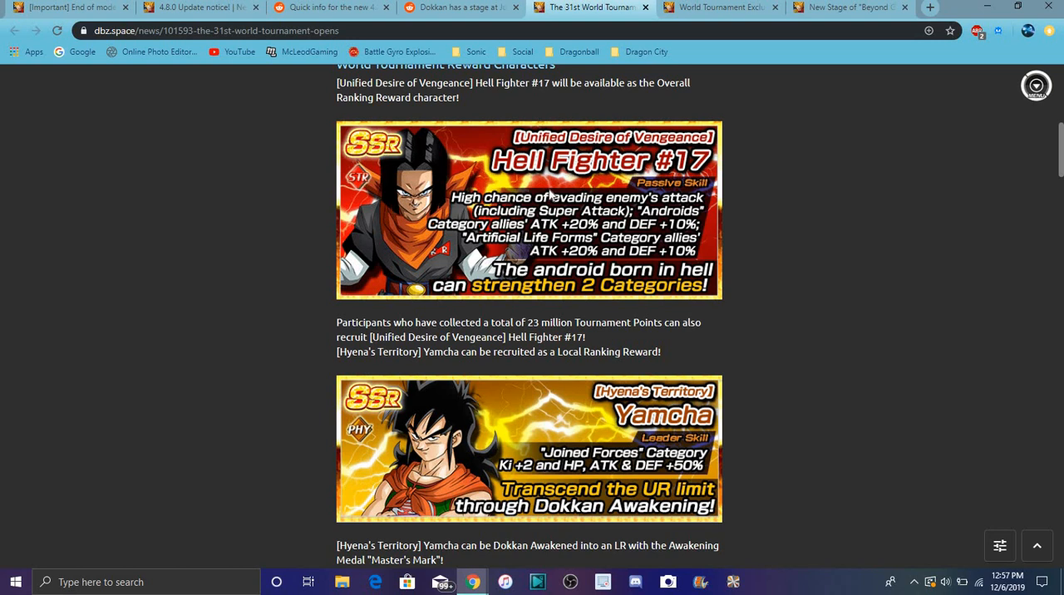
pyautogui.moveTo(680, 251)
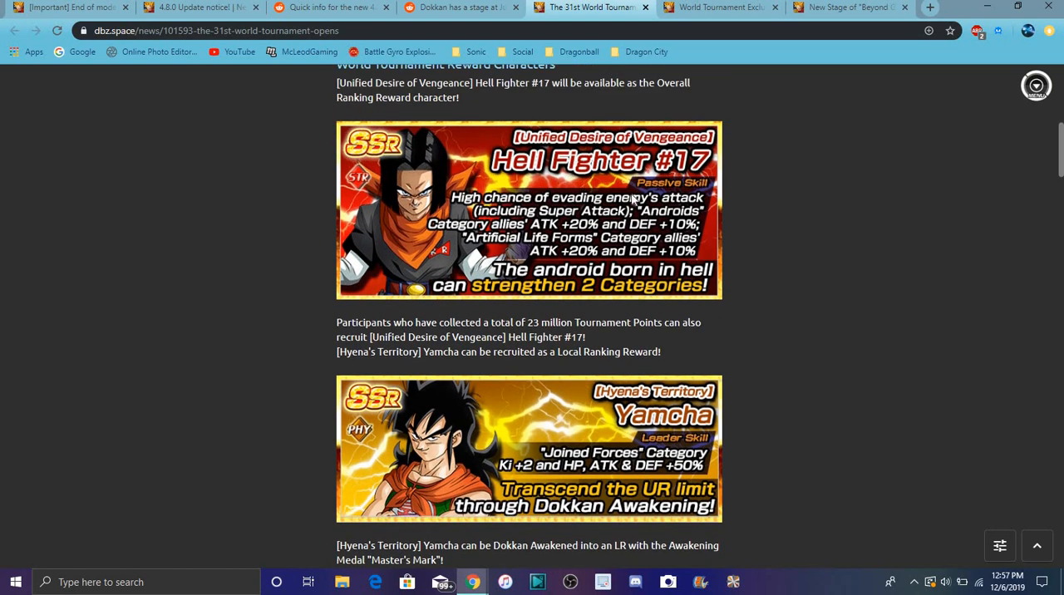
pyautogui.moveTo(752, 186)
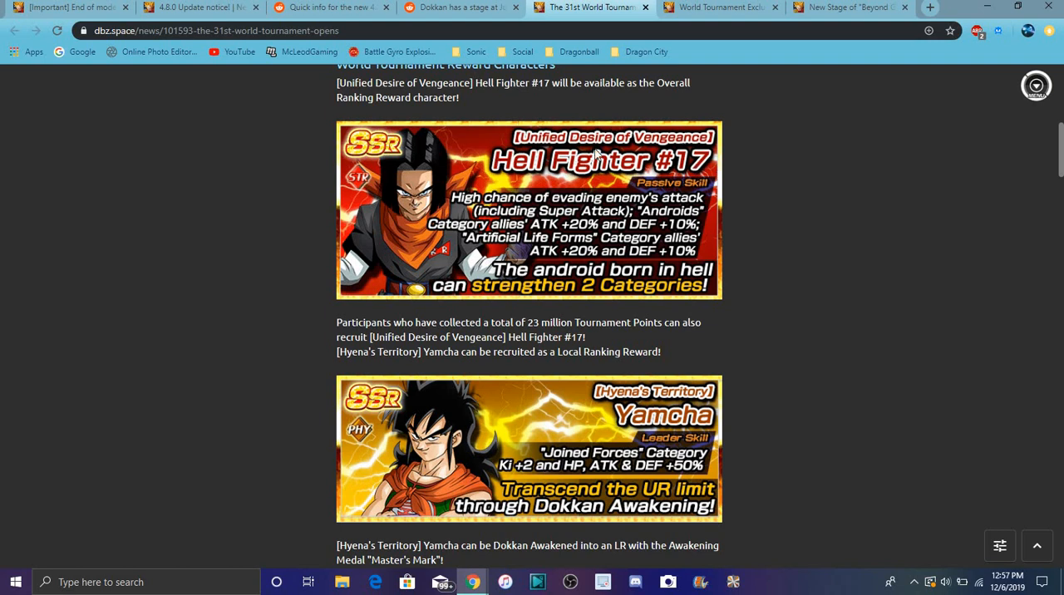
pyautogui.moveTo(640, 133)
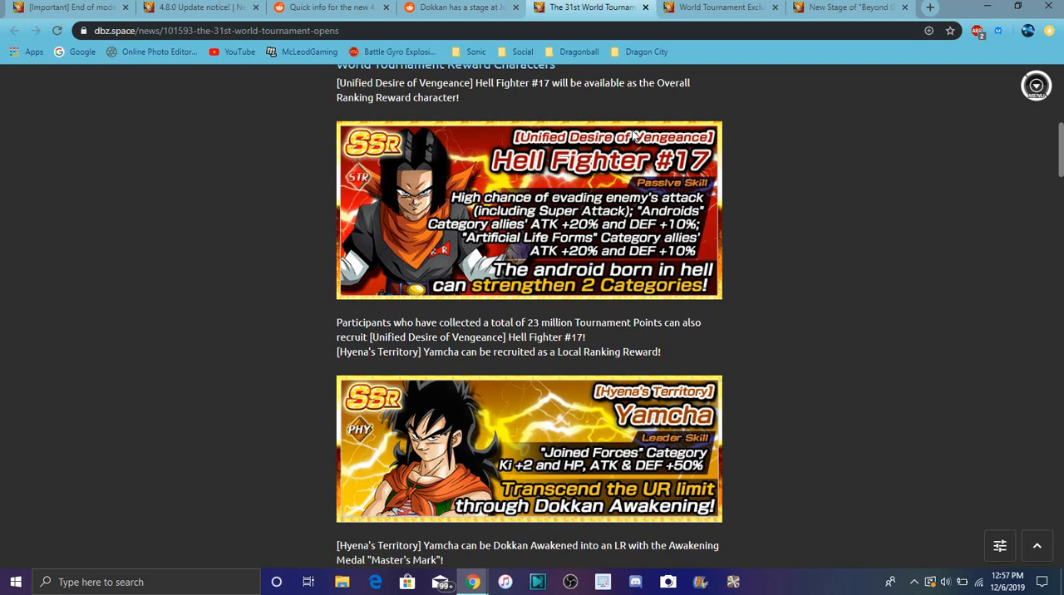
pyautogui.moveTo(609, 235)
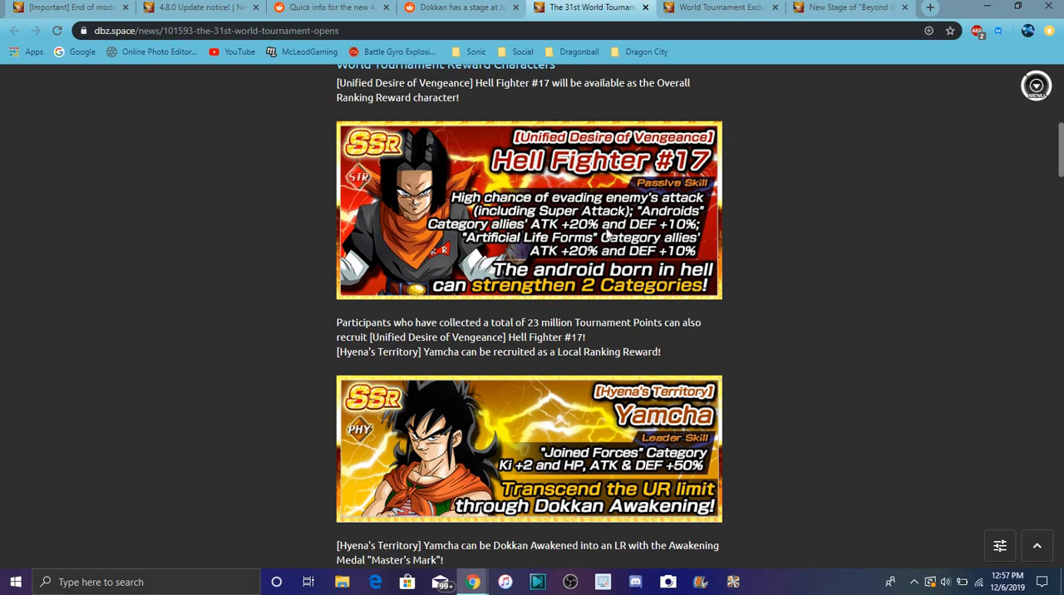
pyautogui.scroll(3)
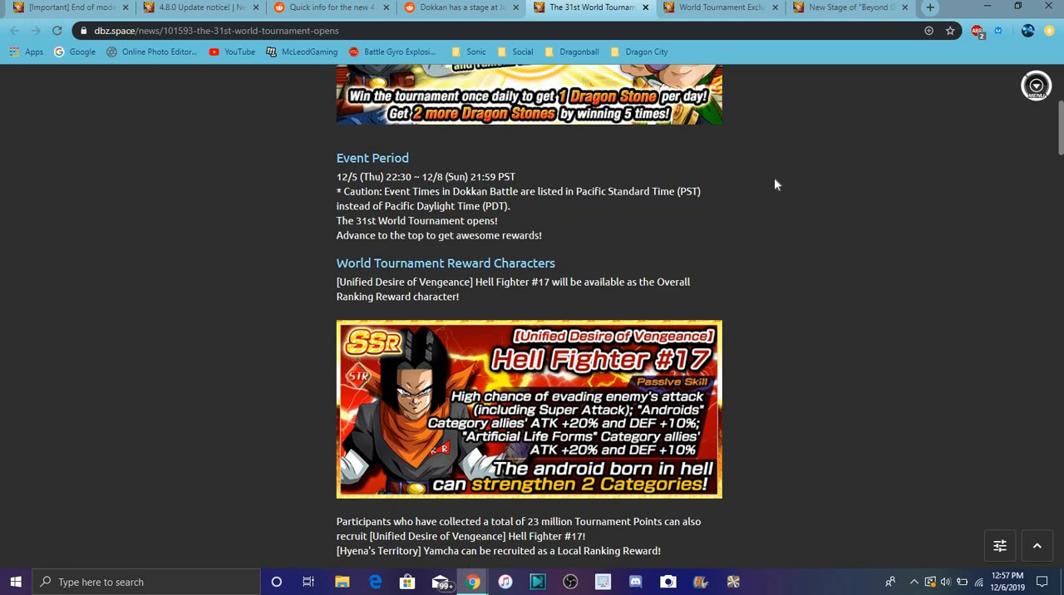
pyautogui.scroll(-3)
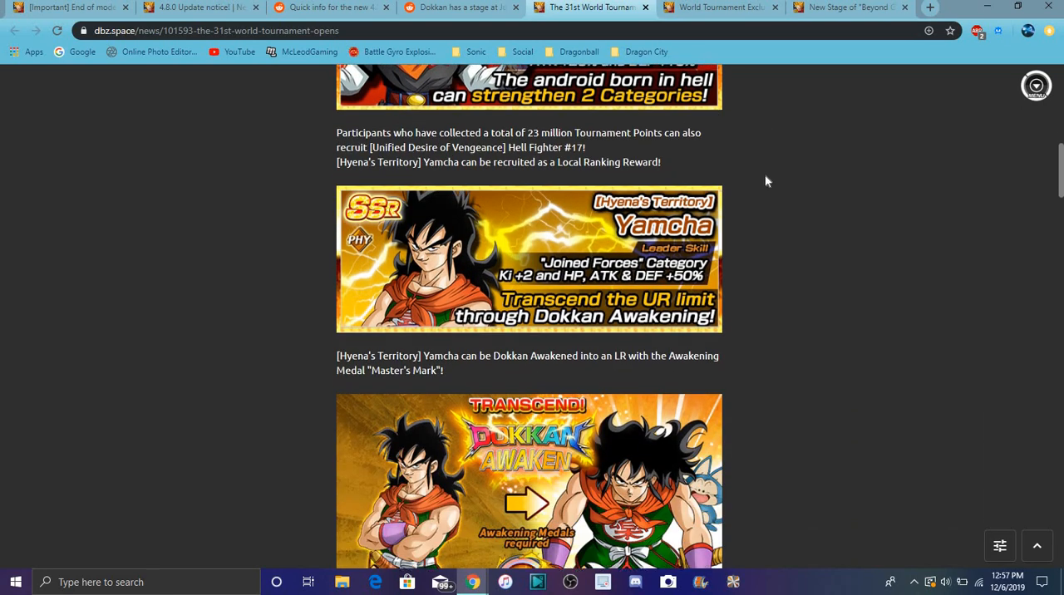
pyautogui.scroll(-3)
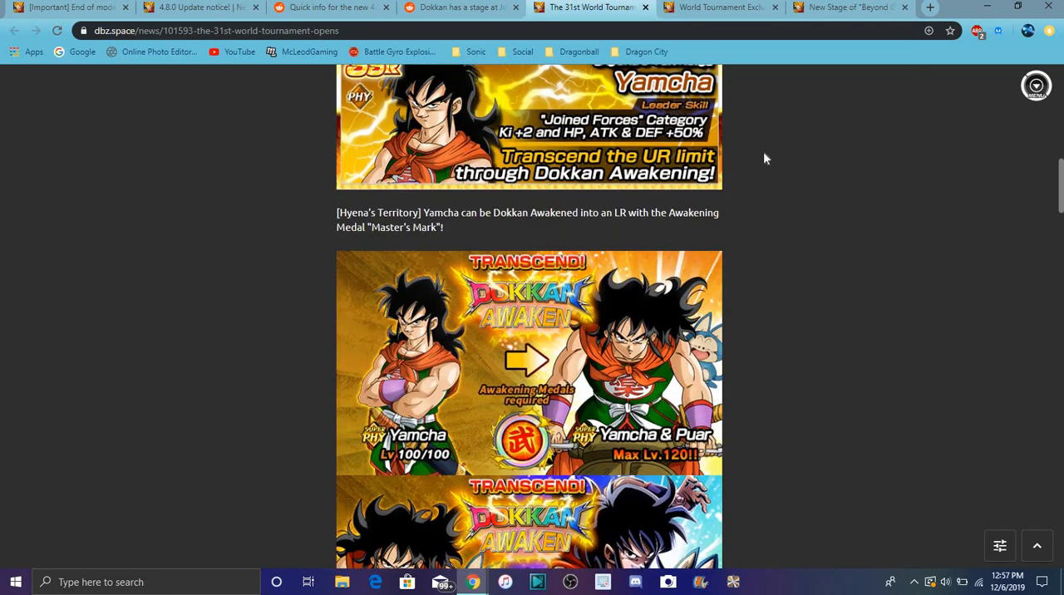
pyautogui.scroll(-3)
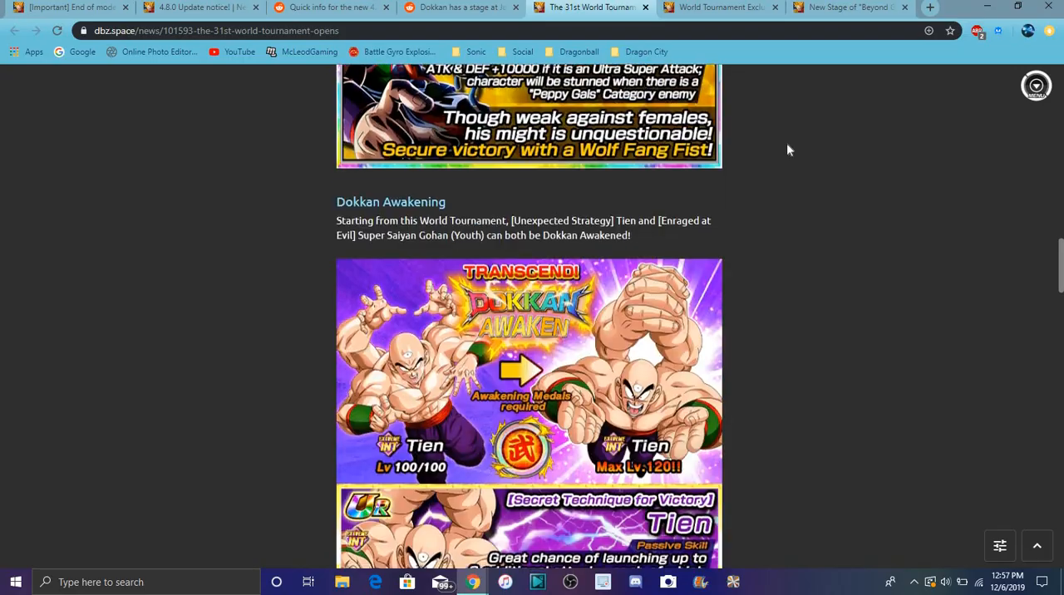
pyautogui.scroll(-3)
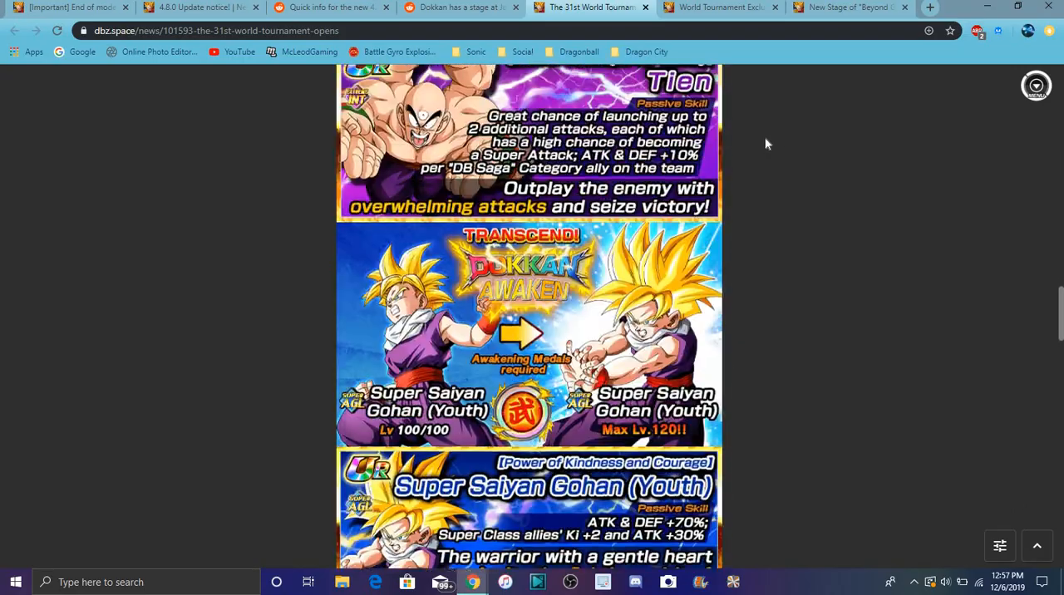
pyautogui.scroll(-3)
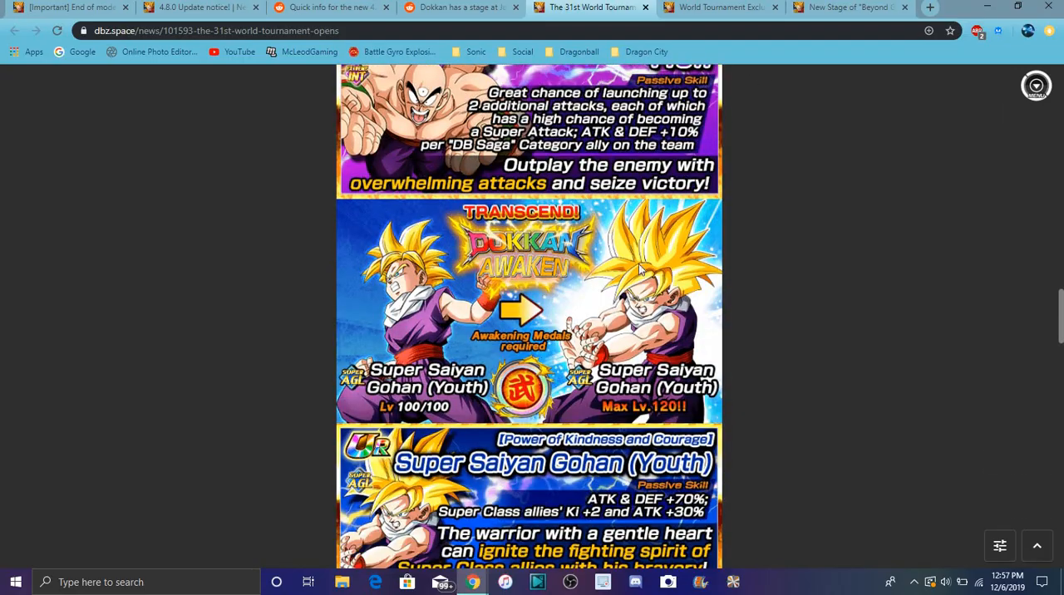
pyautogui.scroll(-3)
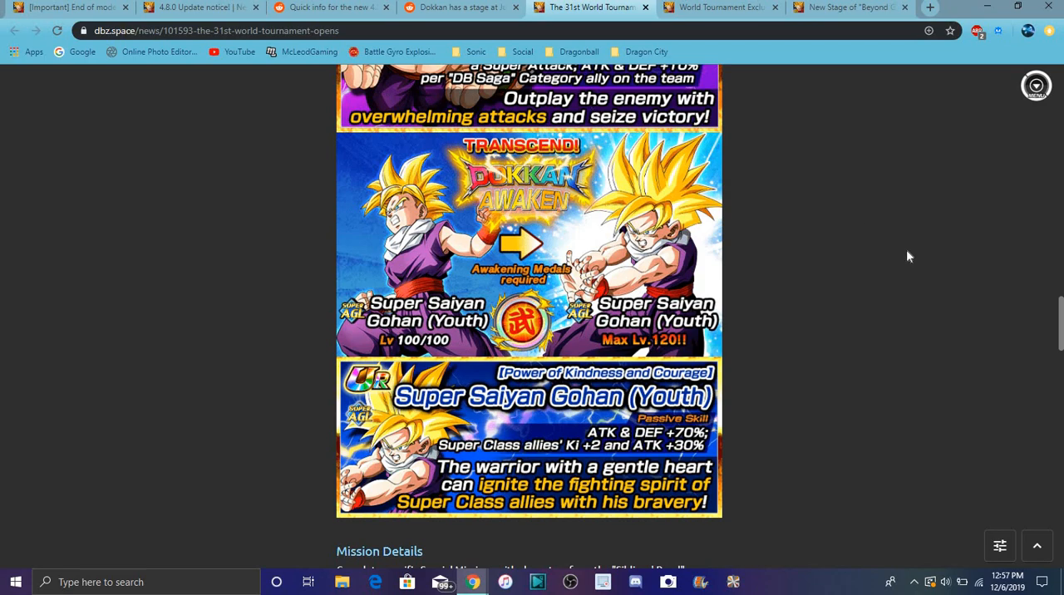
pyautogui.scroll(3)
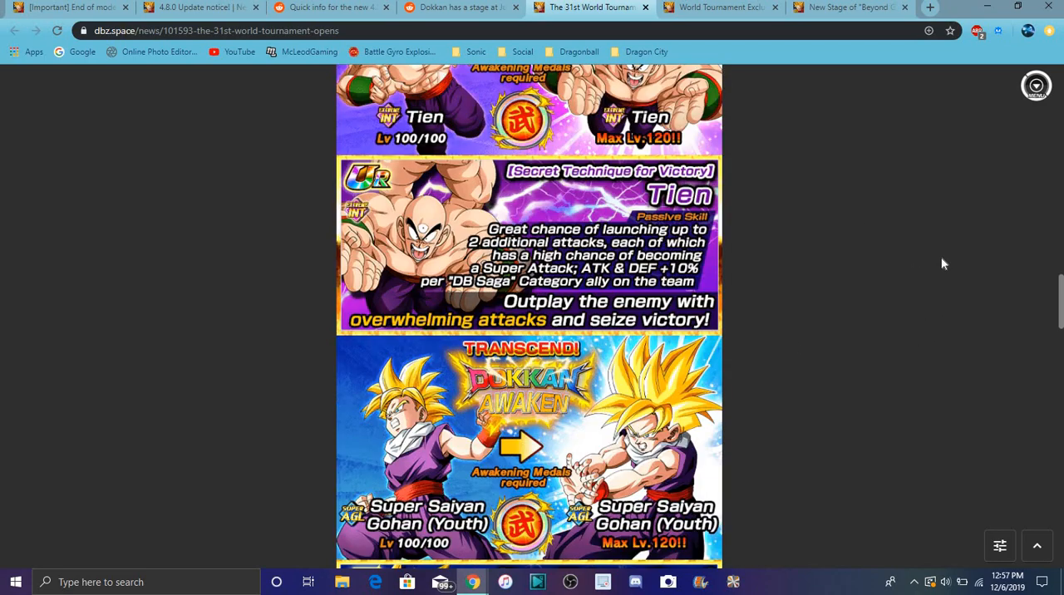
pyautogui.scroll(-3)
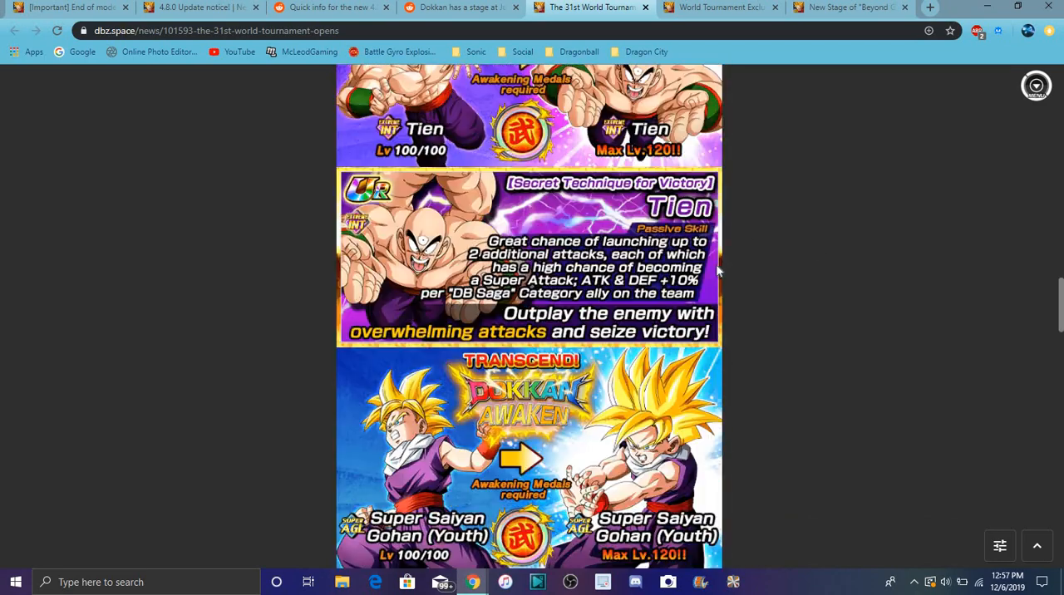
pyautogui.scroll(-3)
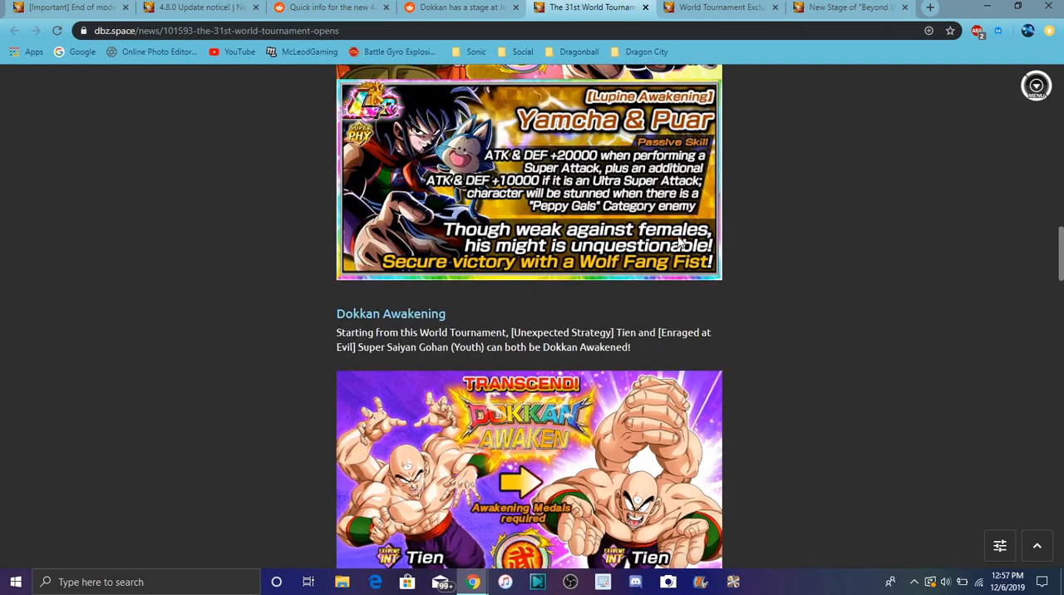
pyautogui.scroll(3)
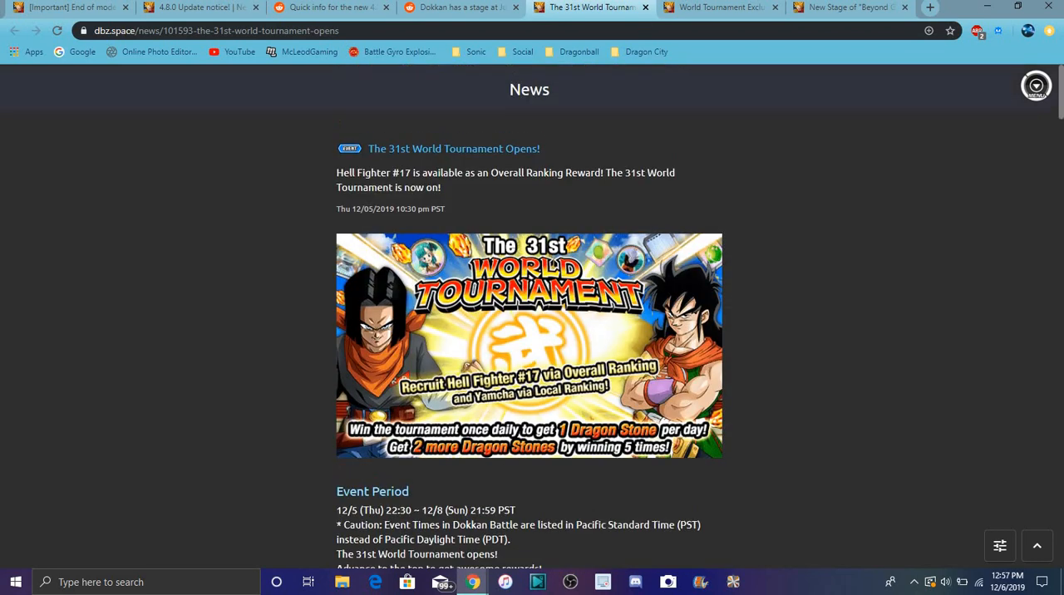
pyautogui.click(718, 6)
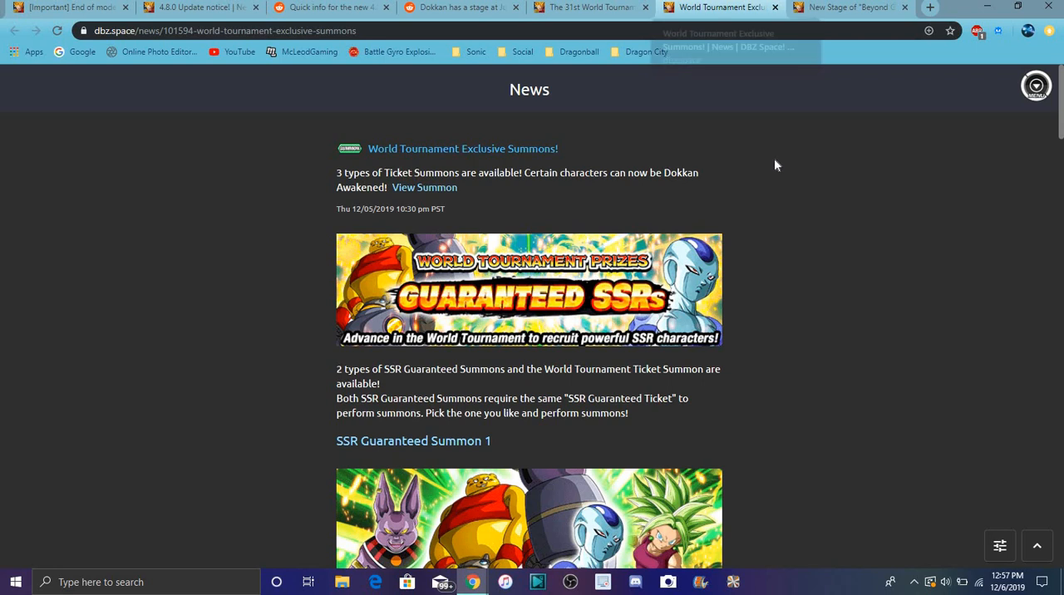
pyautogui.scroll(-3)
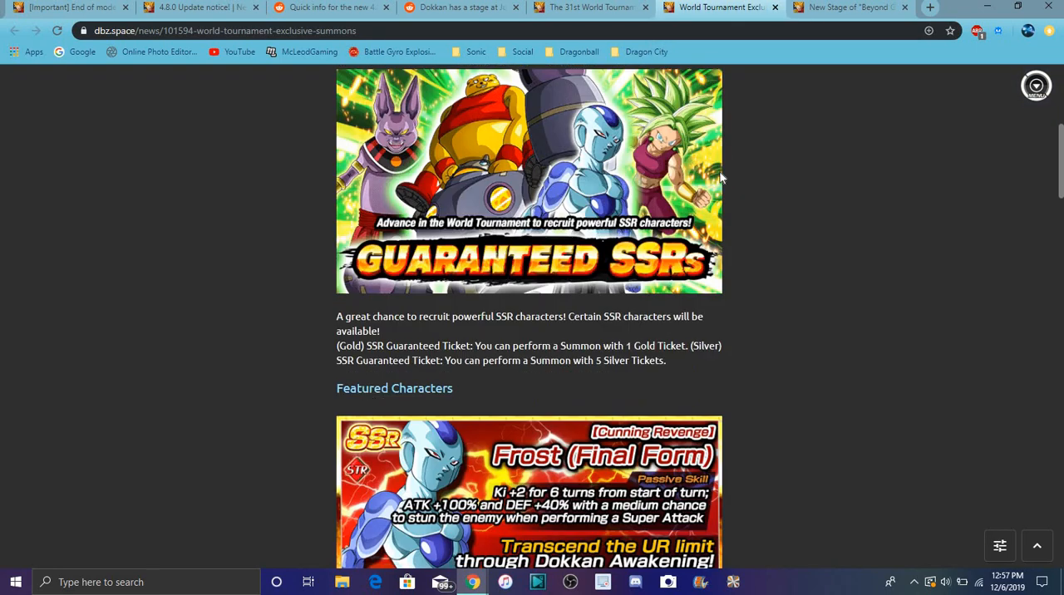
pyautogui.scroll(3)
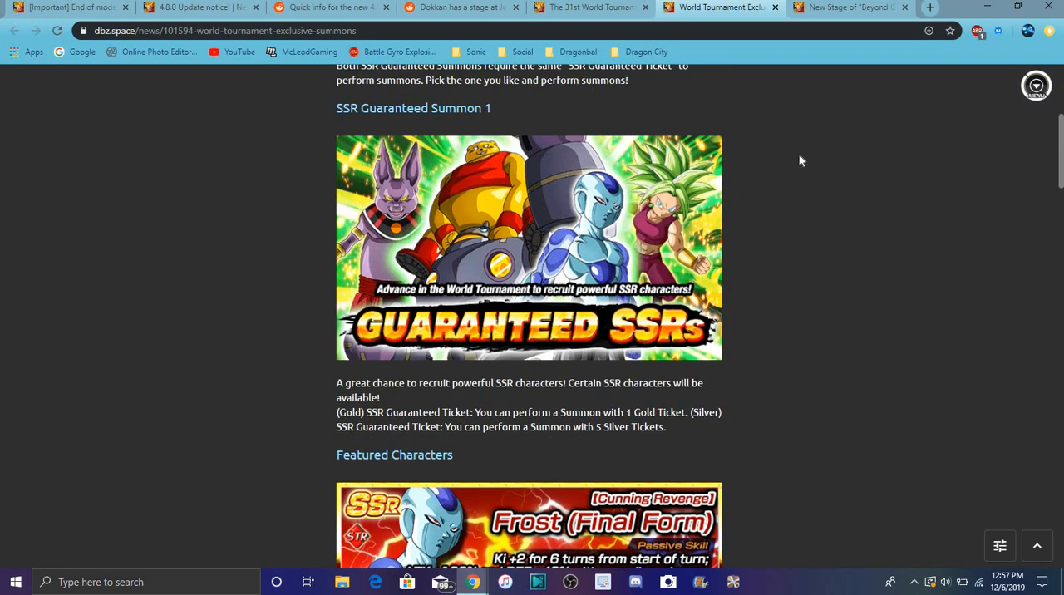
pyautogui.scroll(-3)
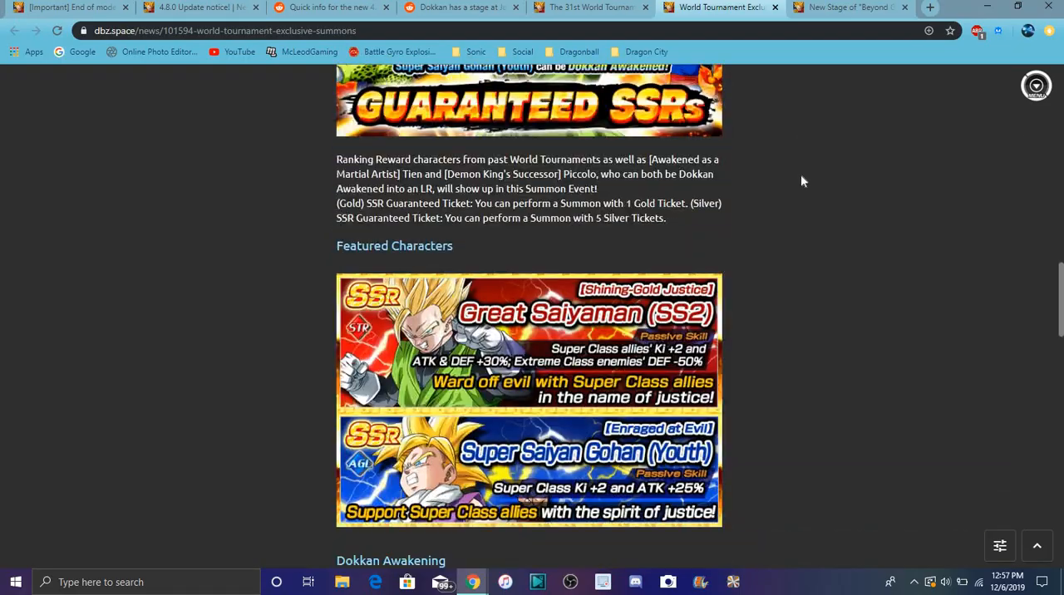
pyautogui.scroll(3)
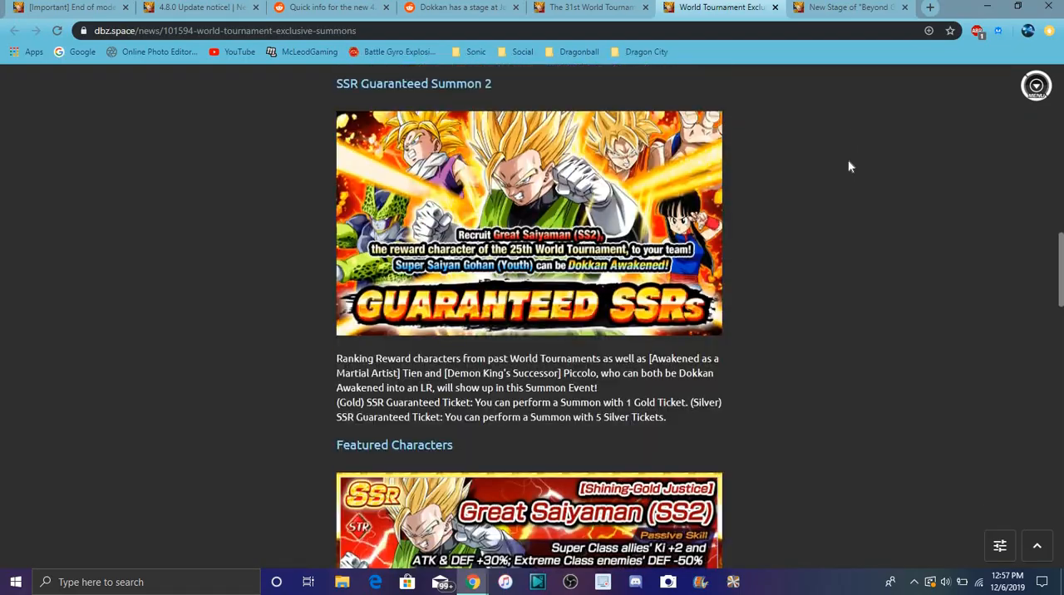
pyautogui.scroll(-3)
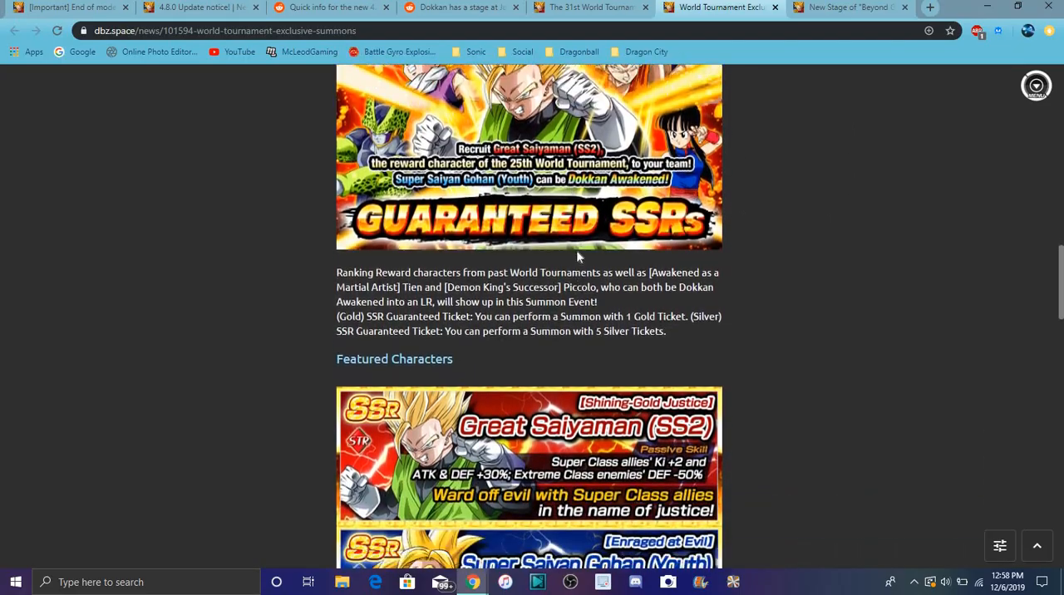
pyautogui.scroll(3)
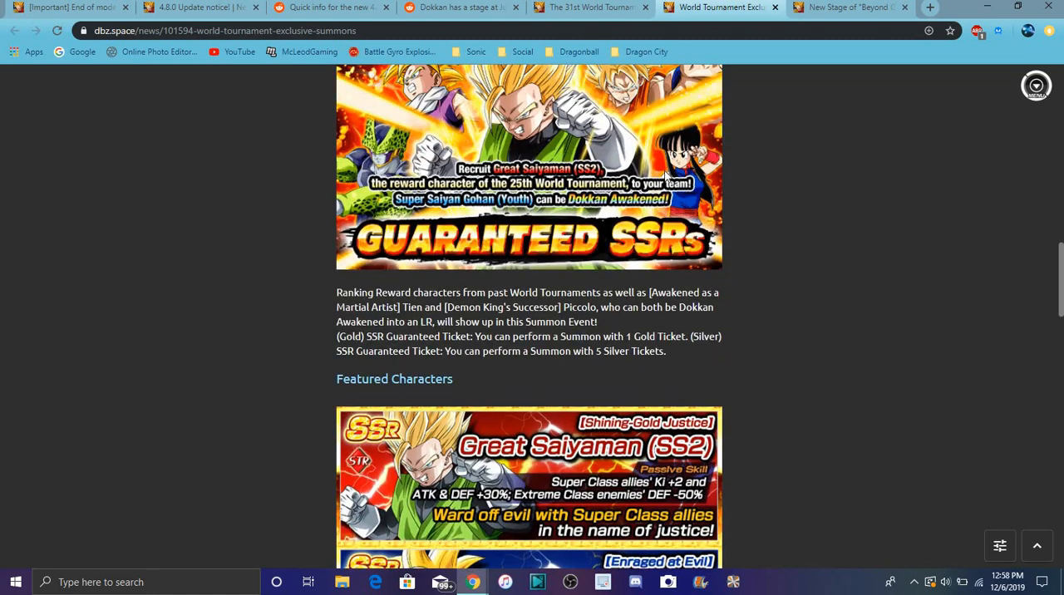
pyautogui.scroll(3)
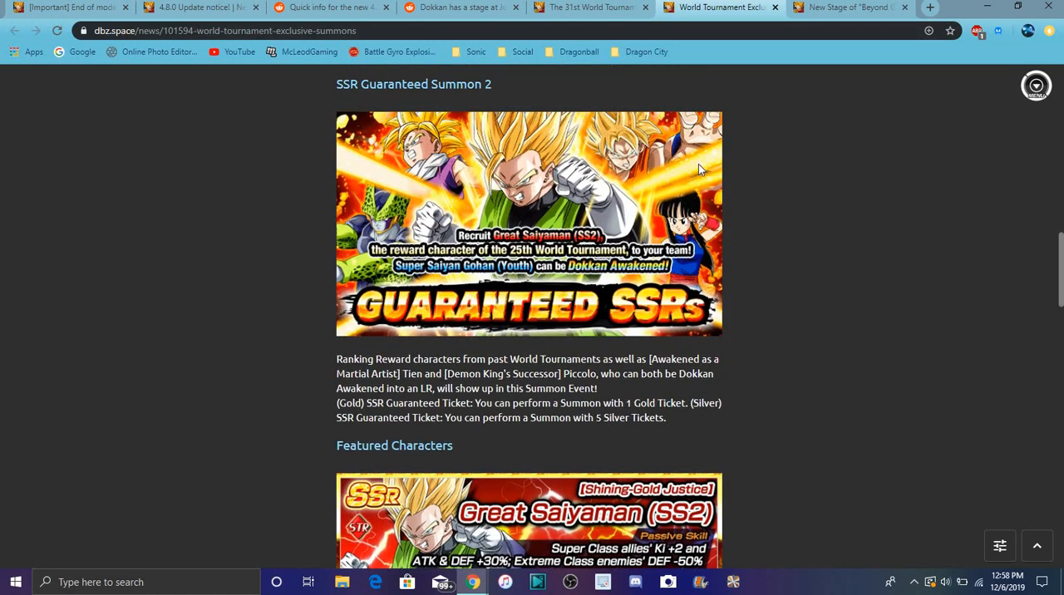
pyautogui.scroll(-3)
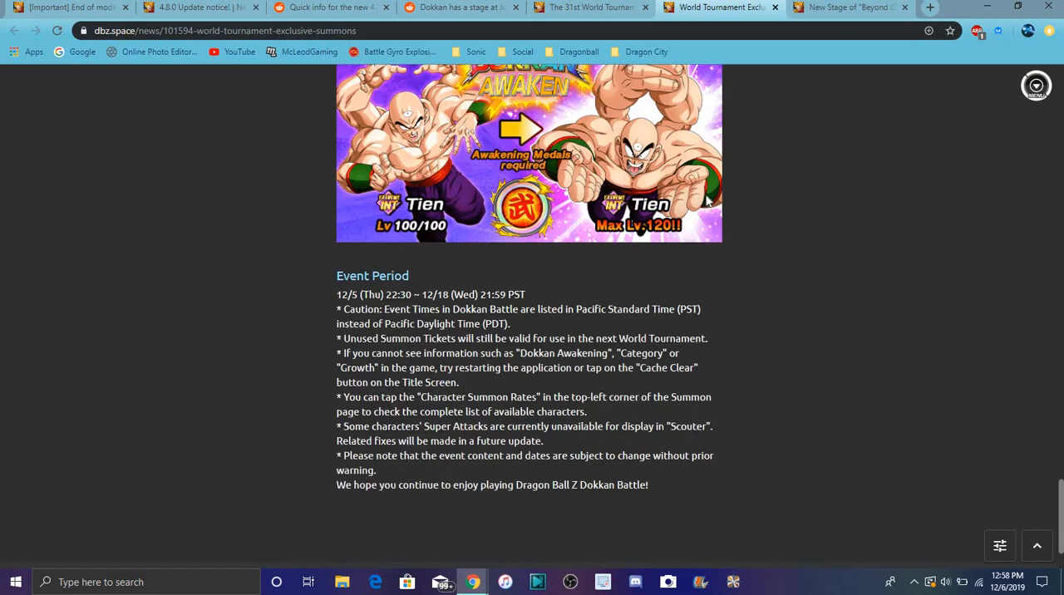
pyautogui.scroll(3)
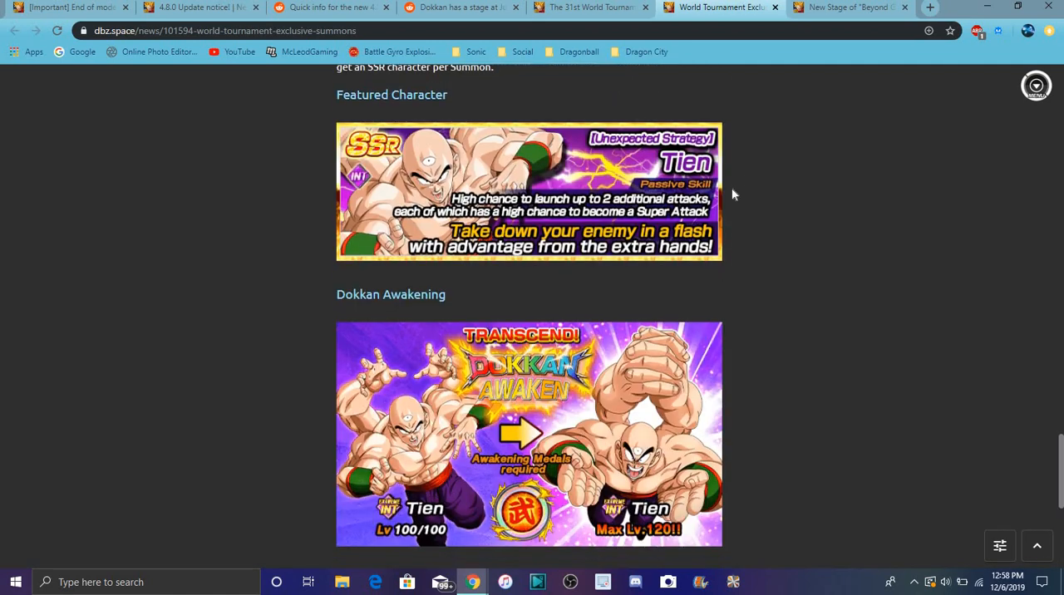
pyautogui.scroll(3)
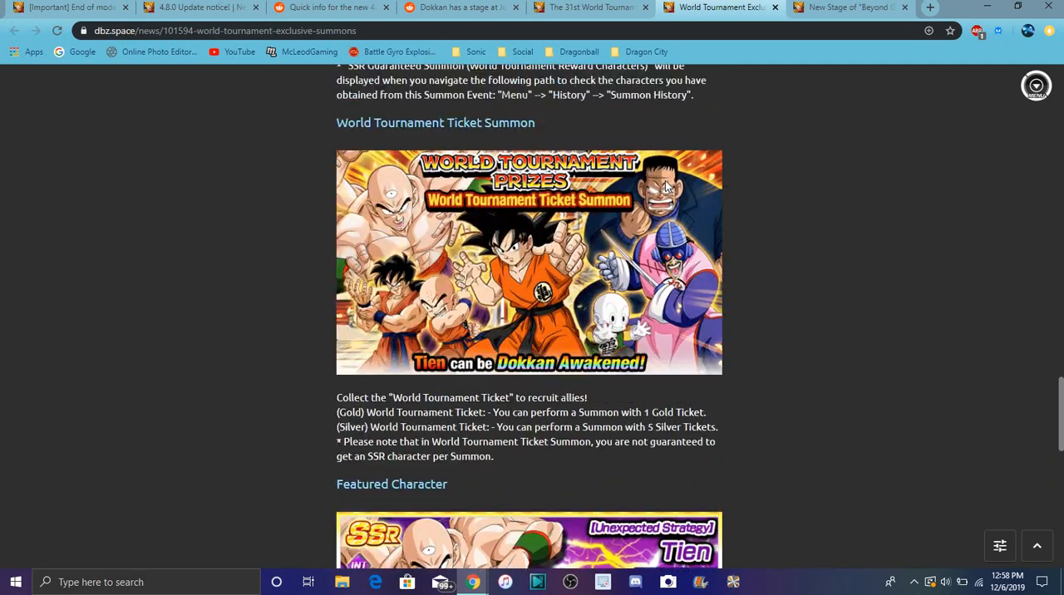
pyautogui.scroll(-3)
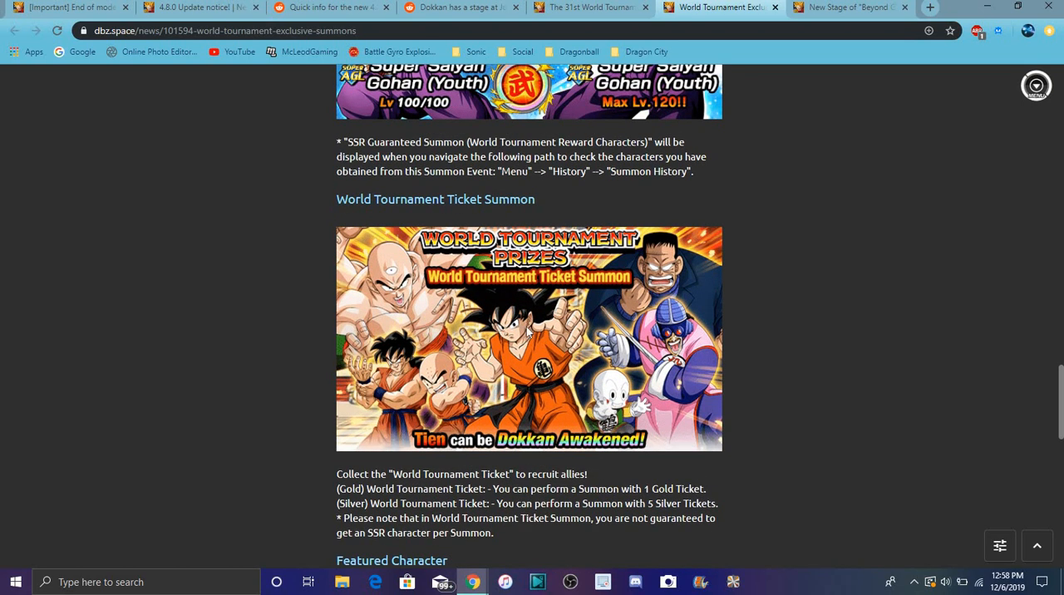
pyautogui.moveTo(625, 273)
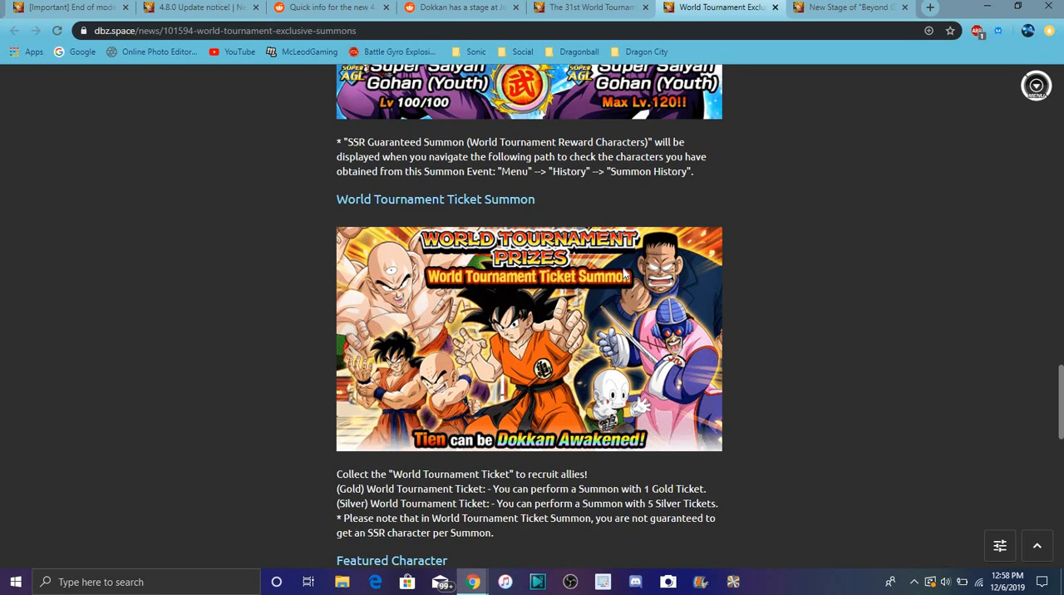
pyautogui.moveTo(605, 305)
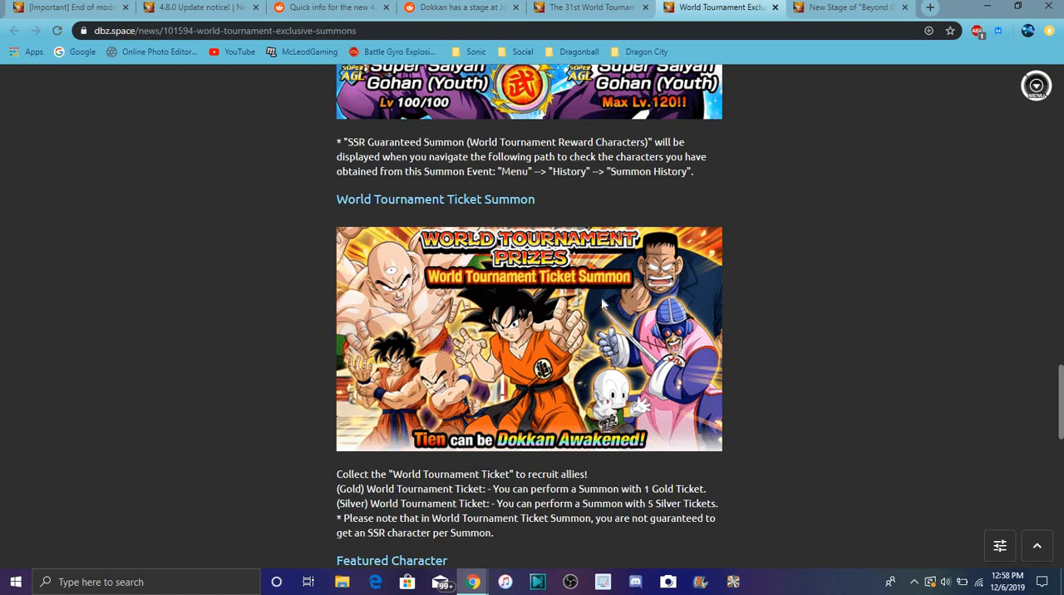
pyautogui.moveTo(934, 344)
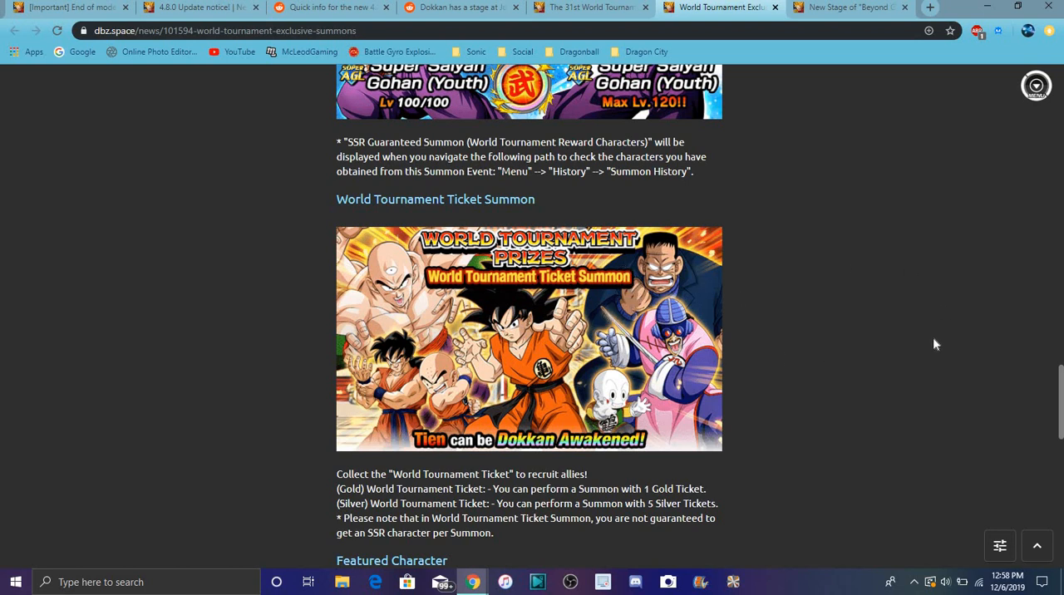
pyautogui.moveTo(848, 243)
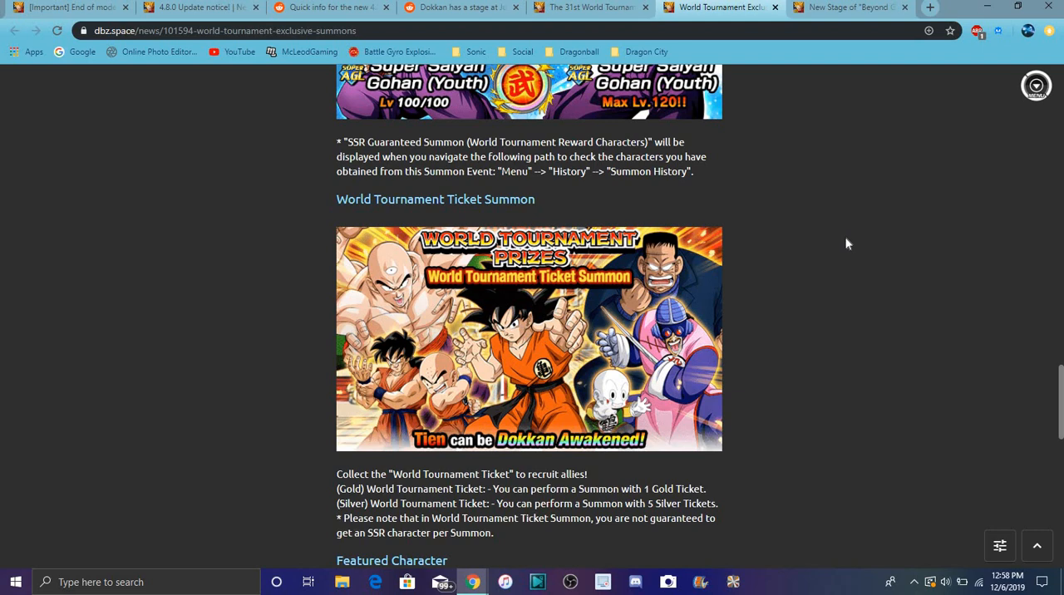
pyautogui.moveTo(828, 146)
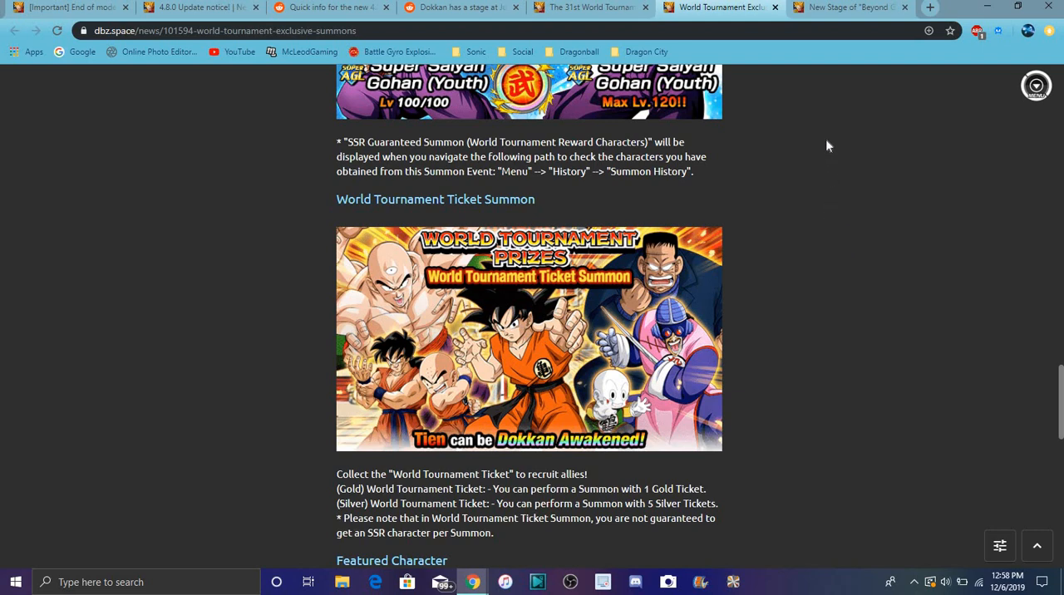
pyautogui.scroll(3)
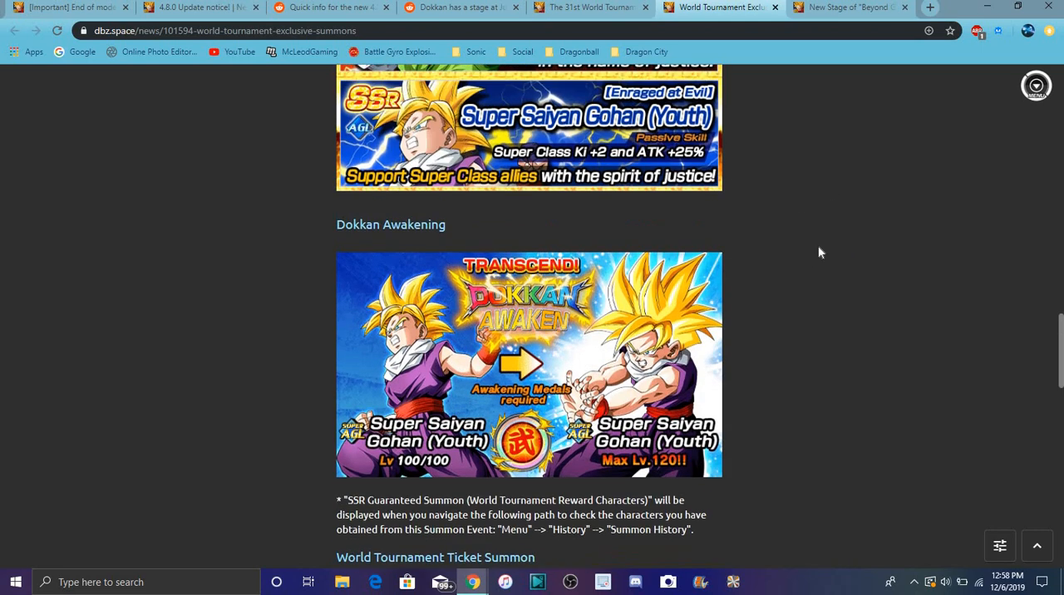
pyautogui.scroll(-3)
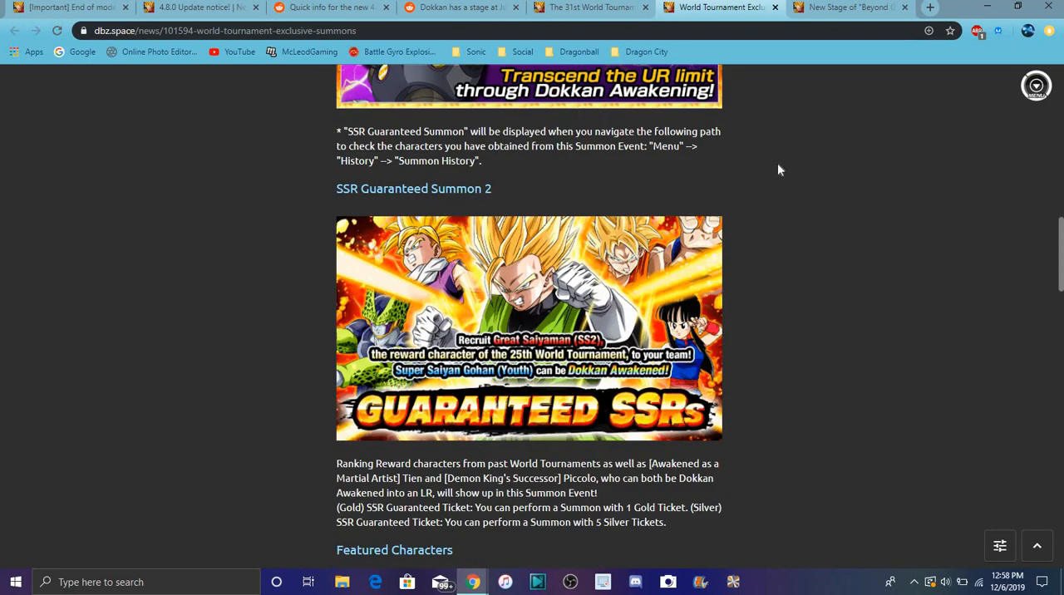
# Bring up the 'New Stage of Beyond God' article and read its opening section.
pyautogui.click(848, 6)
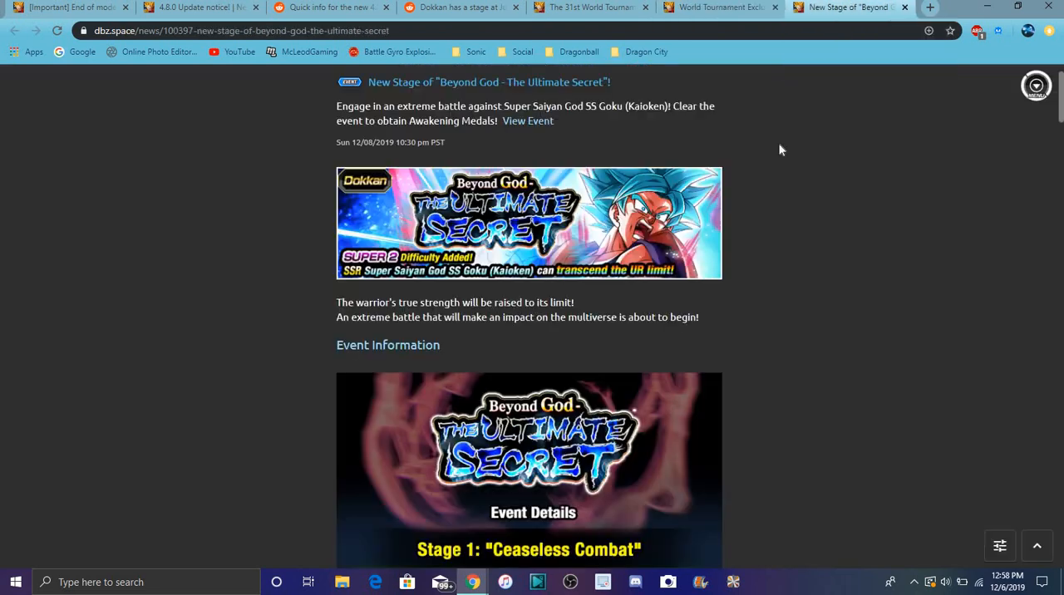
pyautogui.scroll(3)
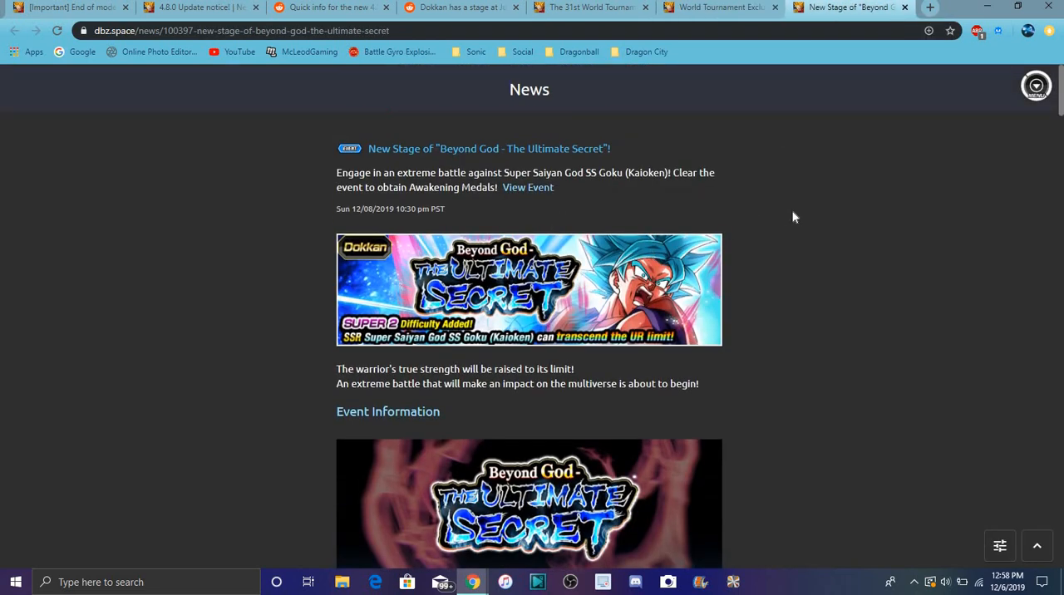
pyautogui.moveTo(765, 185)
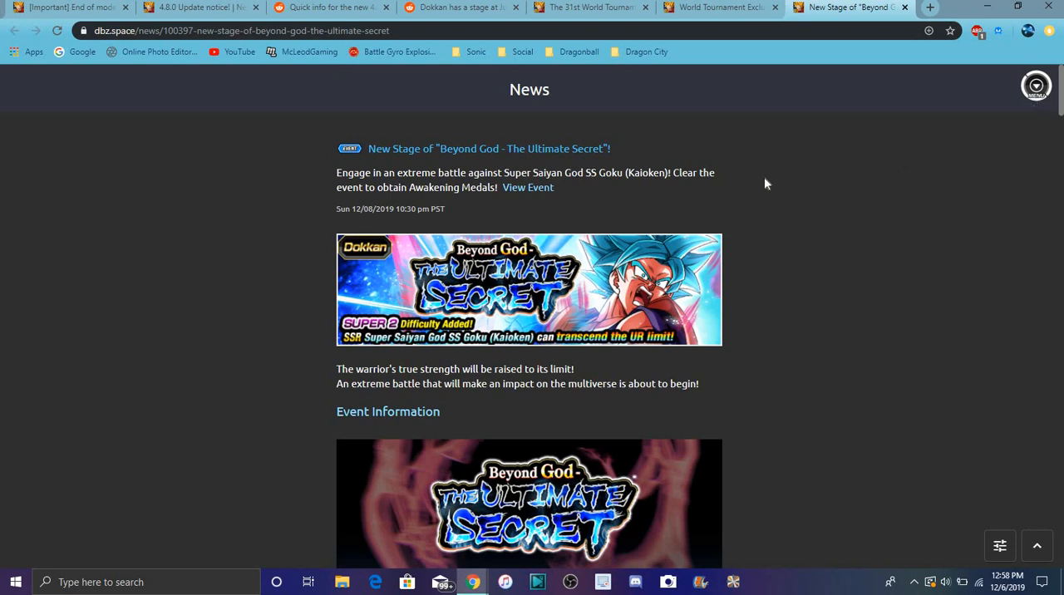
pyautogui.scroll(-3)
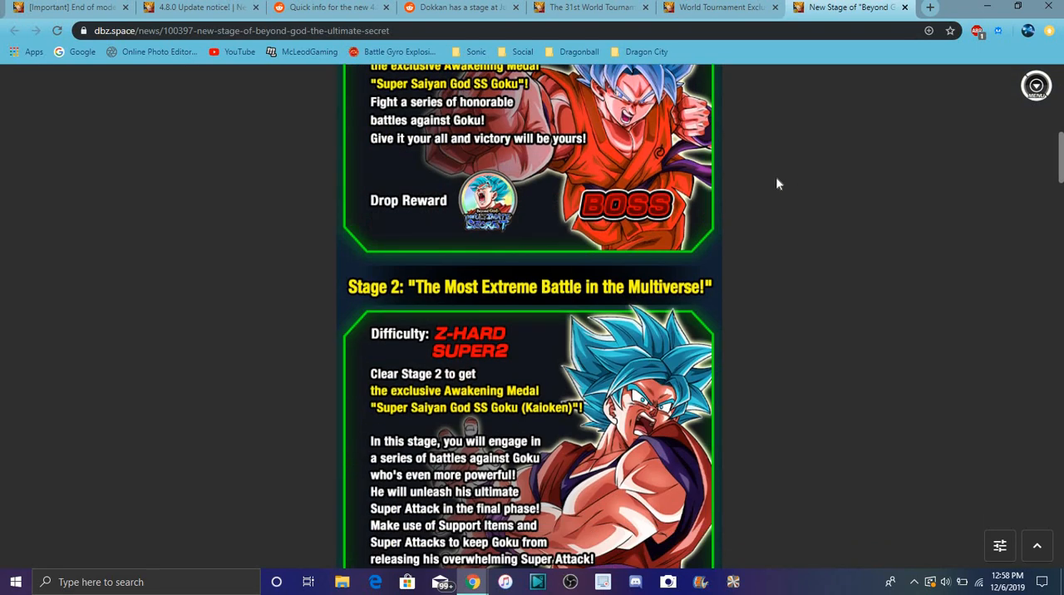
pyautogui.scroll(-3)
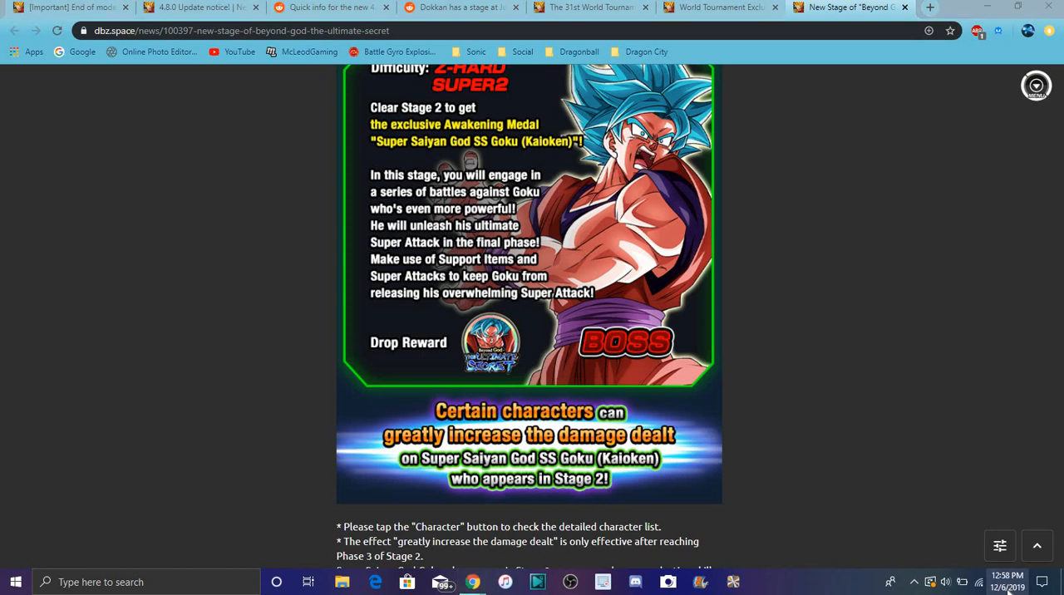
pyautogui.click(1005, 582)
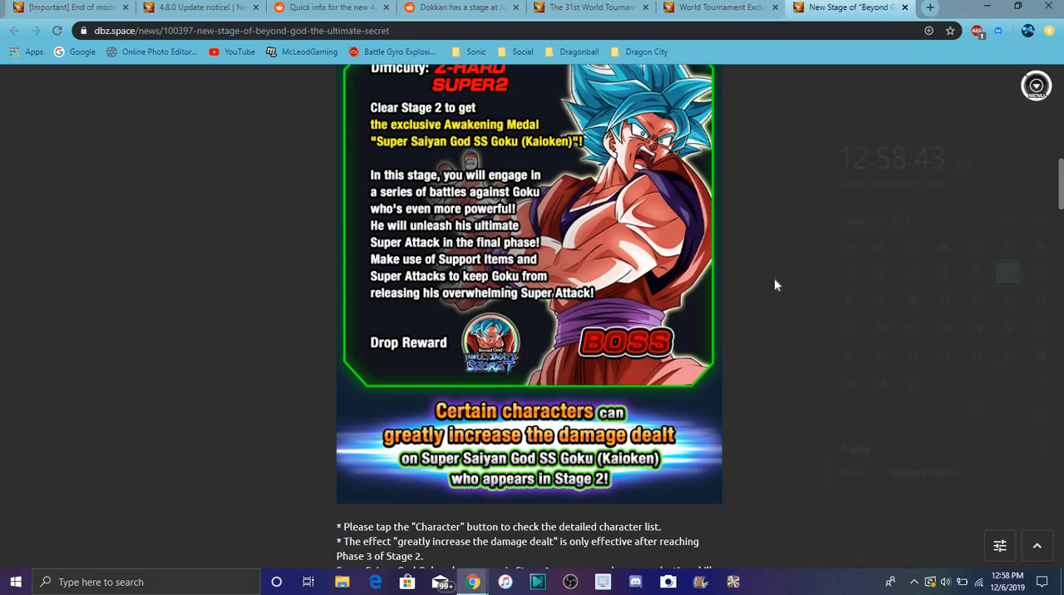
# Read down through the Beyond God article's Dokkan Awakenings and back up.
pyautogui.scroll(-3)
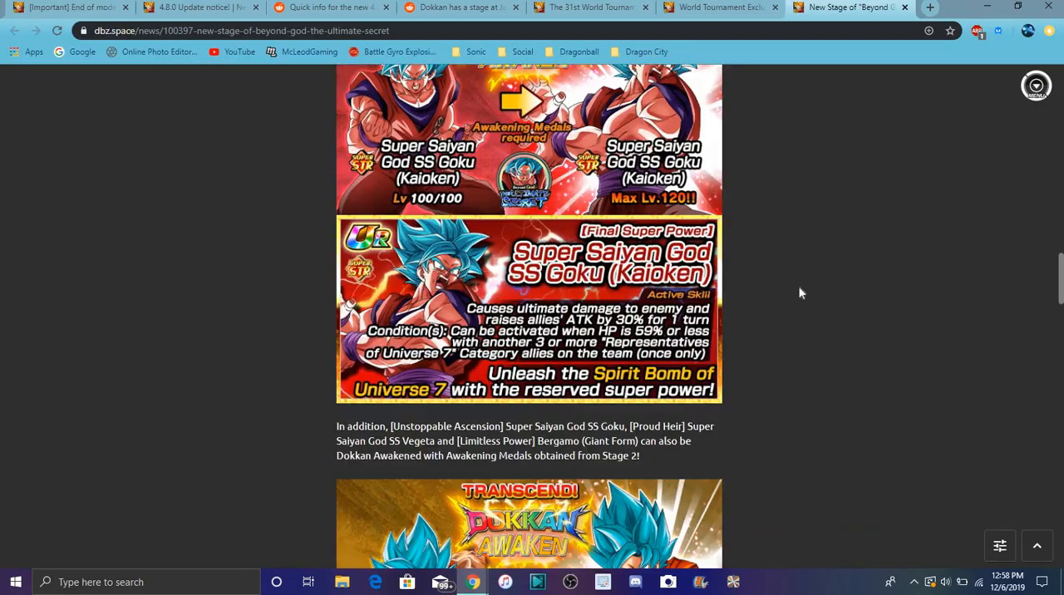
pyautogui.scroll(-3)
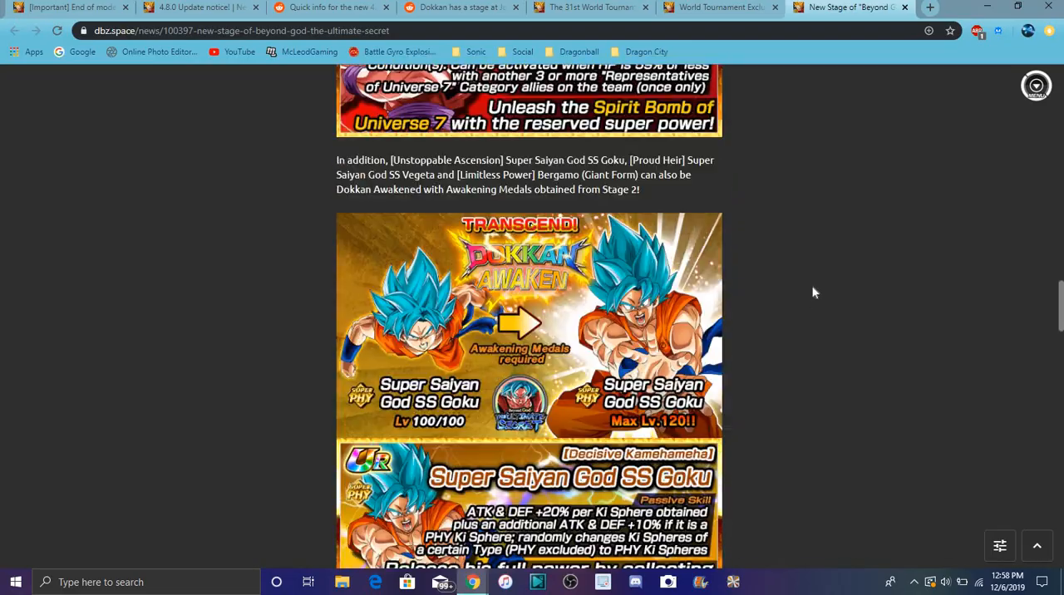
pyautogui.scroll(-3)
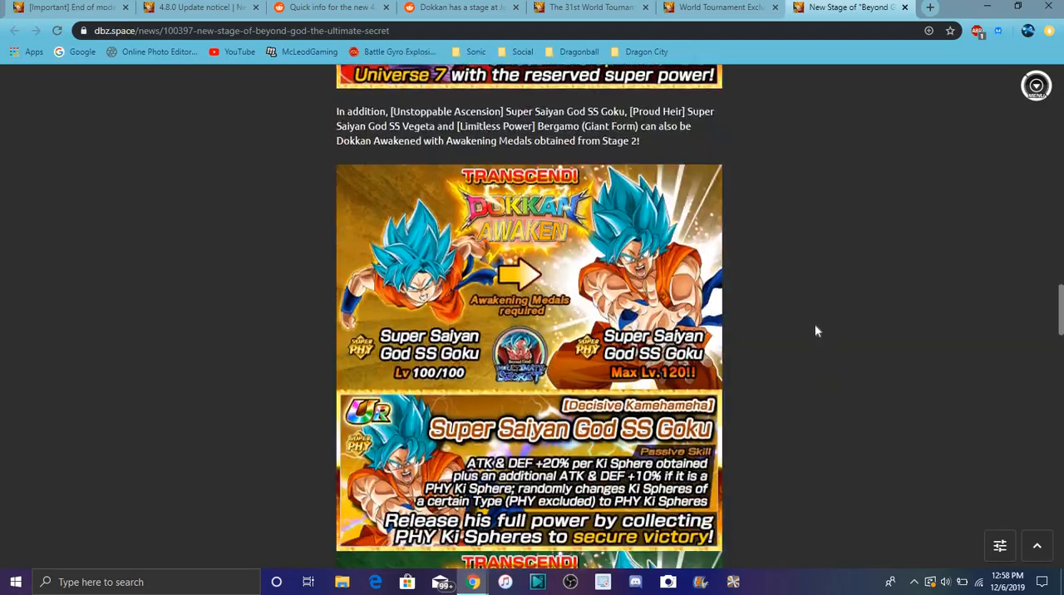
pyautogui.scroll(-3)
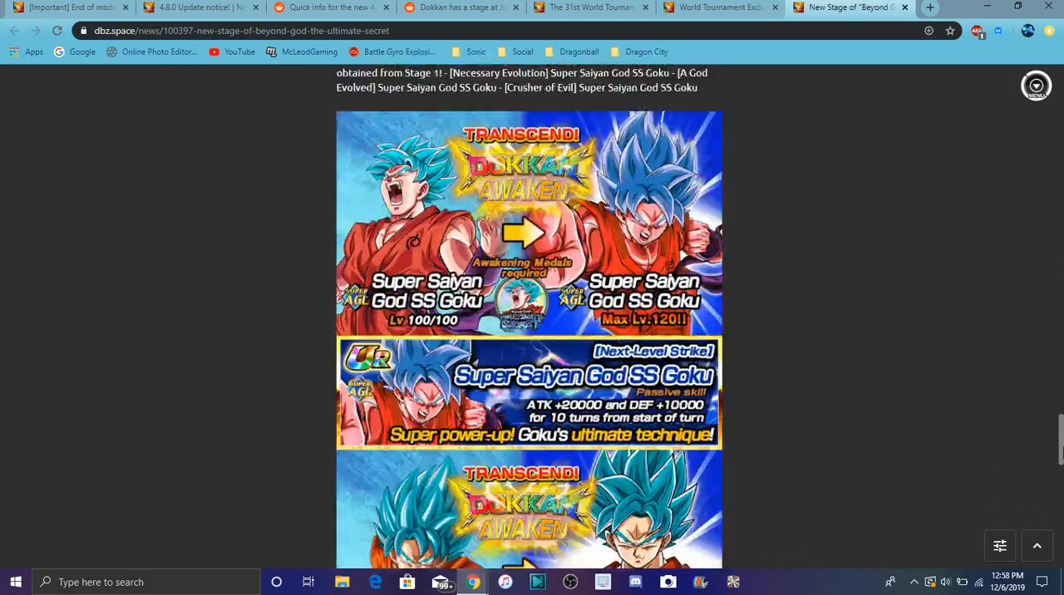
pyautogui.scroll(3)
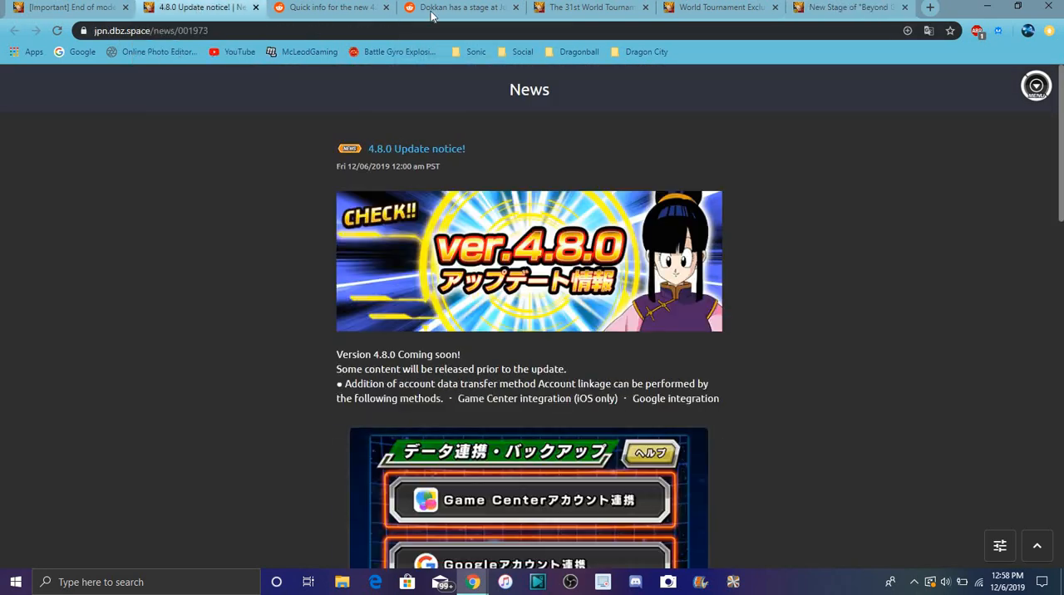
pyautogui.moveTo(868, 128)
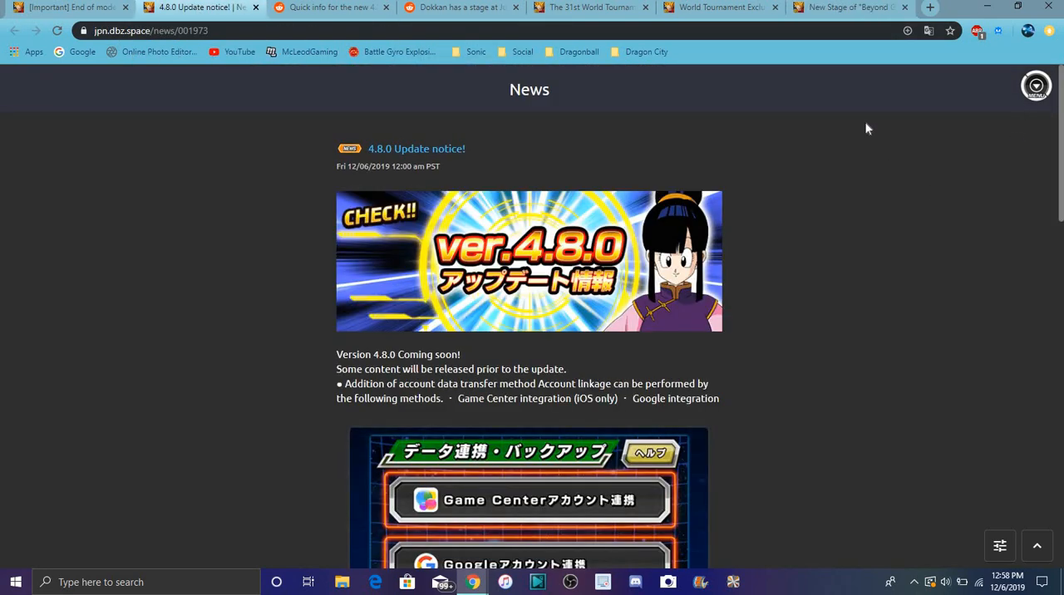